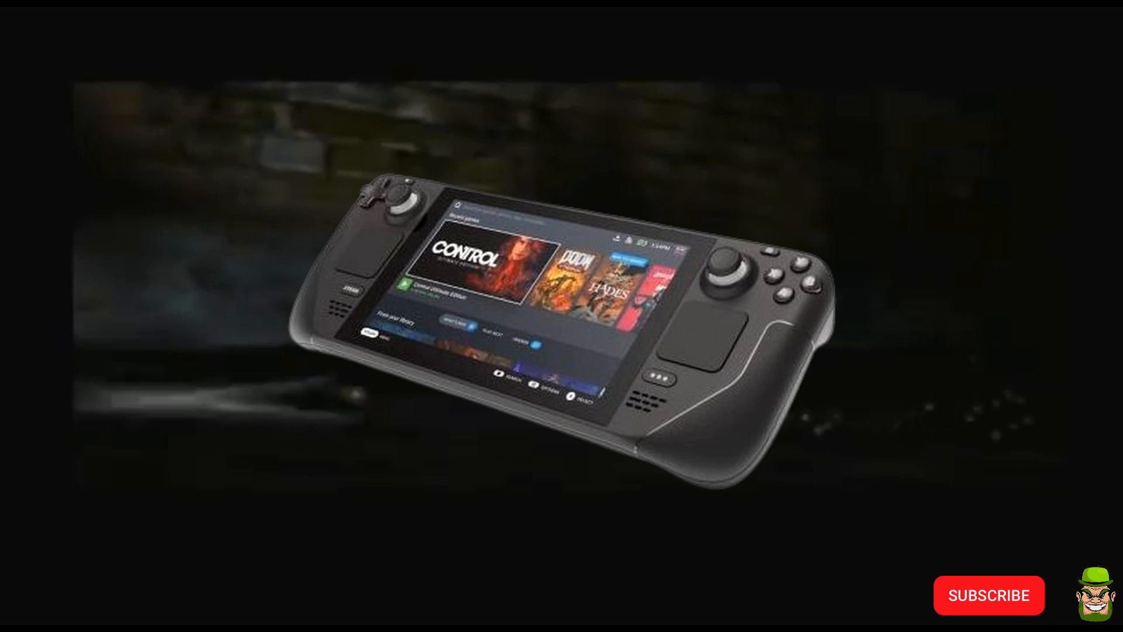
Browse the Sourcenext 1.1.0 patch page and scroll through the Seamless HD Project v2.0 files
left_click(988, 595)
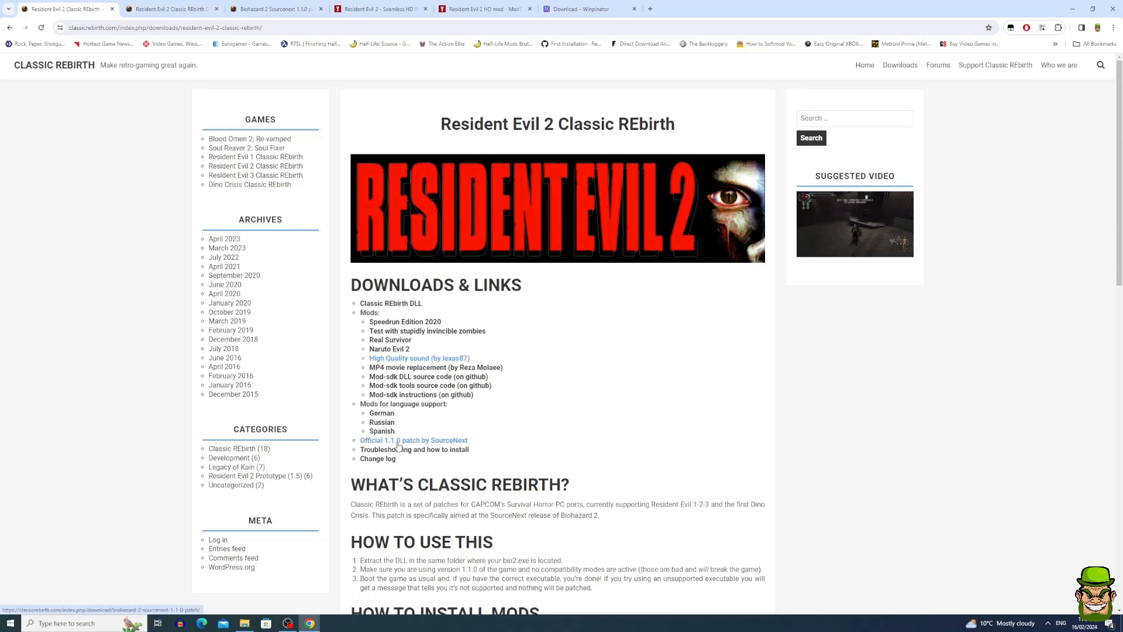
left_click(414, 440)
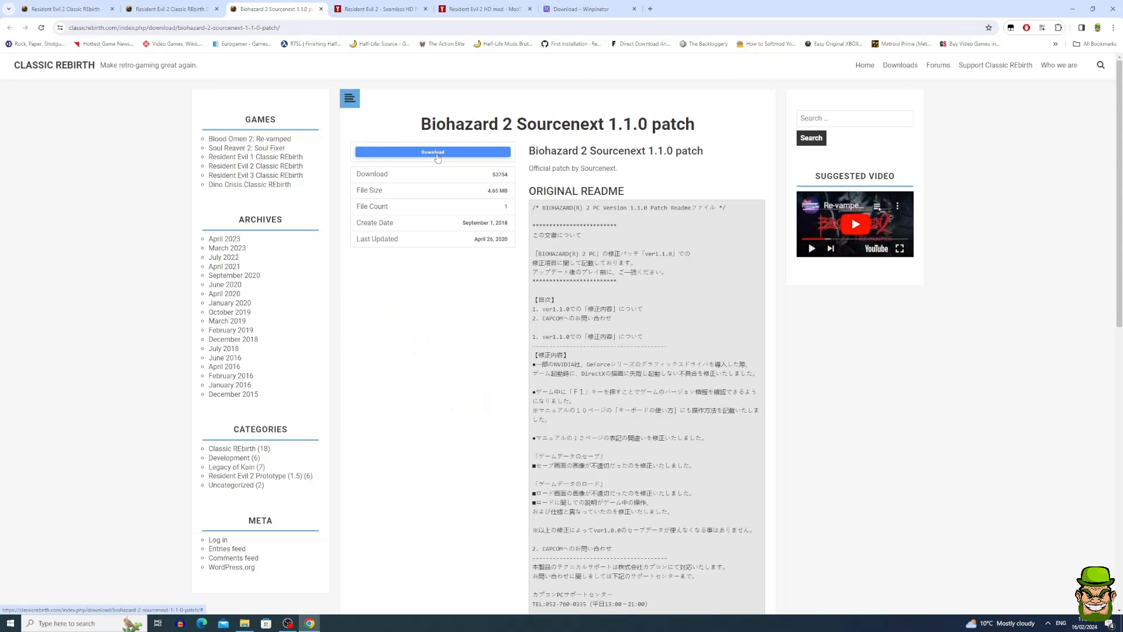
left_click(379, 9)
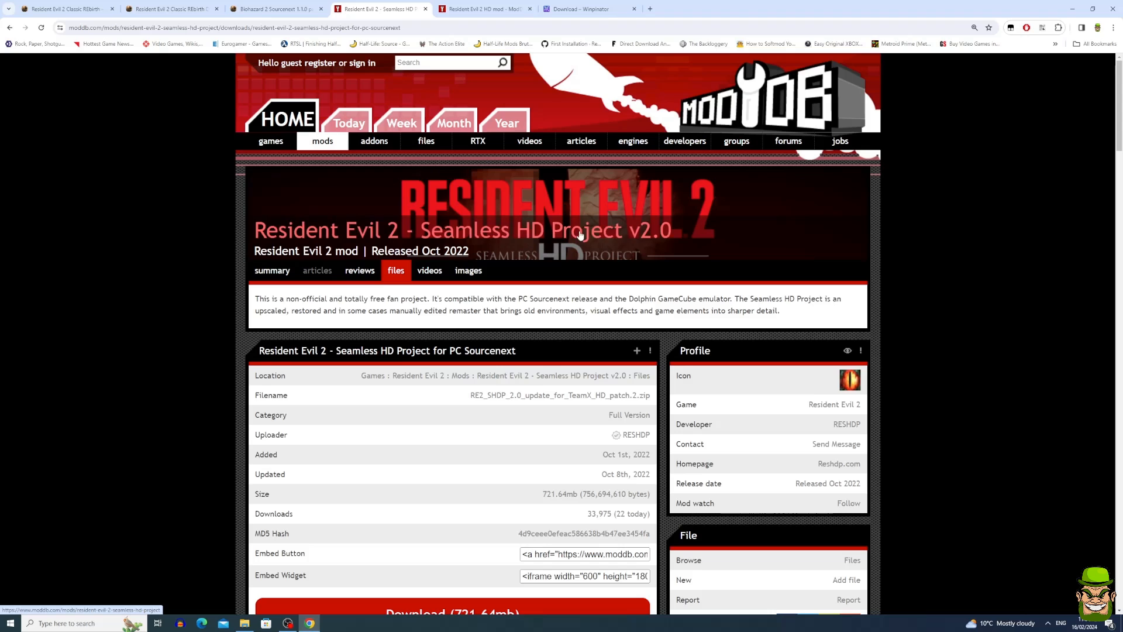
scroll("down", 3)
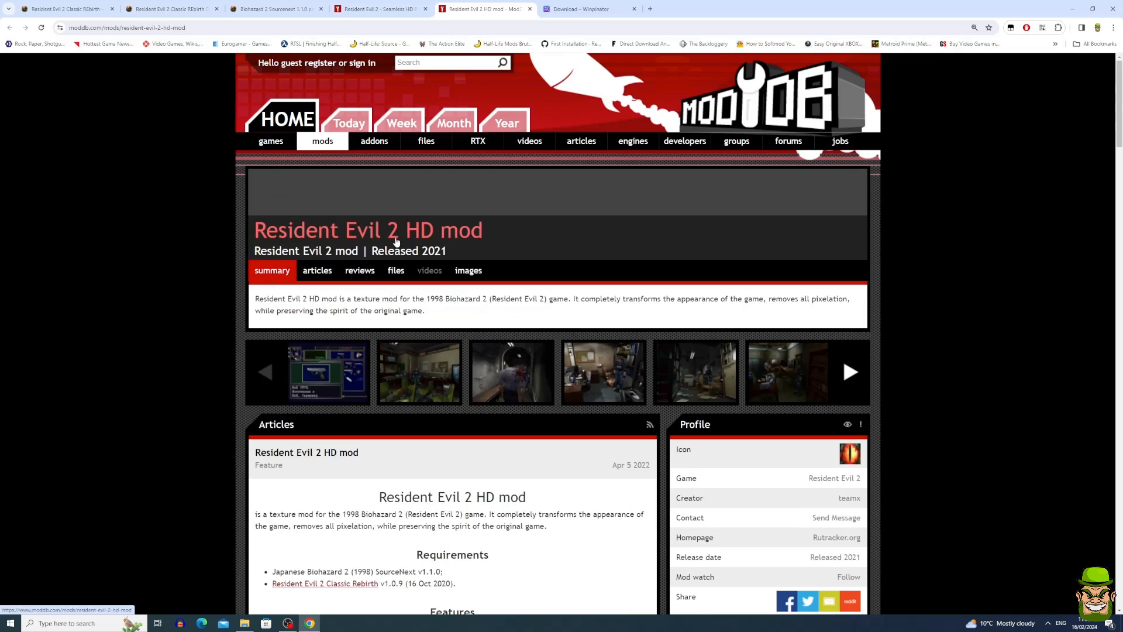
scroll("down", 3)
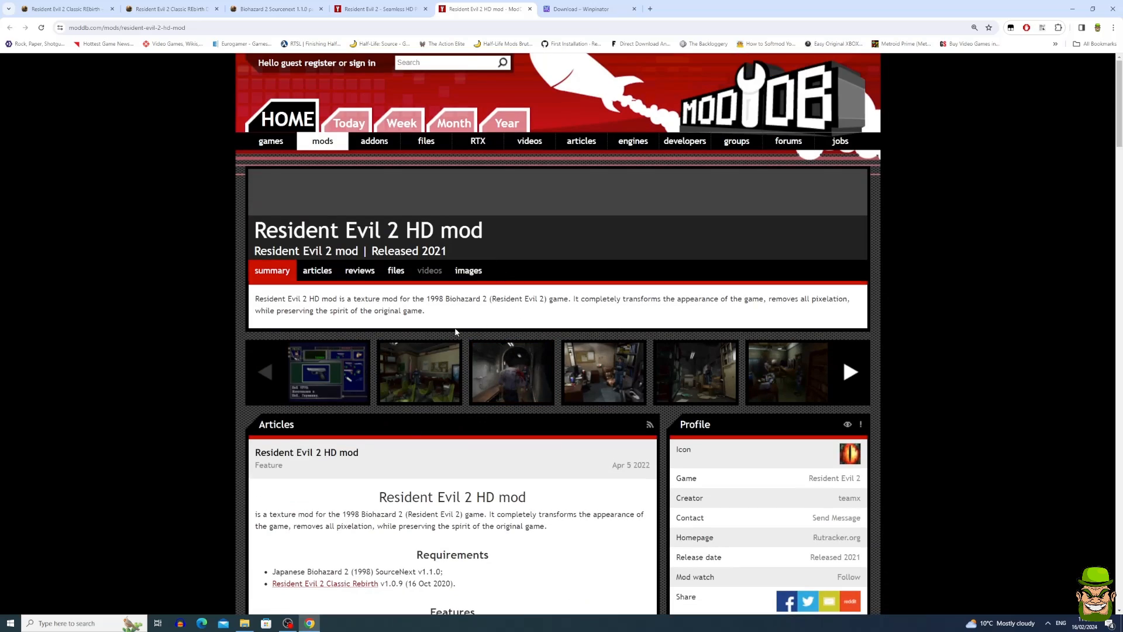
Switch to the Winpinator page listing the v0.1.2 32-bit and 64-bit installers
left_click(587, 9)
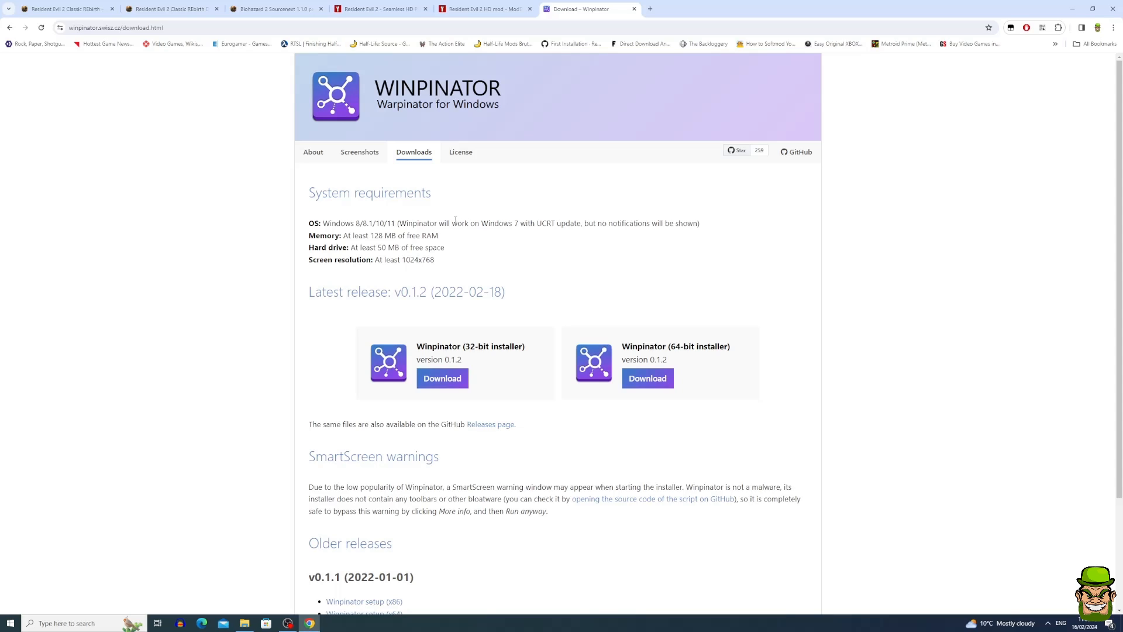
mouse_move(679, 277)
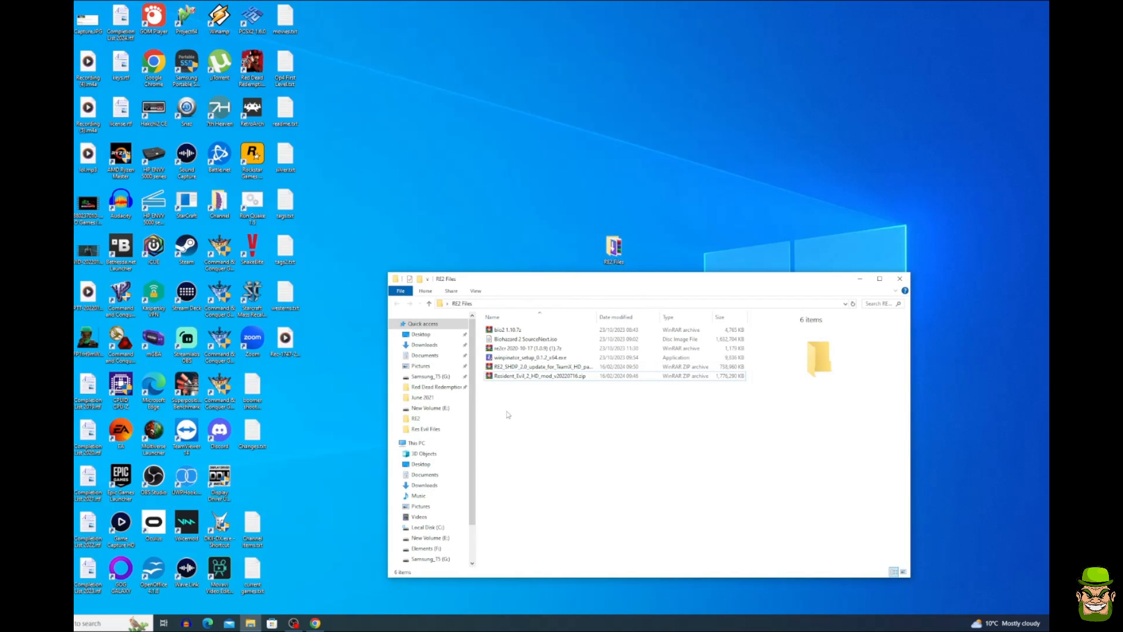
left_click(543, 367)
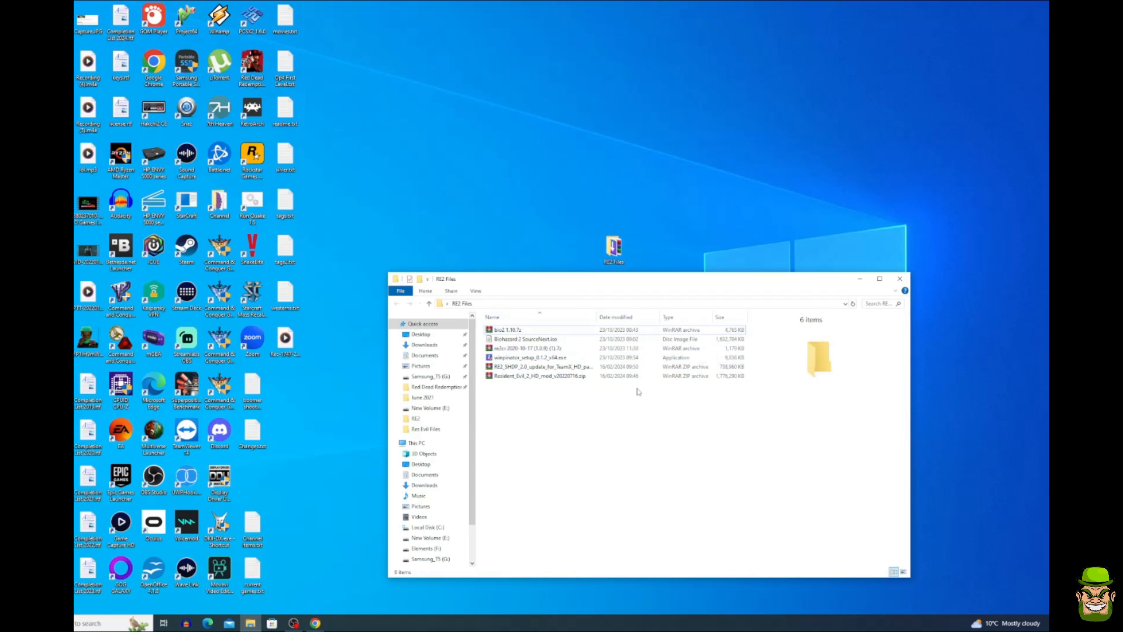
left_click(526, 339)
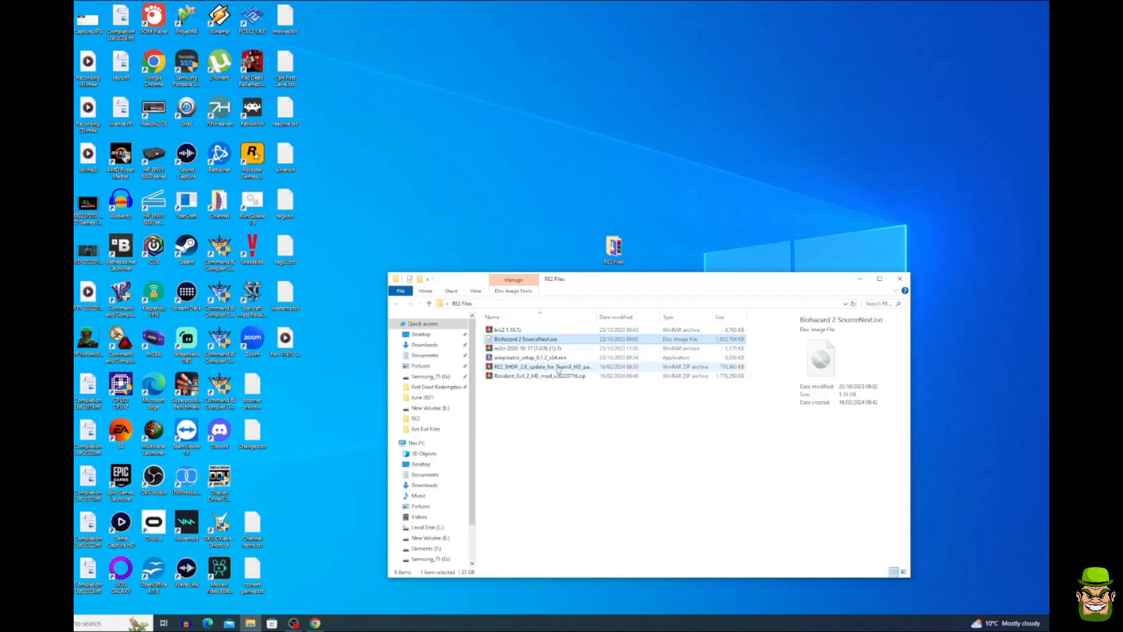
mouse_move(526, 339)
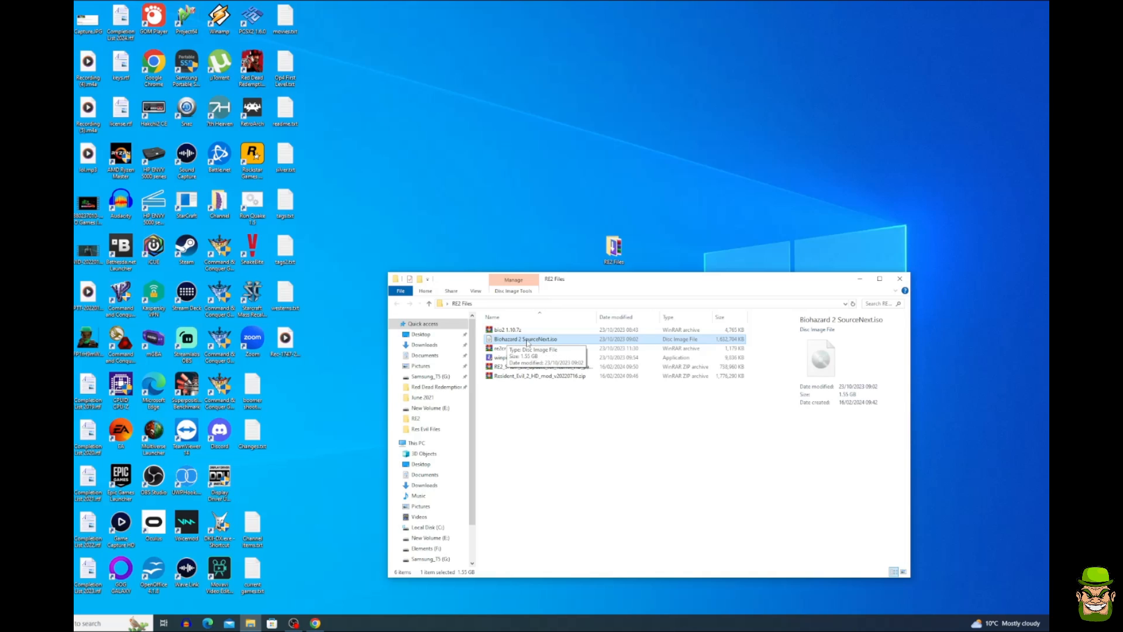
mouse_move(554, 344)
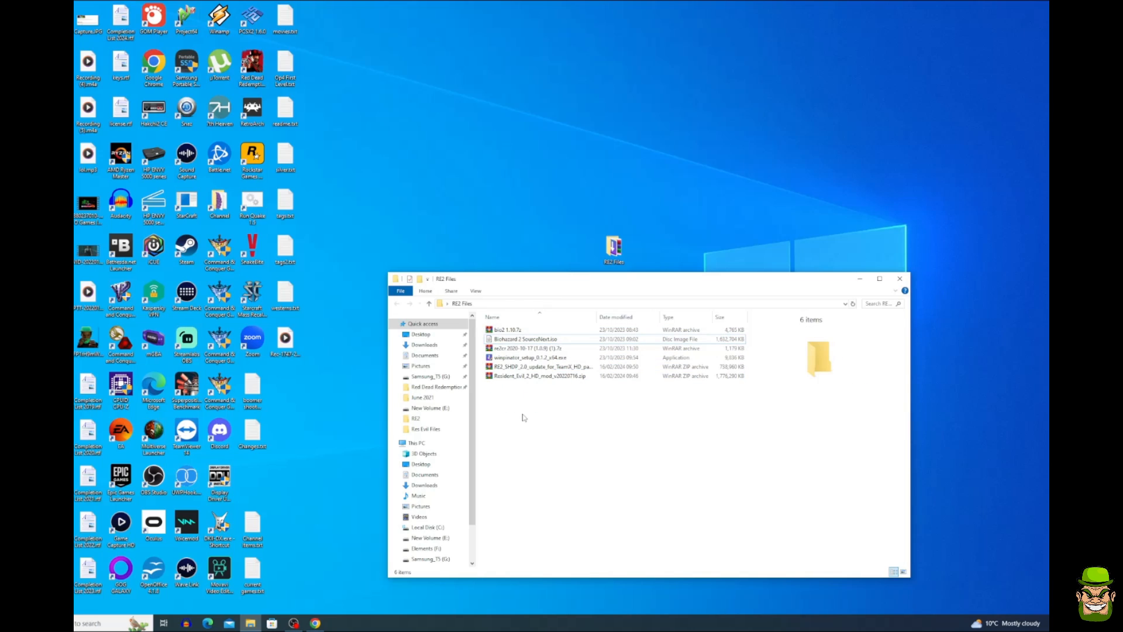
mouse_move(577, 427)
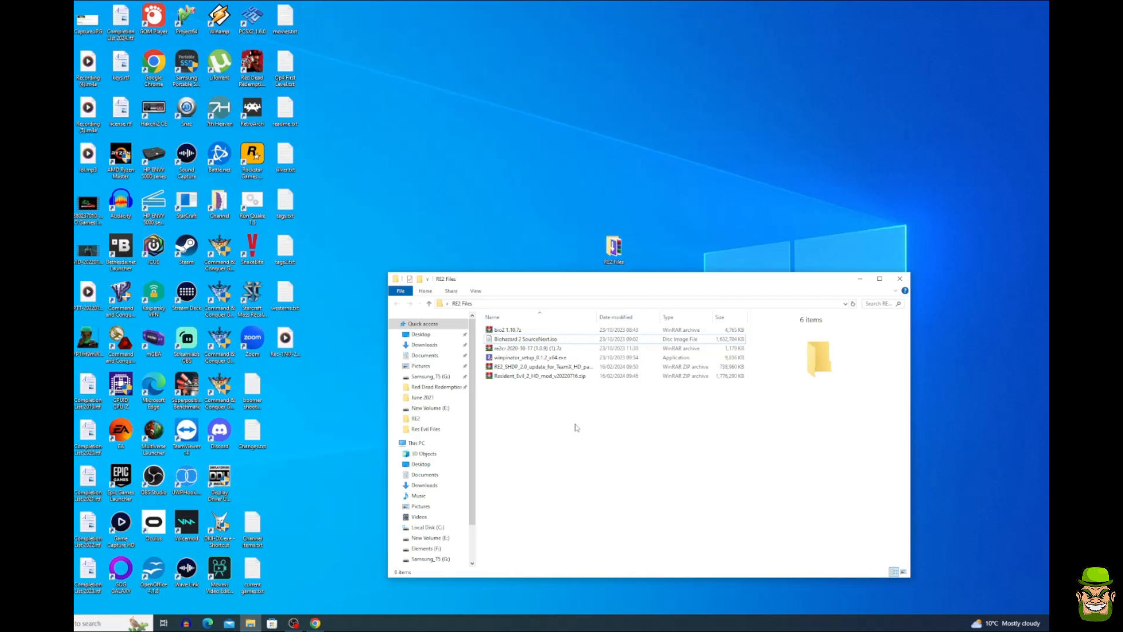
Mount Biohazard 2 SourceNext.iso, browse its disc drive, and add a new desktop folder
left_click(540, 347)
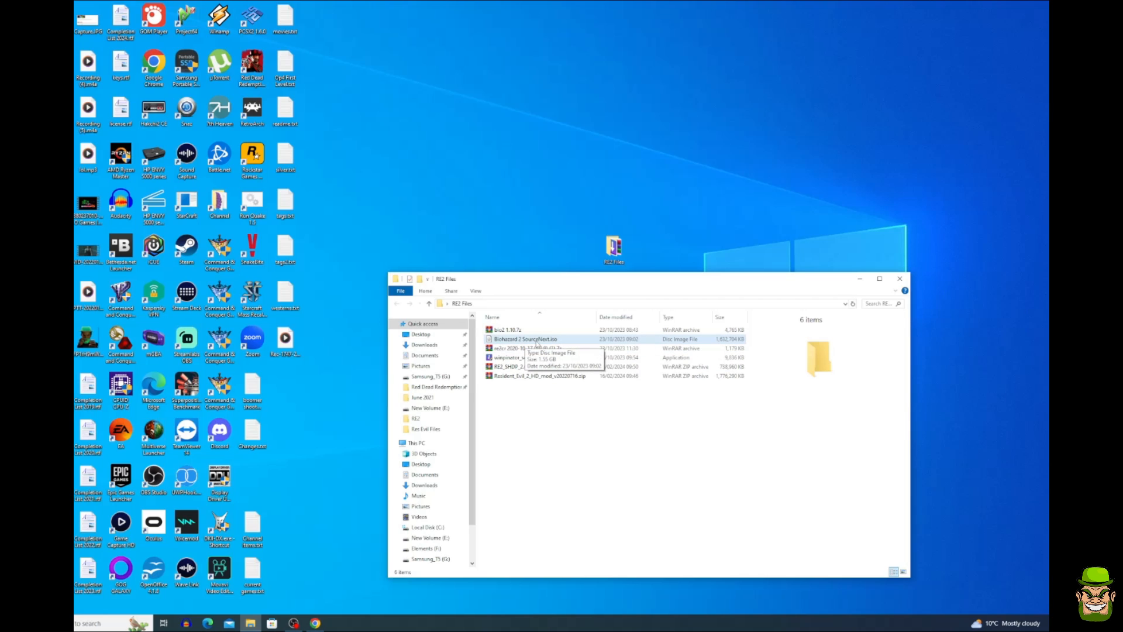
double_click(526, 338)
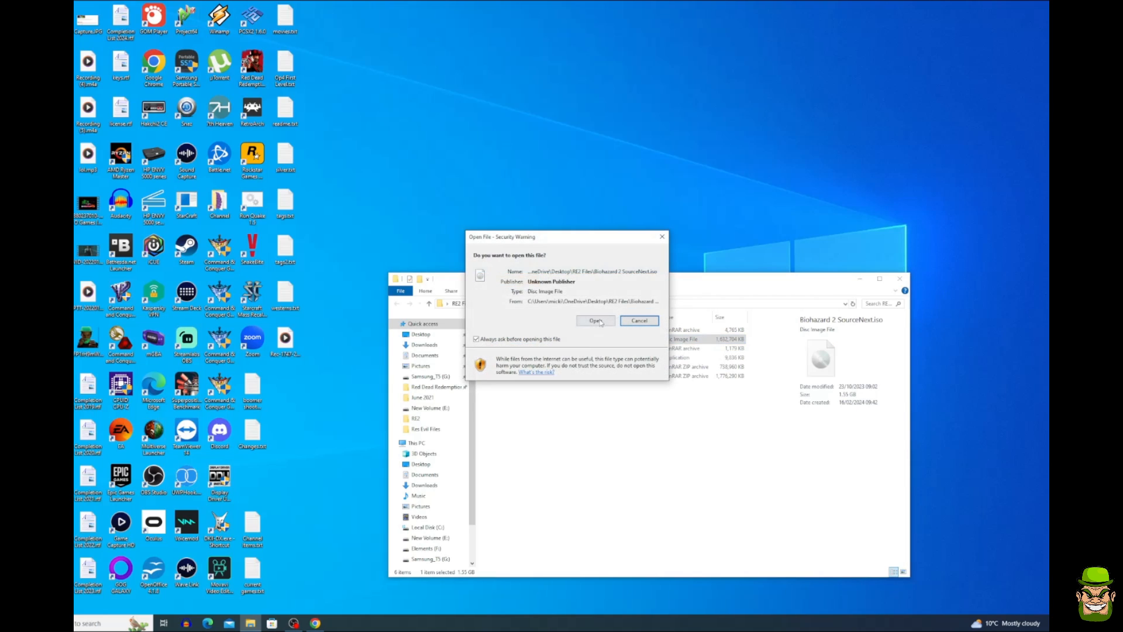
left_click(595, 320)
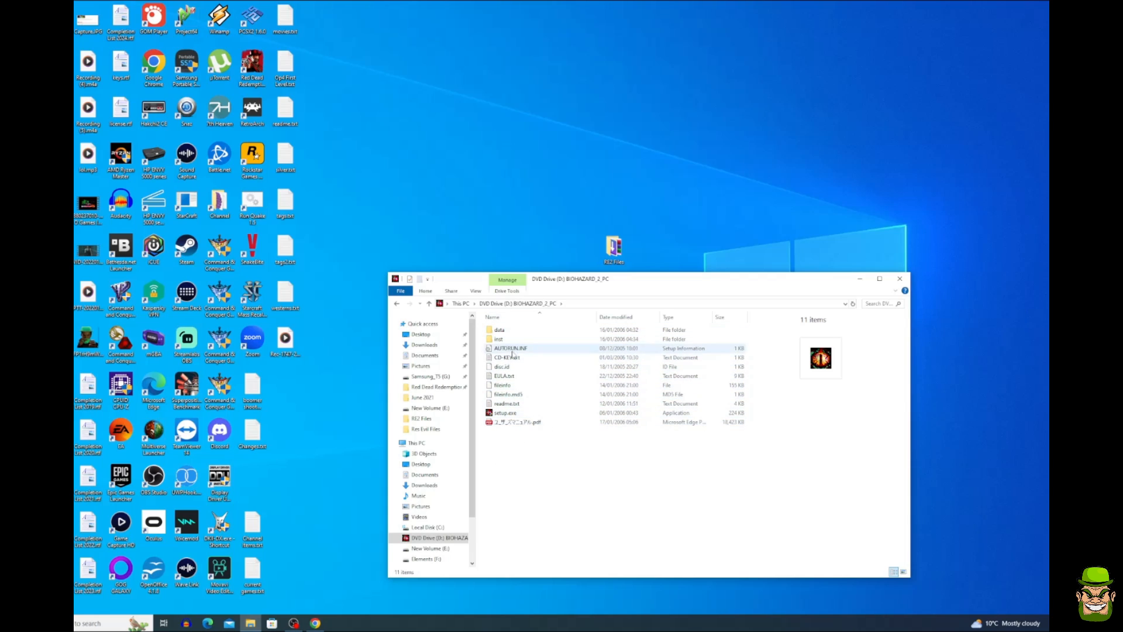
double_click(499, 328)
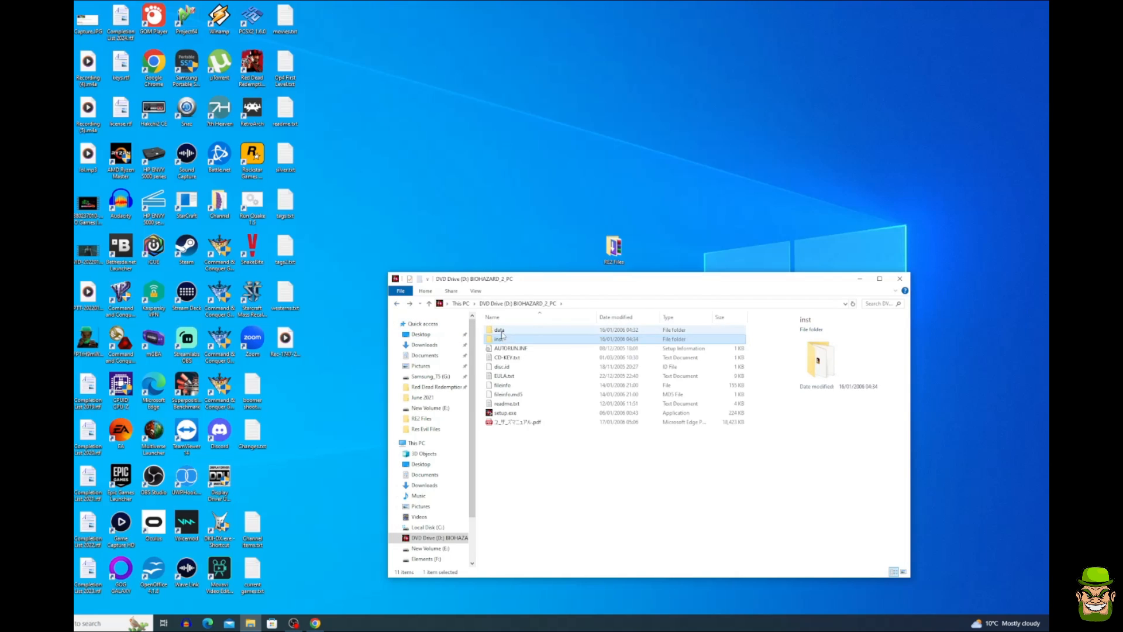
right_click(499, 330)
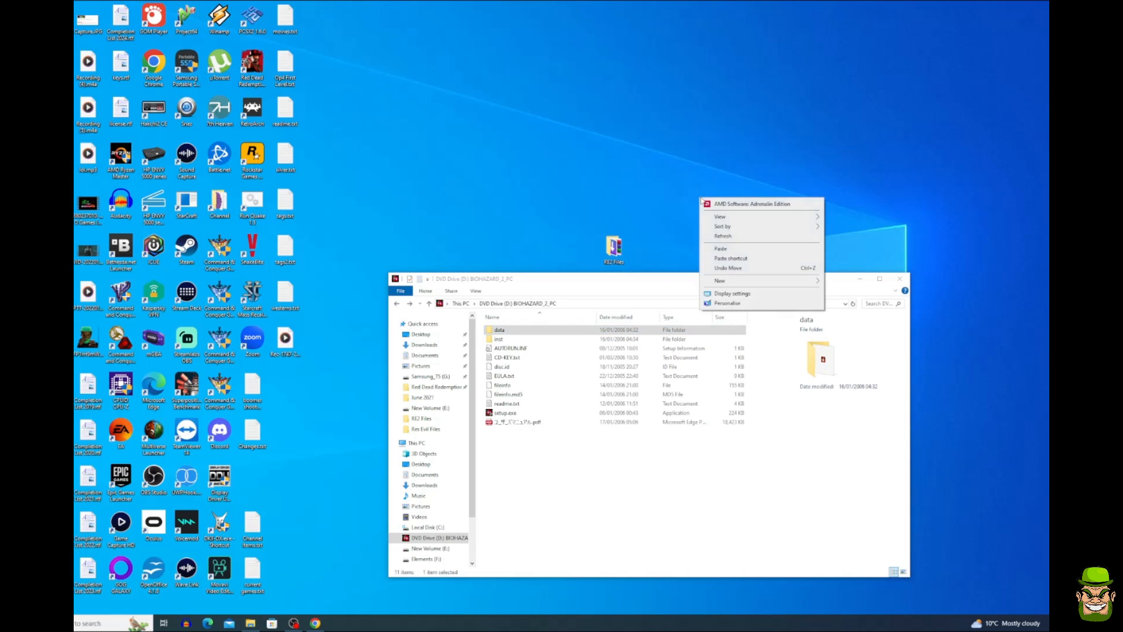
left_click(720, 249)
type("RE2 HD")
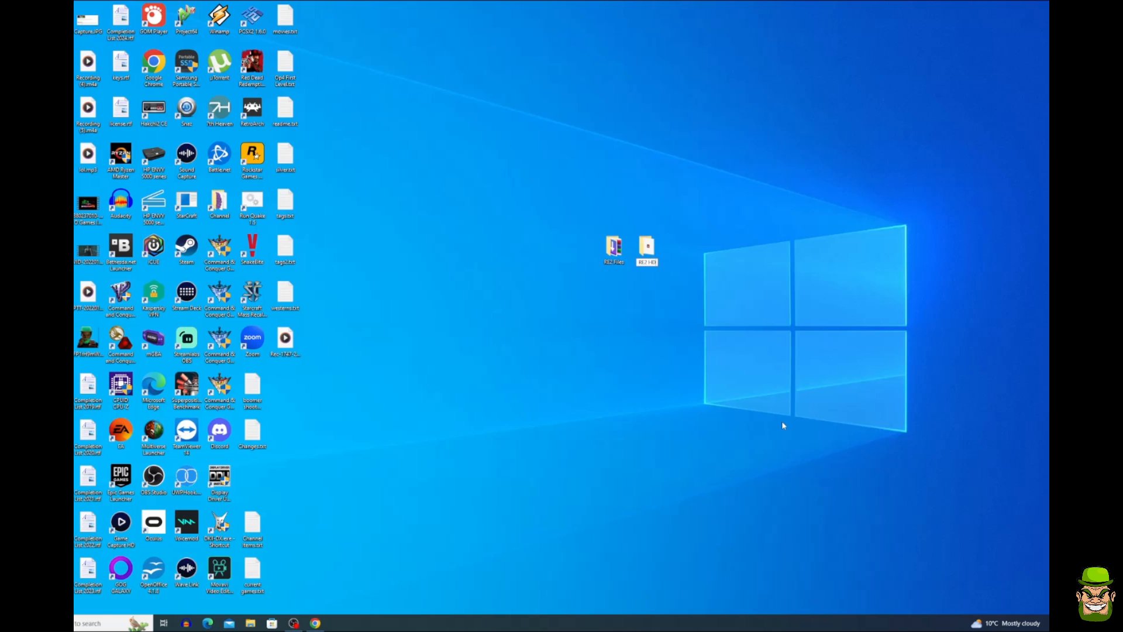
Reposition and open the RE2 HD folder, then extract bio2 1.10.7z into it
left_click_drag(647, 249, 778, 249)
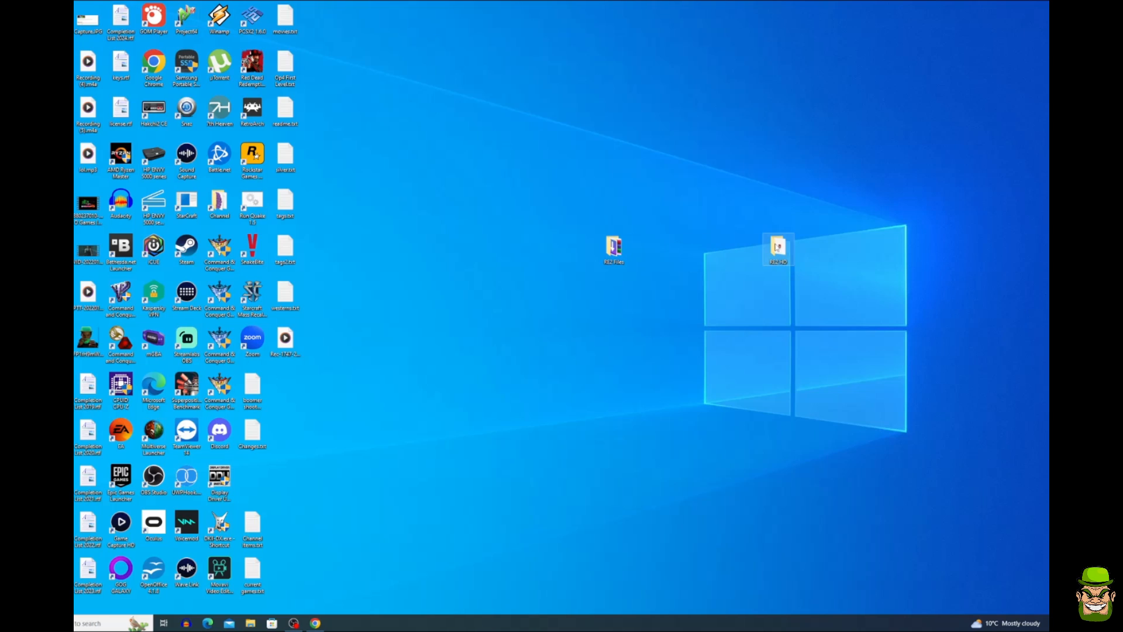
double_click(777, 247)
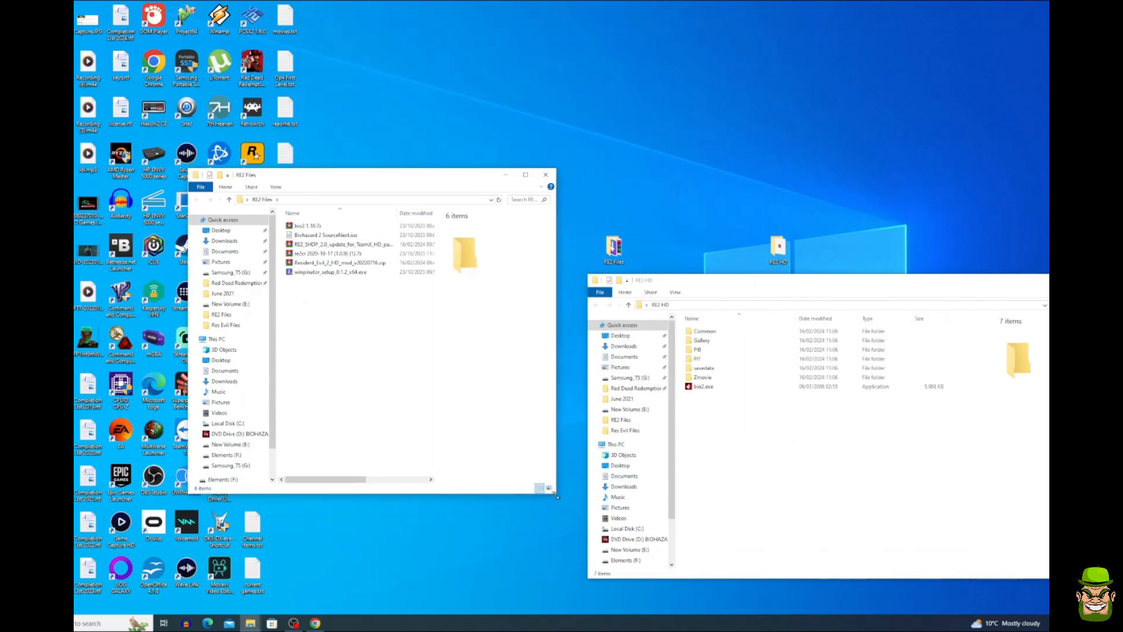
left_click(309, 225)
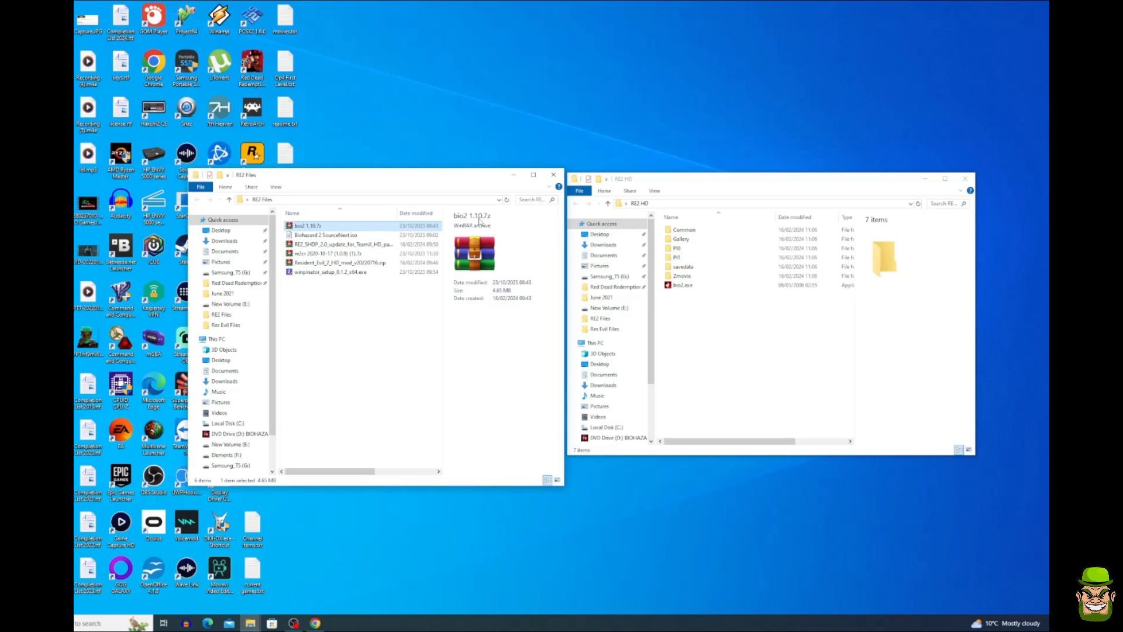
right_click(307, 226)
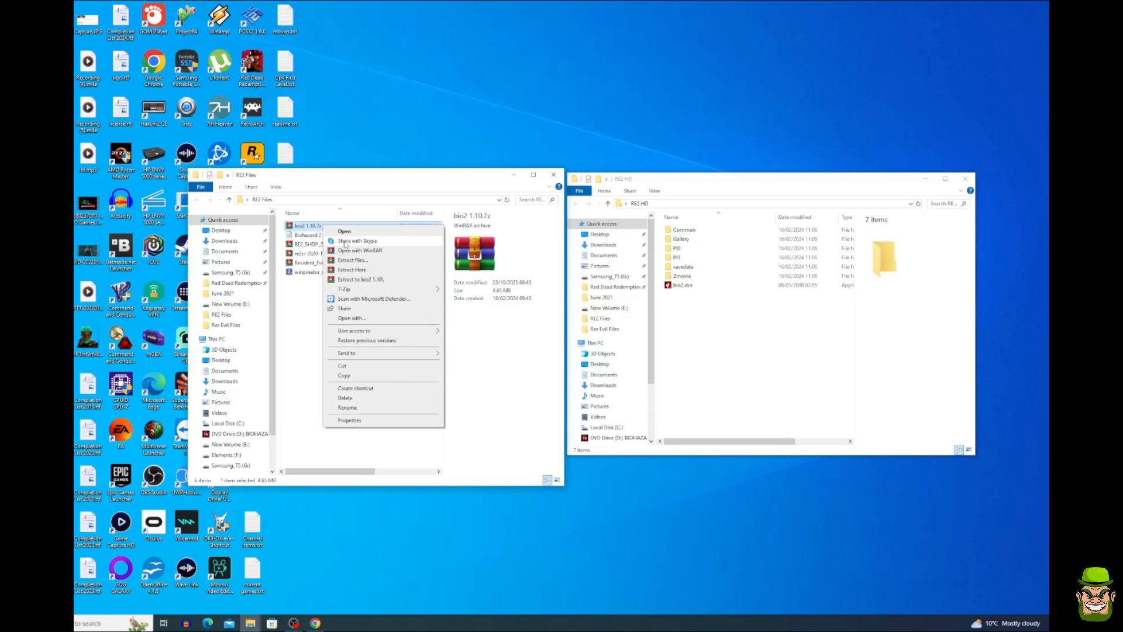
mouse_move(356, 268)
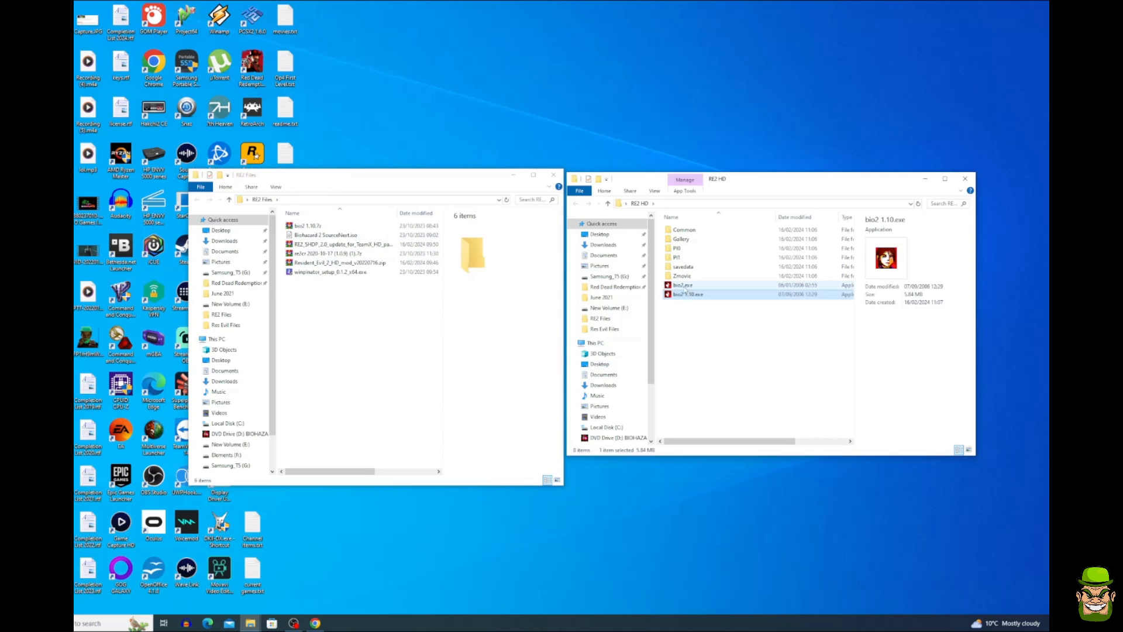
Delete the original bio2.exe and extract the re2cr Classic REbirth archive into RE2 HD
right_click(681, 284)
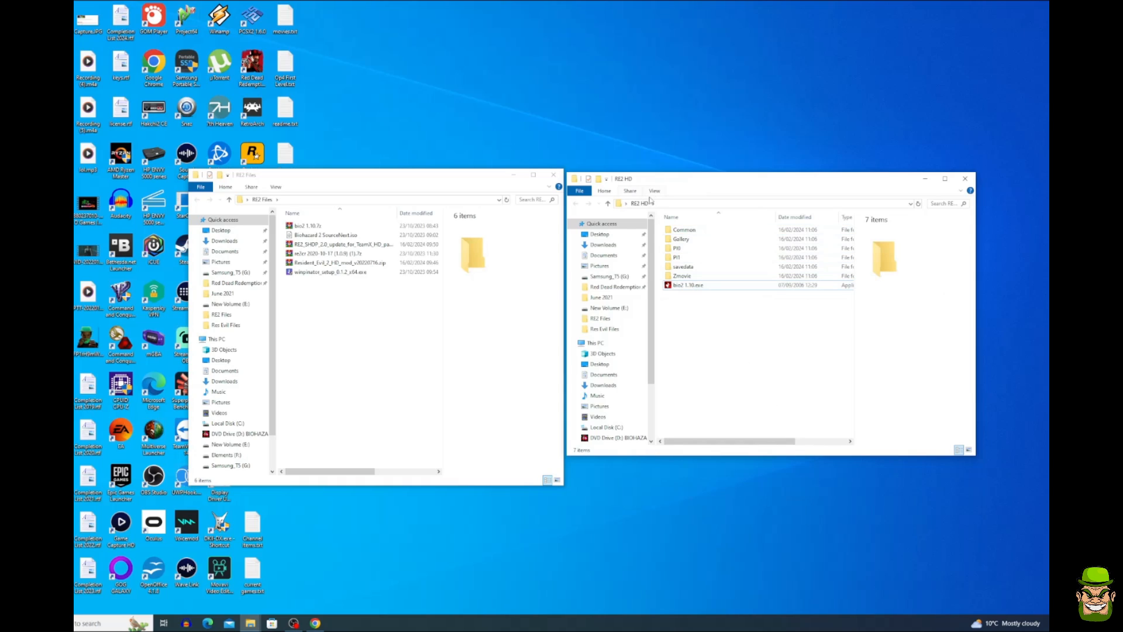
left_click(688, 285)
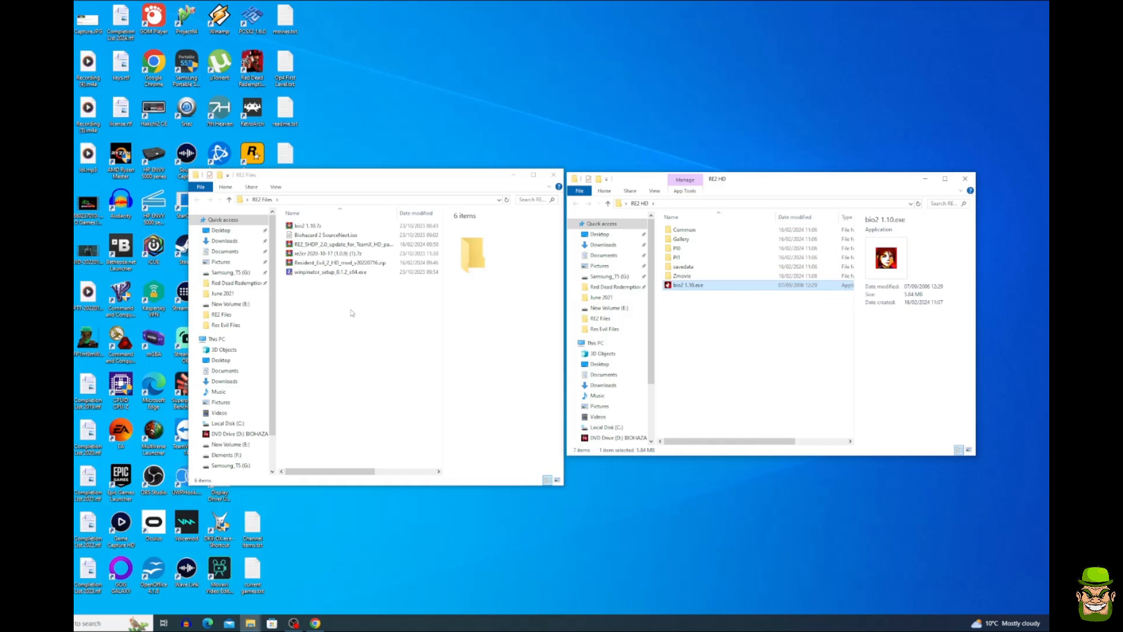
left_click(322, 253)
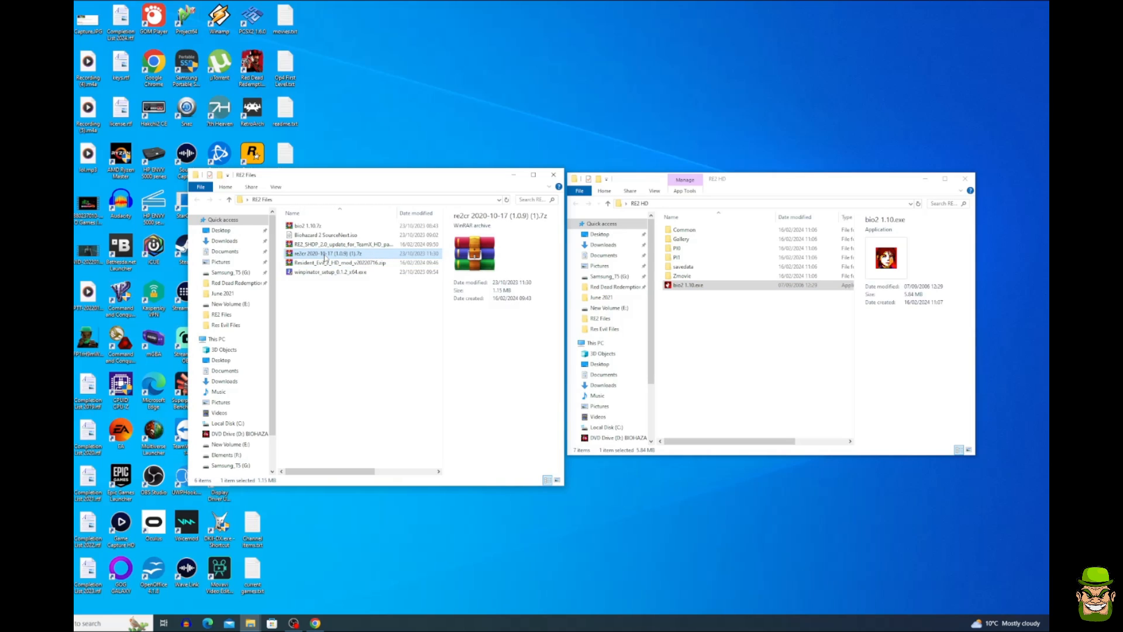
right_click(326, 253)
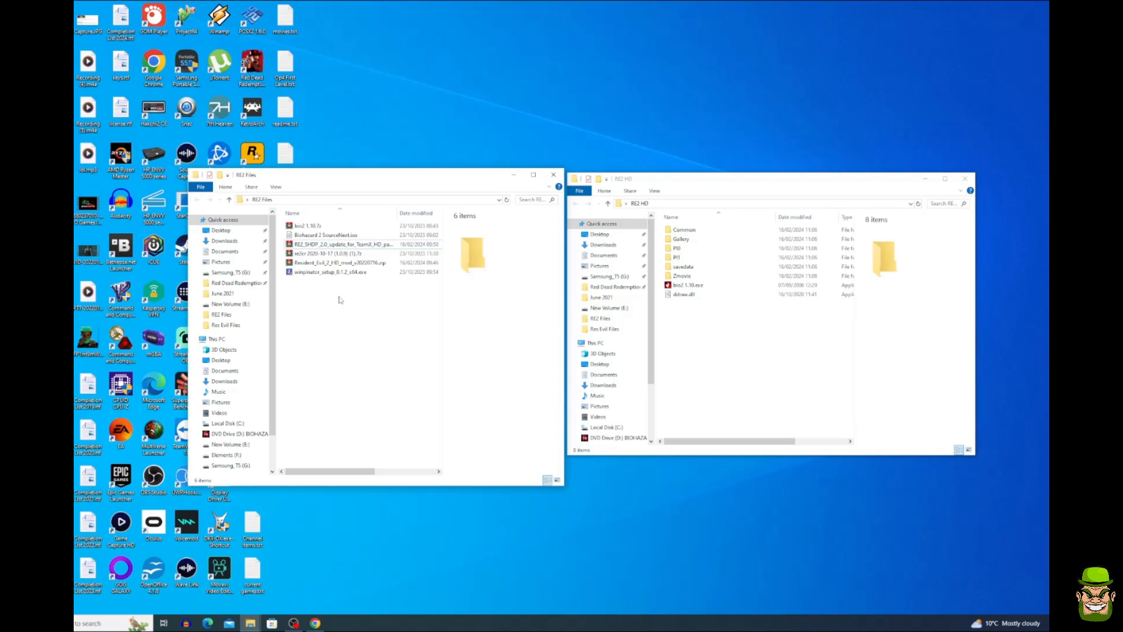
Extract Resident_Evil_2_HD_mod zip into RE2 HD, overwriting existing files with Yes to All
left_click(340, 262)
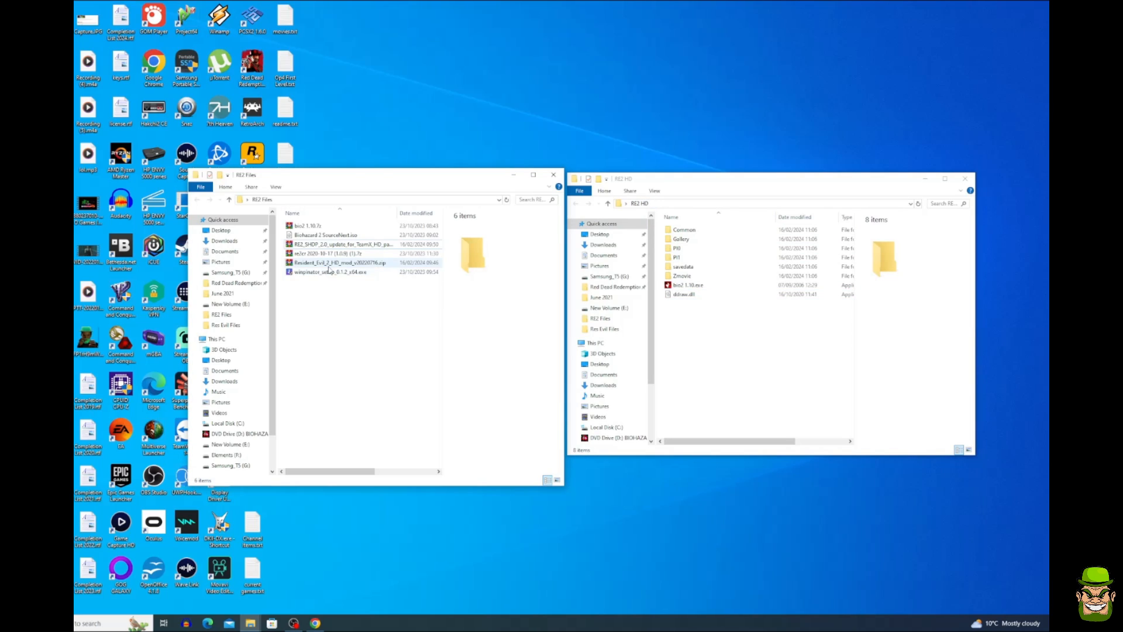
left_click(339, 262)
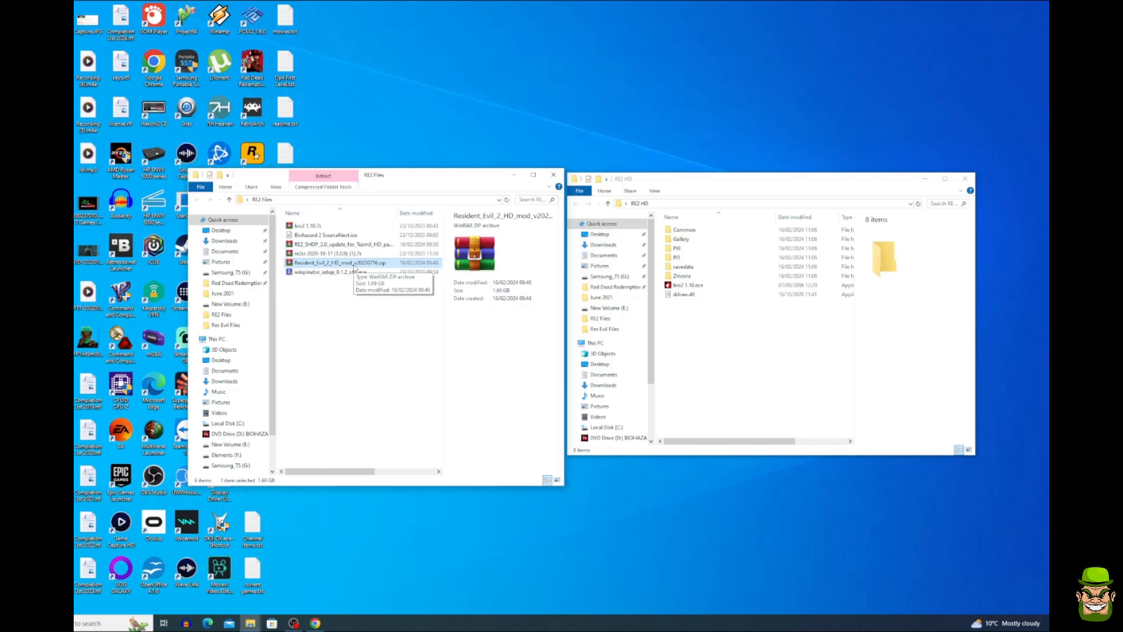
right_click(340, 262)
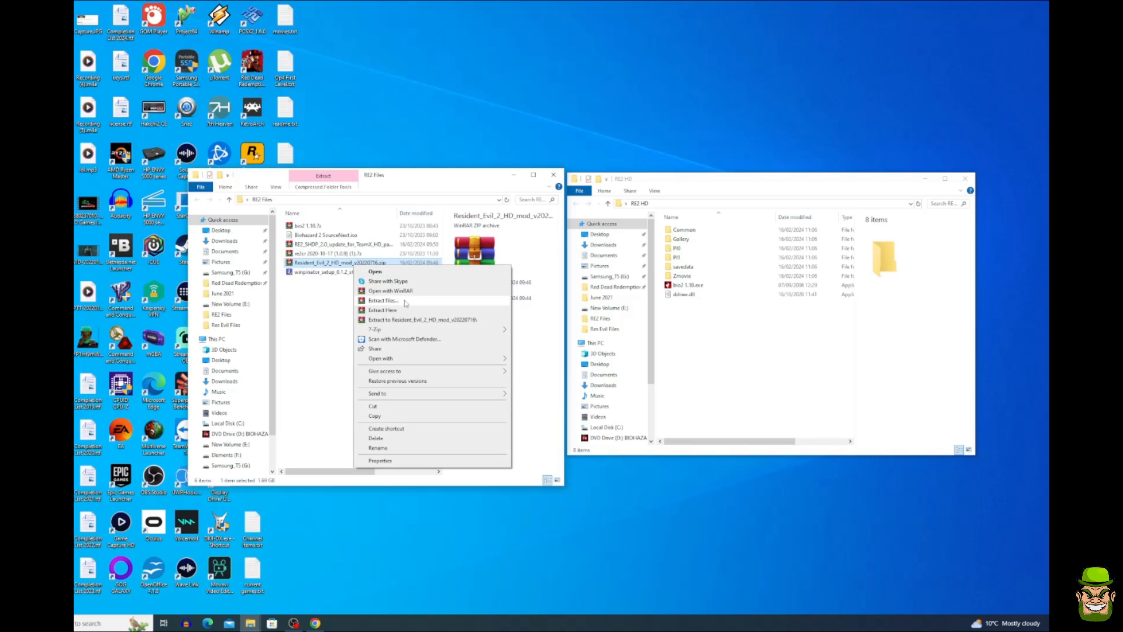
left_click(382, 300)
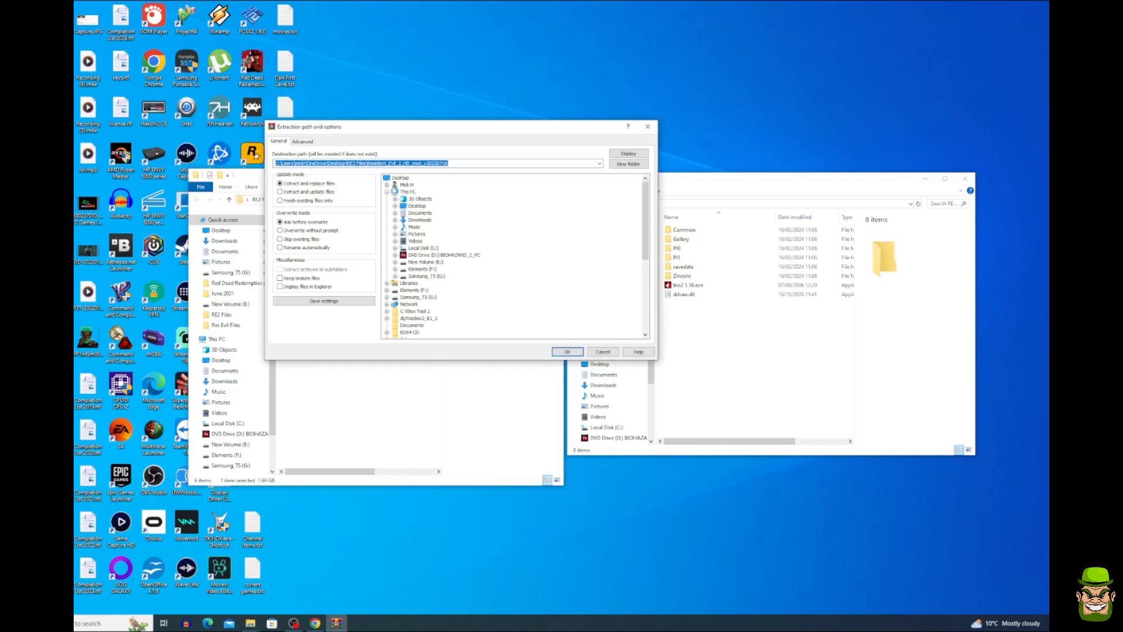
scroll("down", 3)
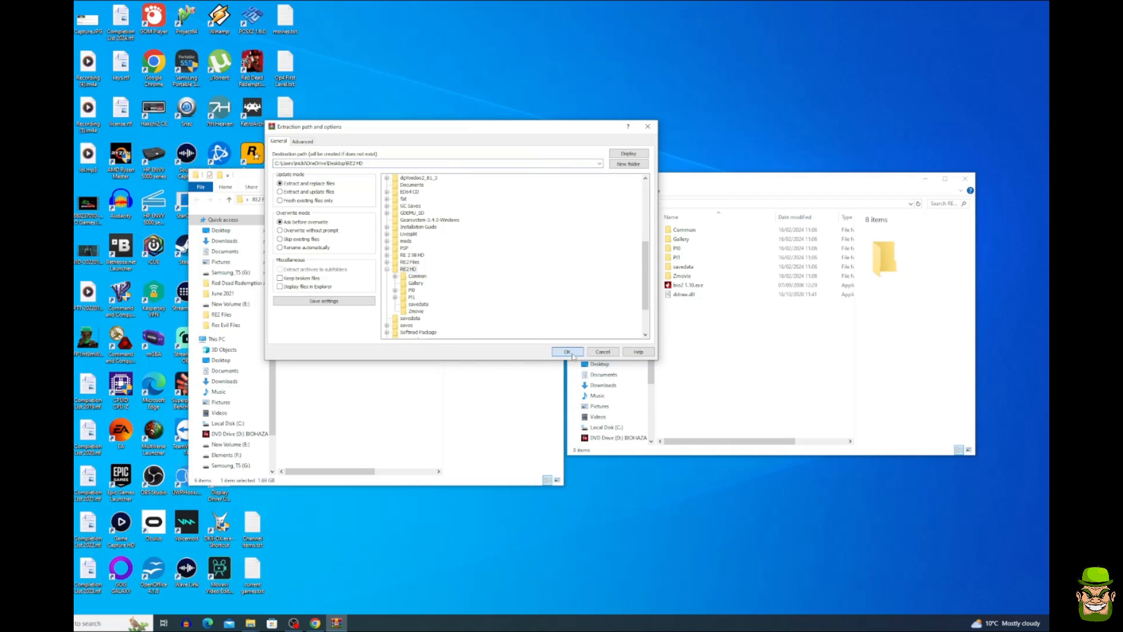
left_click(567, 351)
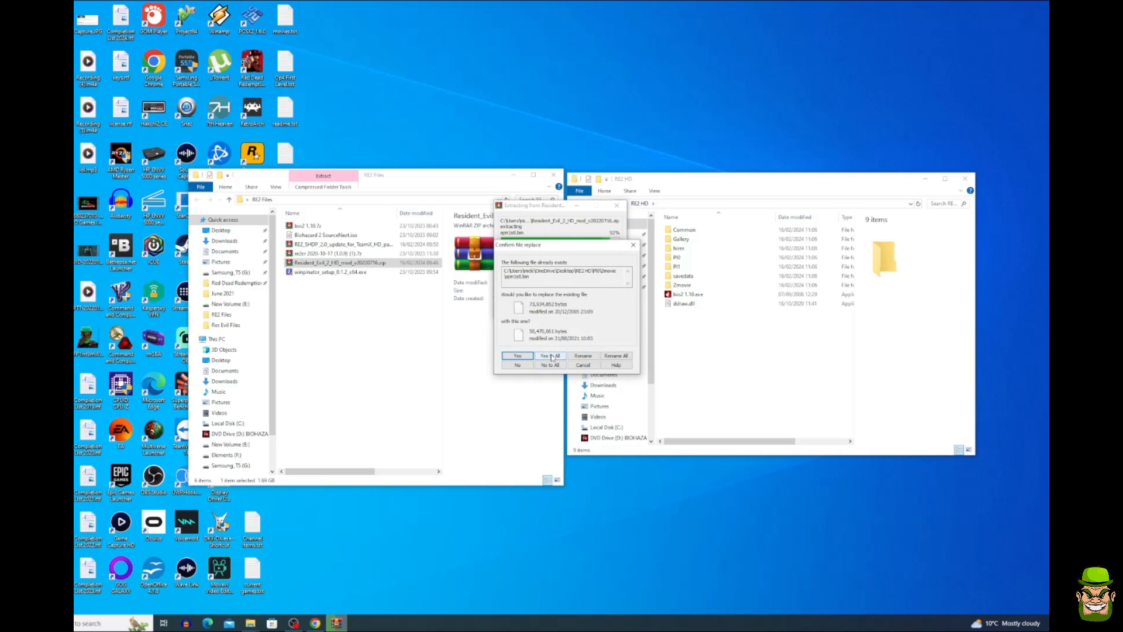
left_click(550, 355)
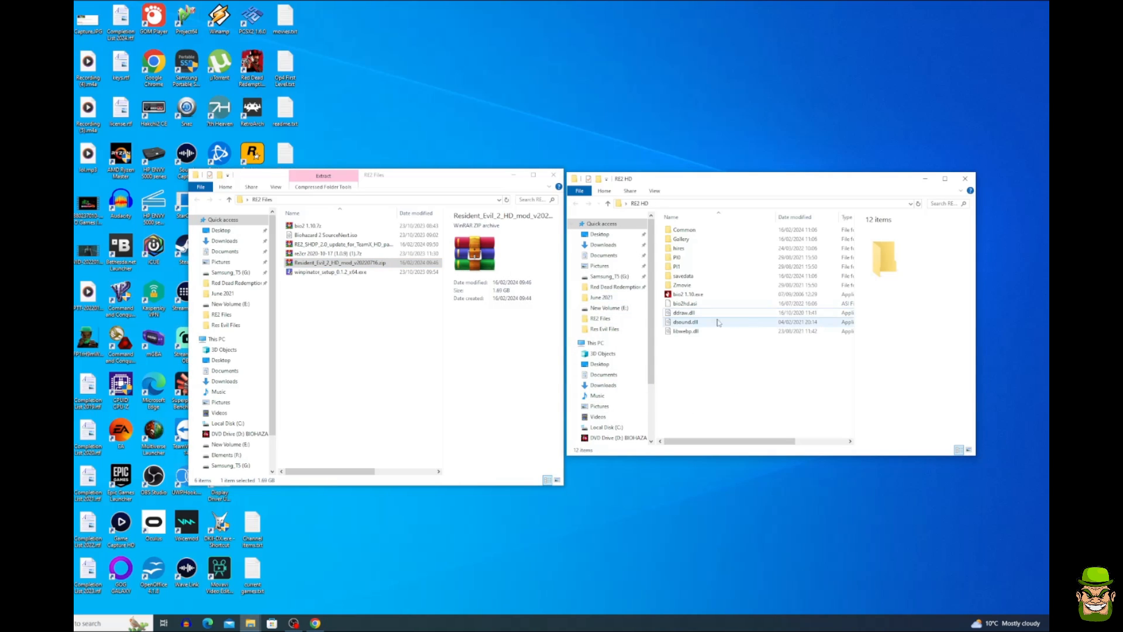
Launch bio2 1.10.exe and save a Classic REbirth config at 1280x960 with the Best preset
left_click(689, 294)
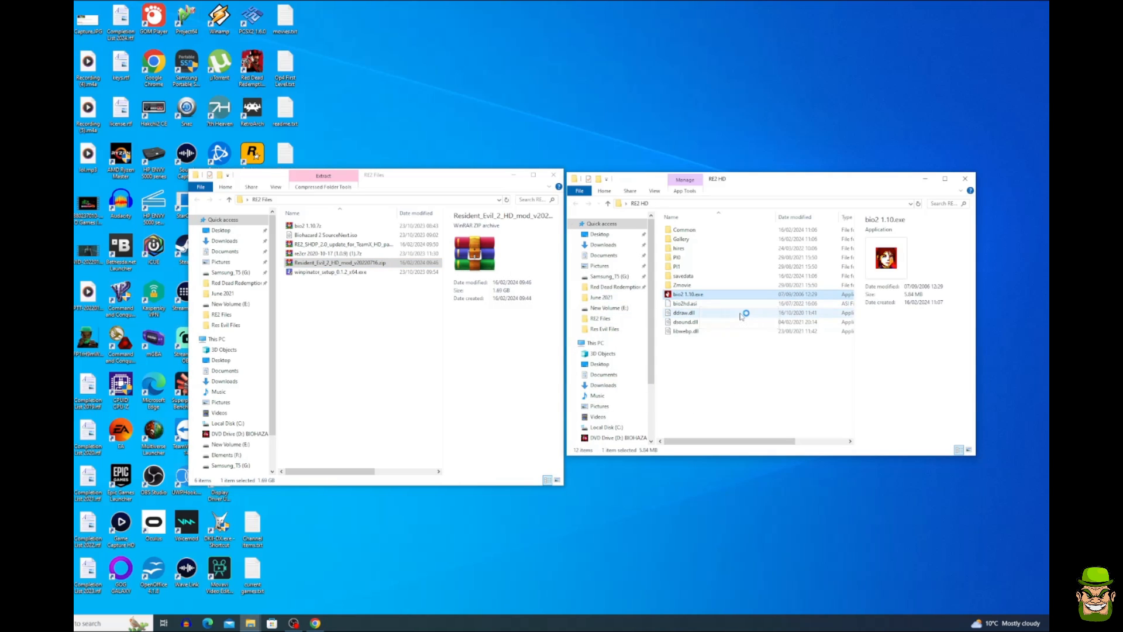
double_click(688, 295)
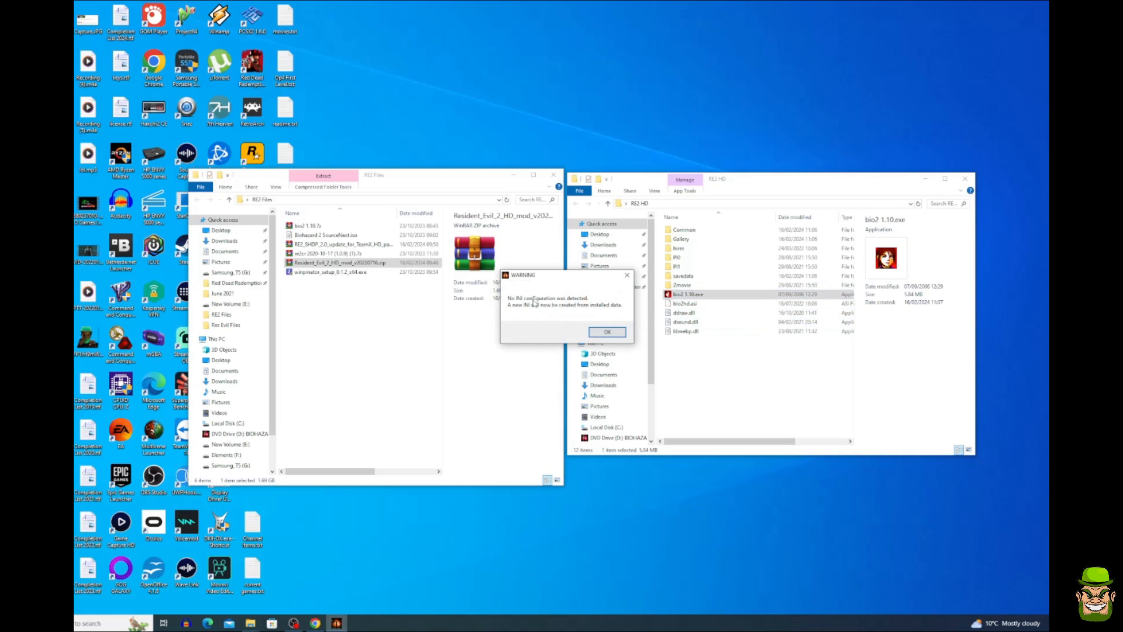
left_click(606, 332)
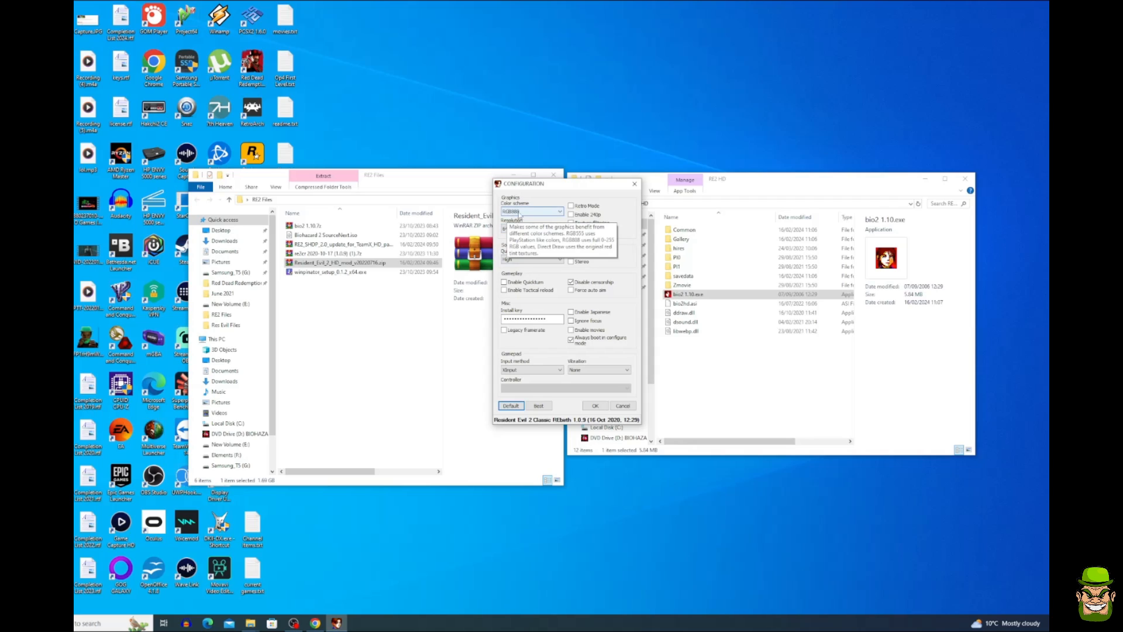
left_click(559, 211)
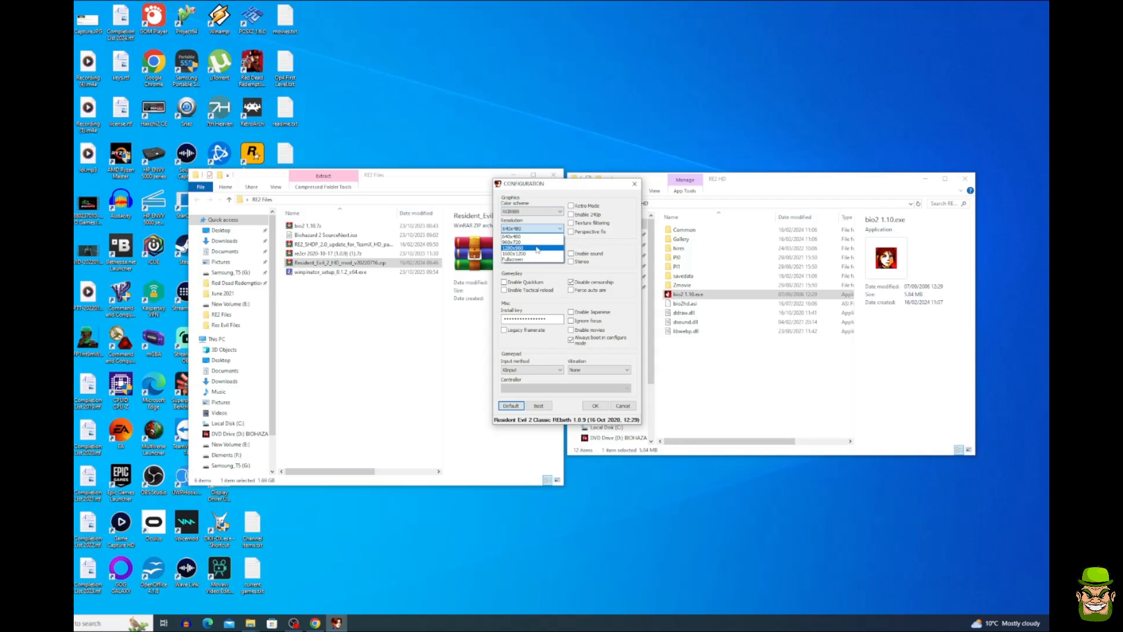
left_click(514, 249)
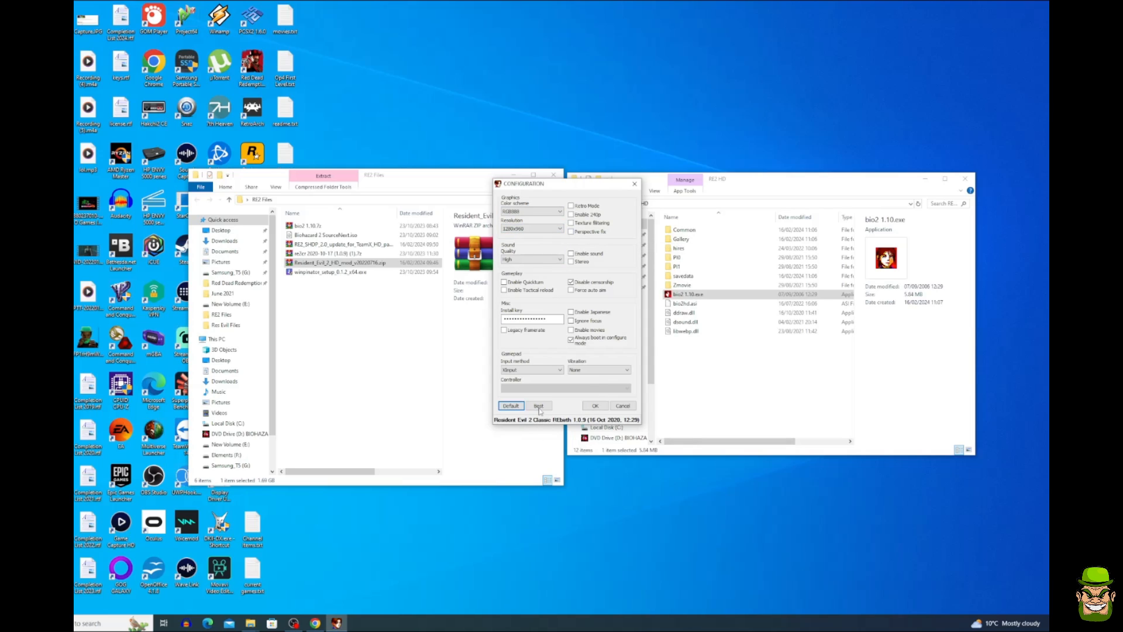
left_click(538, 405)
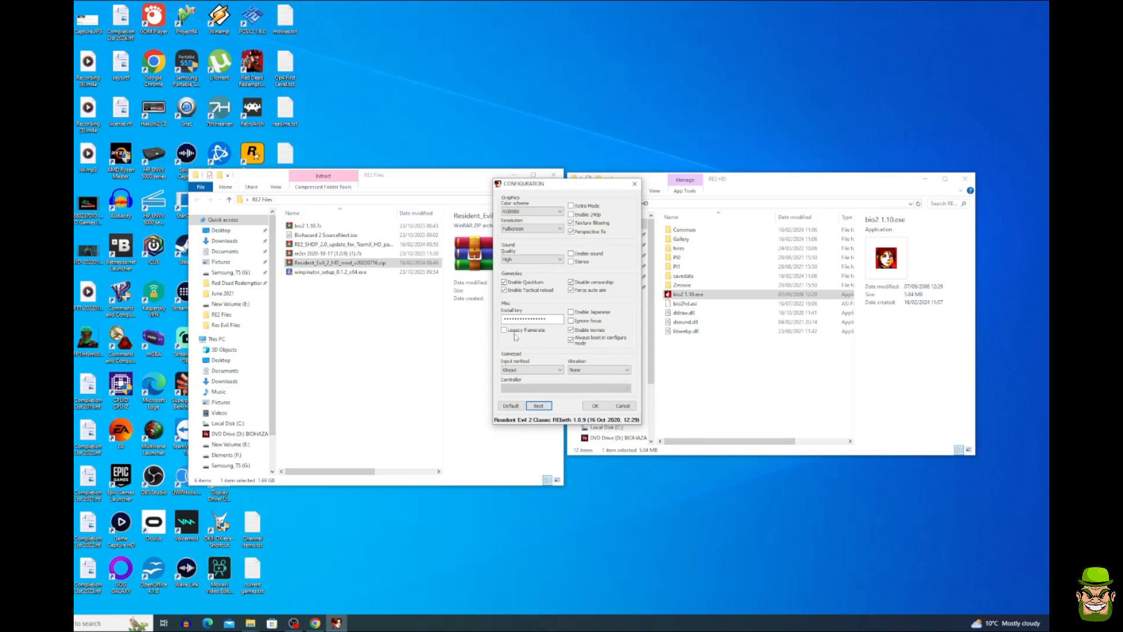
mouse_move(505, 329)
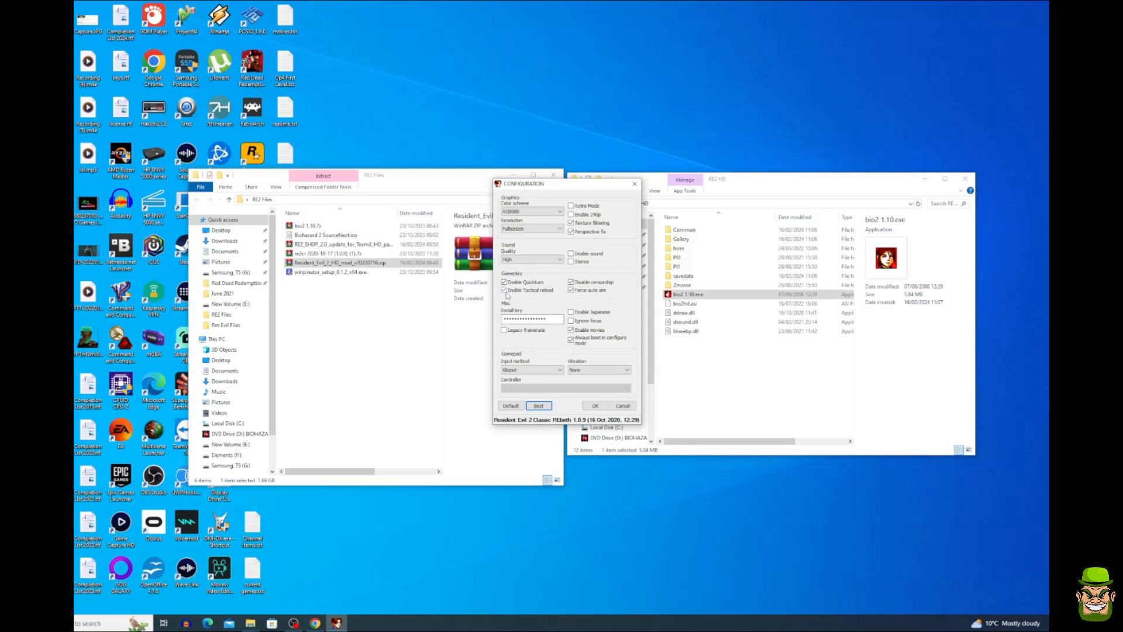
left_click(595, 405)
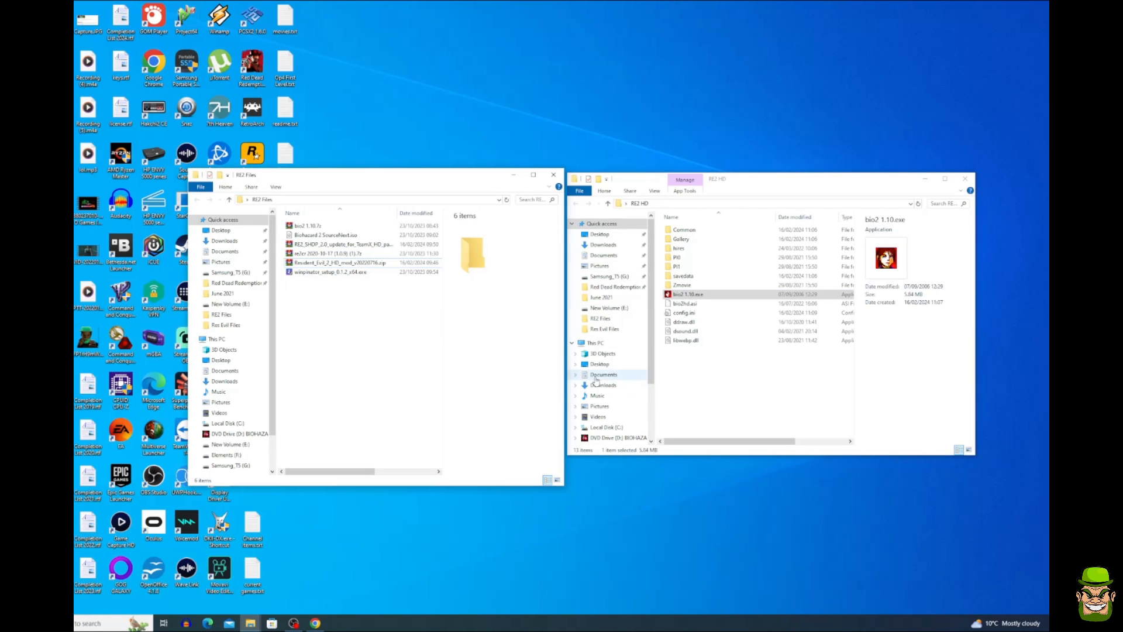
Extract the RE2_SHDP_2.0 update zip into RE2 HD with WinRAR, overwriting all files
left_click(342, 243)
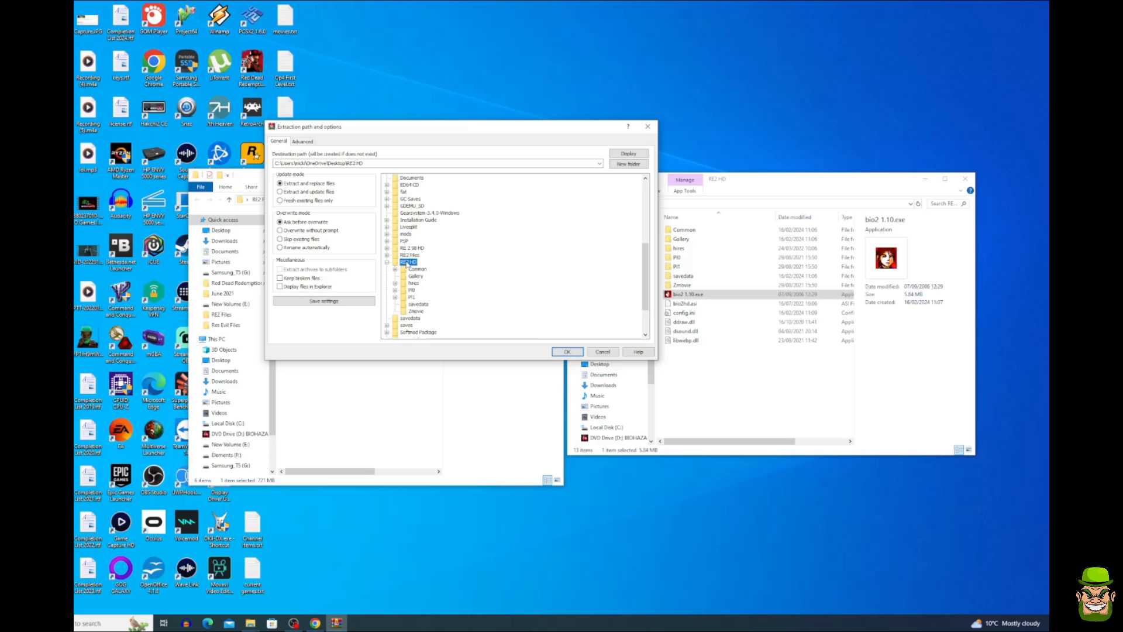
left_click(567, 350)
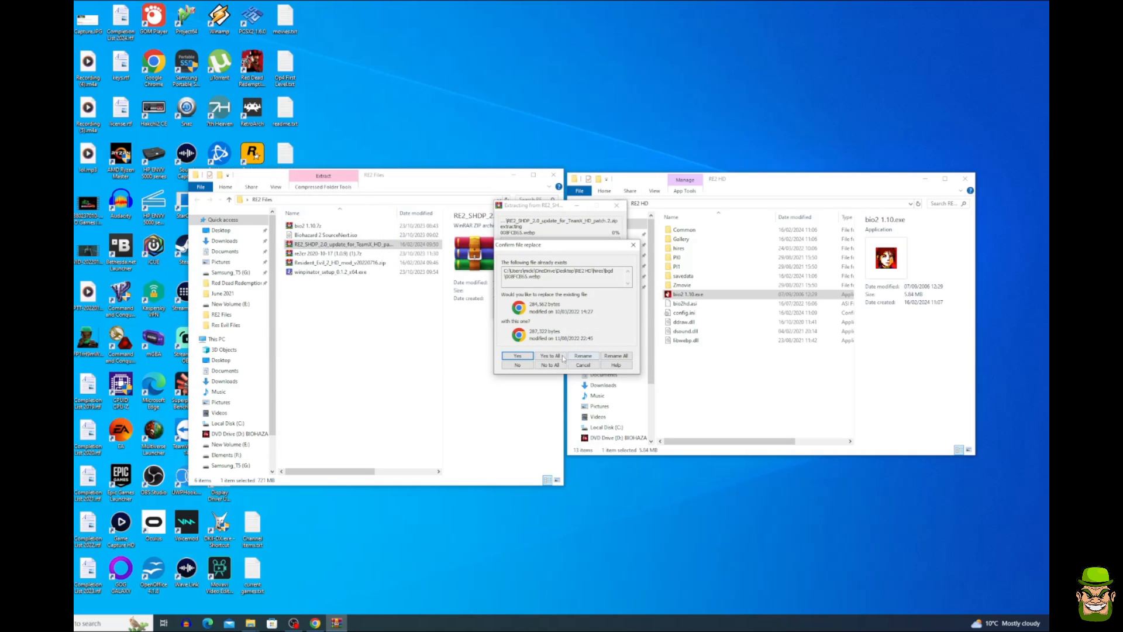
left_click(517, 355)
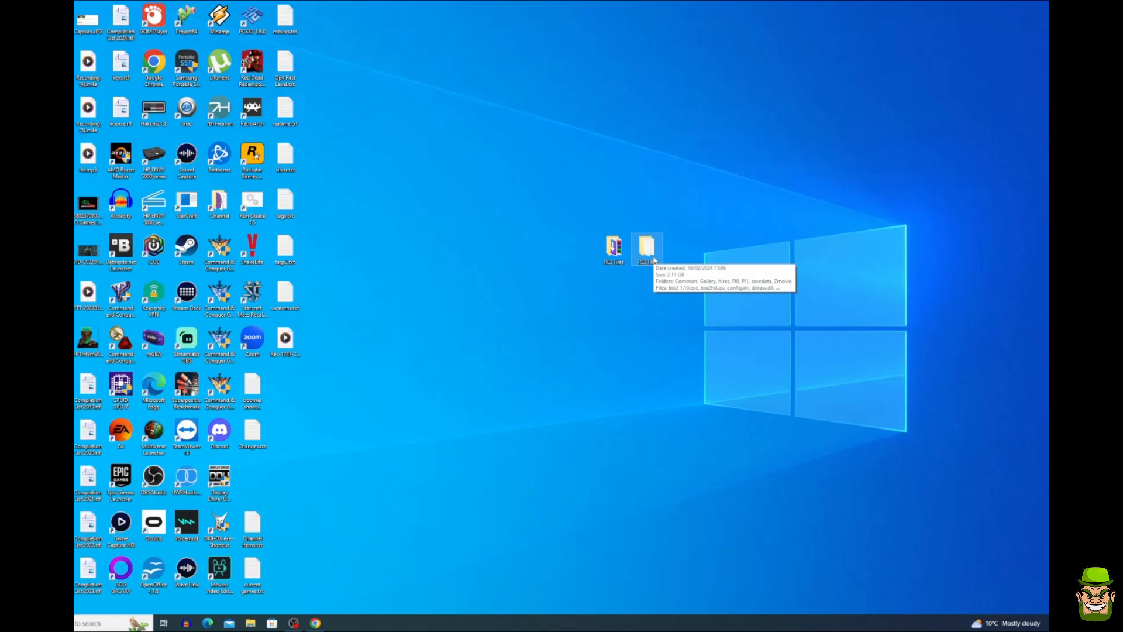
Dismiss the RE2 HD folder menu and open the desktop RE2 Files folder
right_click(645, 251)
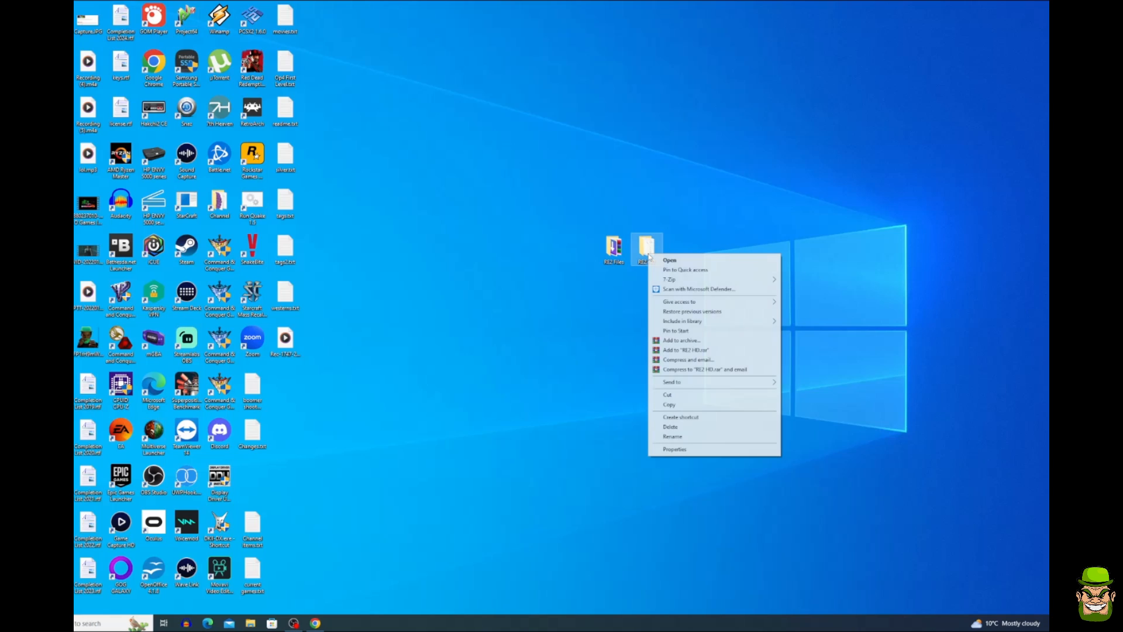
left_click(674, 449)
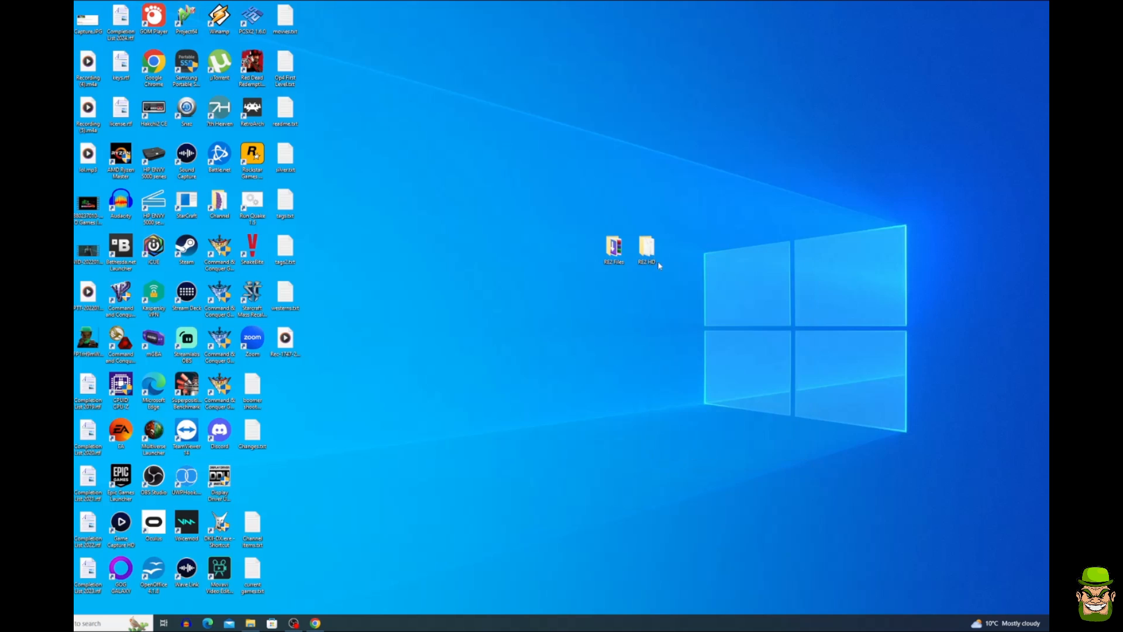
left_click(613, 248)
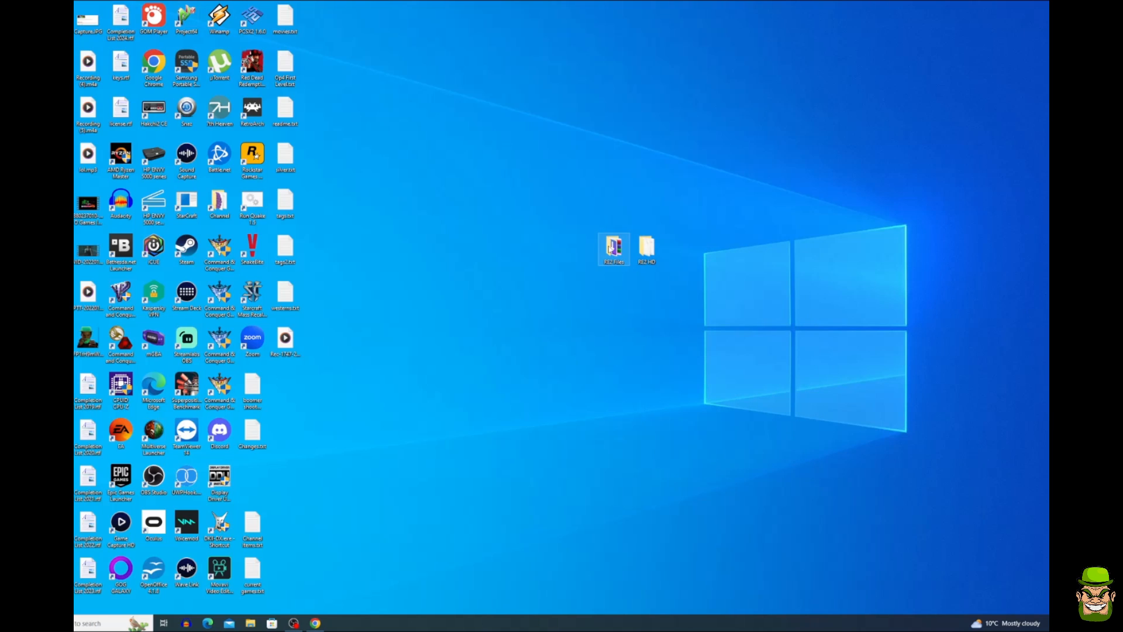
double_click(613, 249)
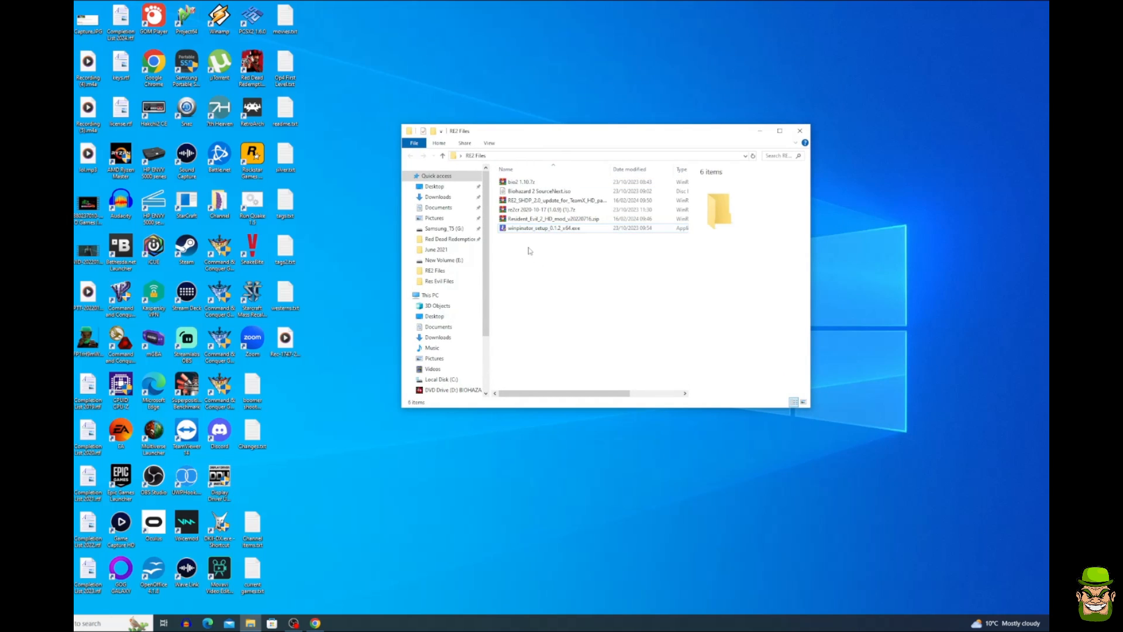
Install Winpinator 0.1.2 x64 with default location and shortcuts folder, release notes unticked
left_click(542, 228)
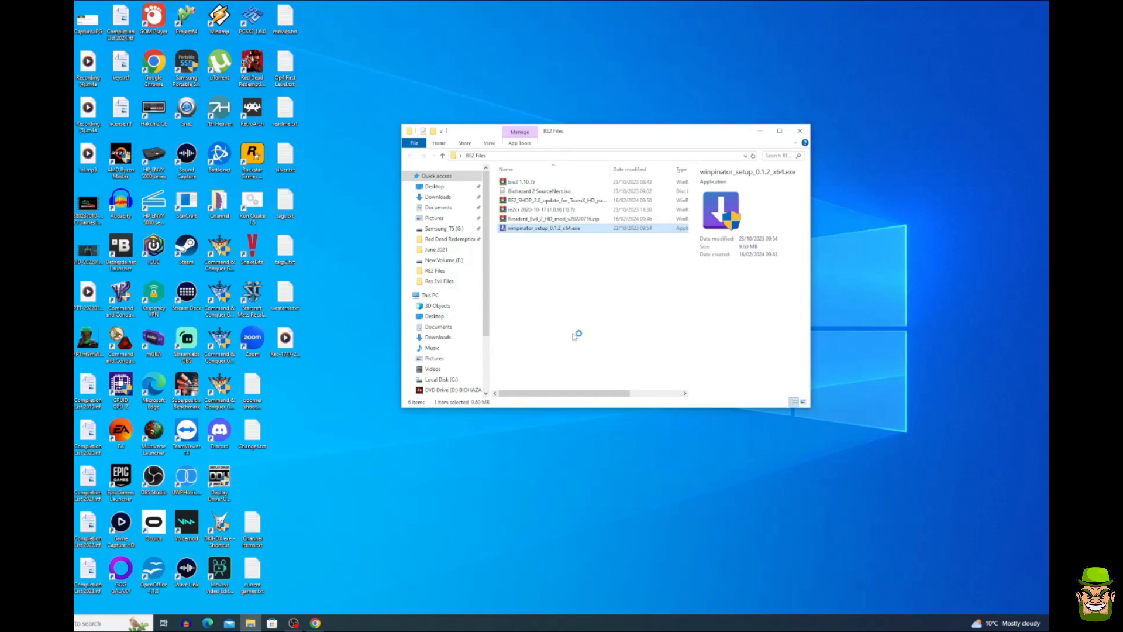
double_click(542, 228)
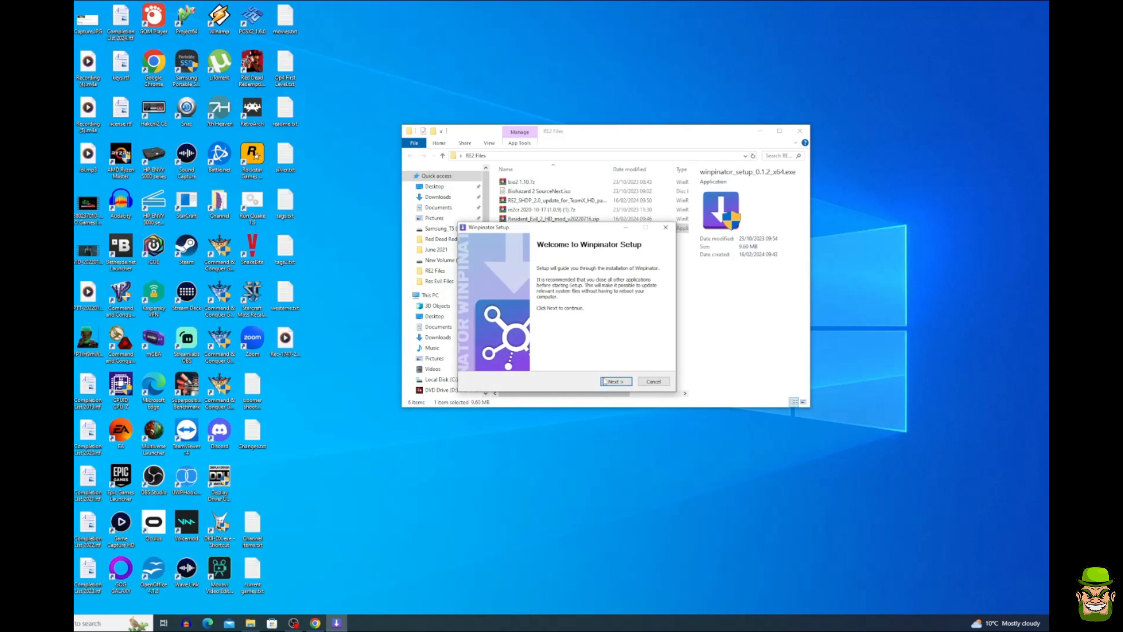
left_click(614, 381)
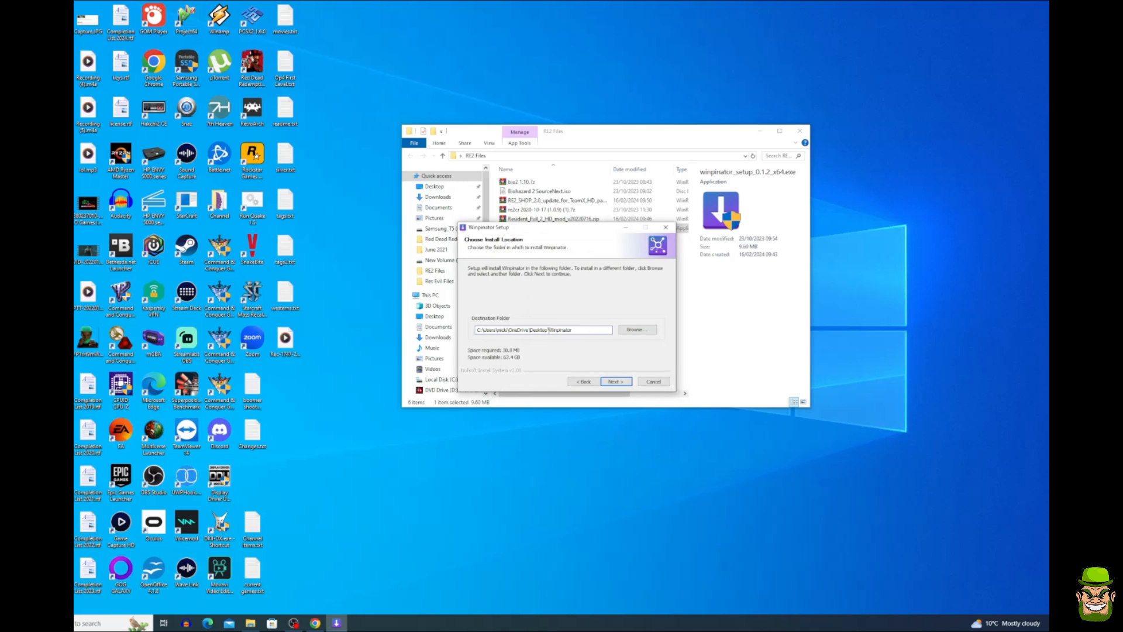
left_click(615, 381)
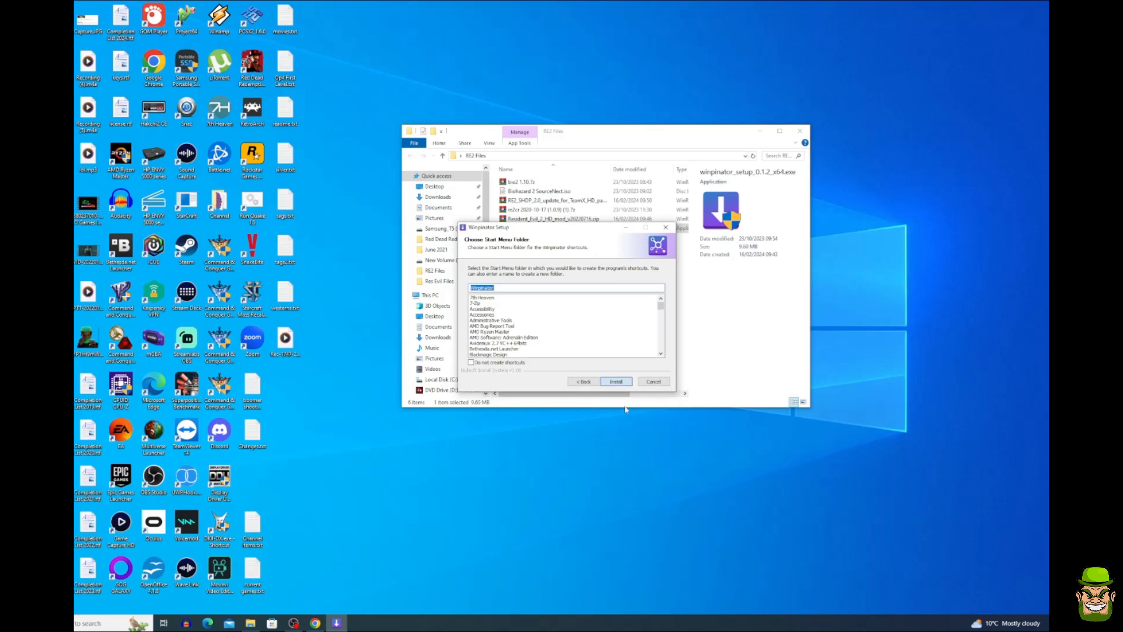
left_click(615, 380)
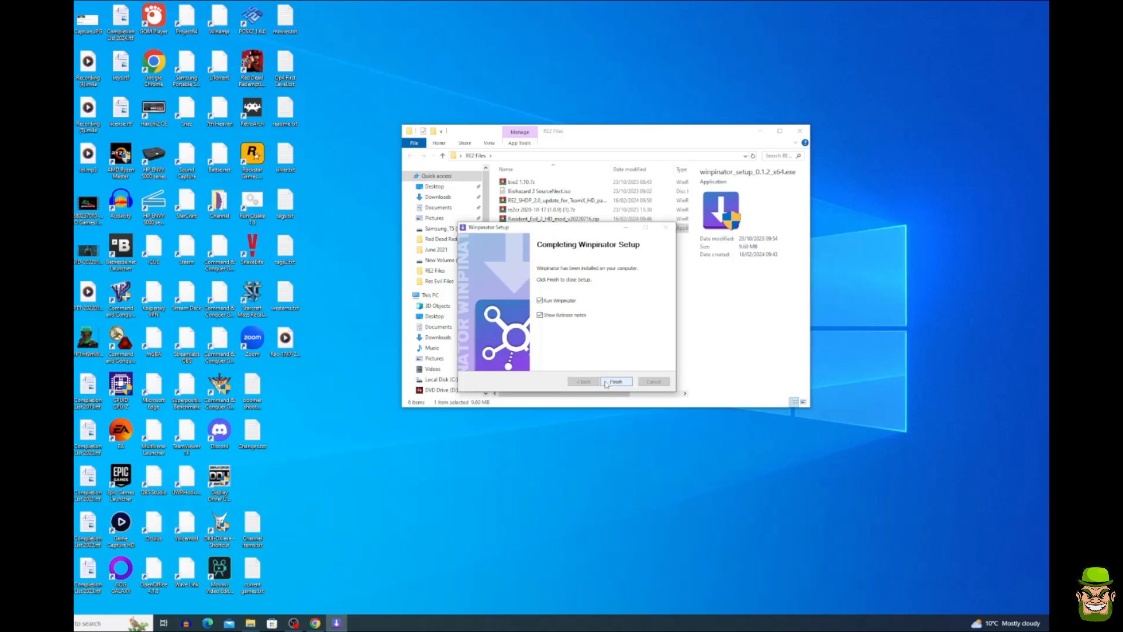
left_click(539, 315)
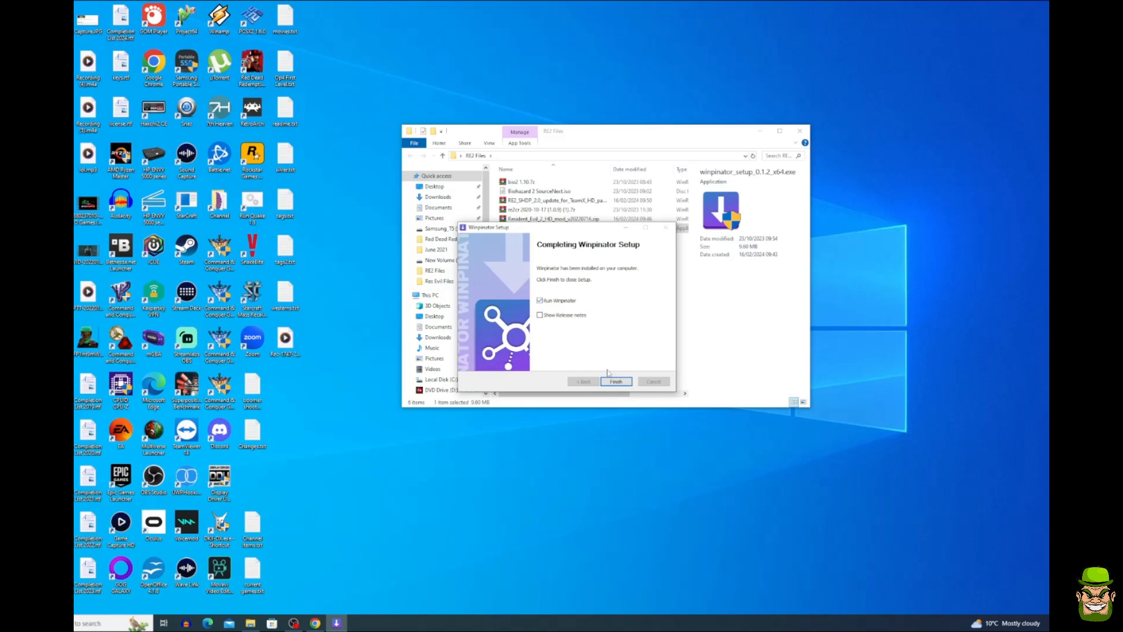
Finish Winpinator setup and select the group code in Preferences' Connection tab
left_click(614, 380)
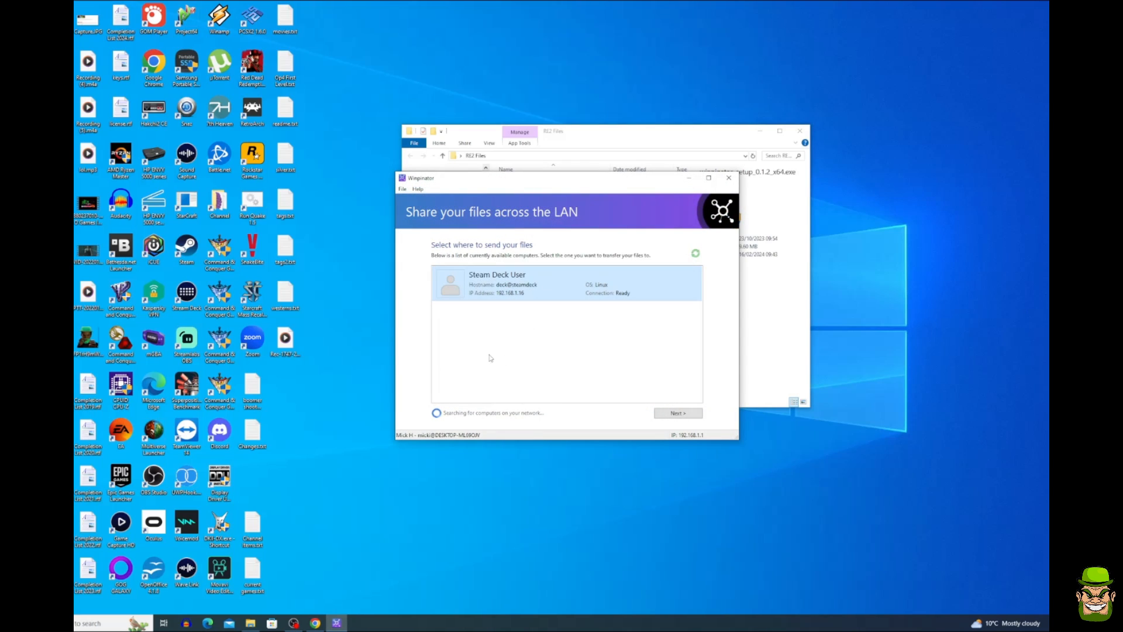
left_click(402, 188)
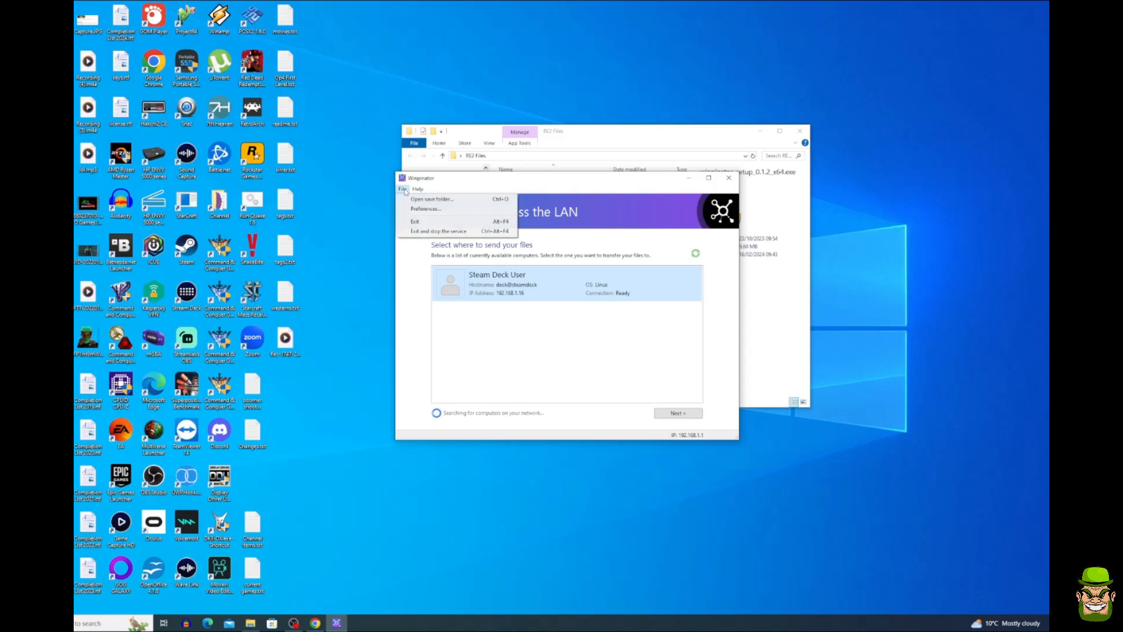
left_click(425, 208)
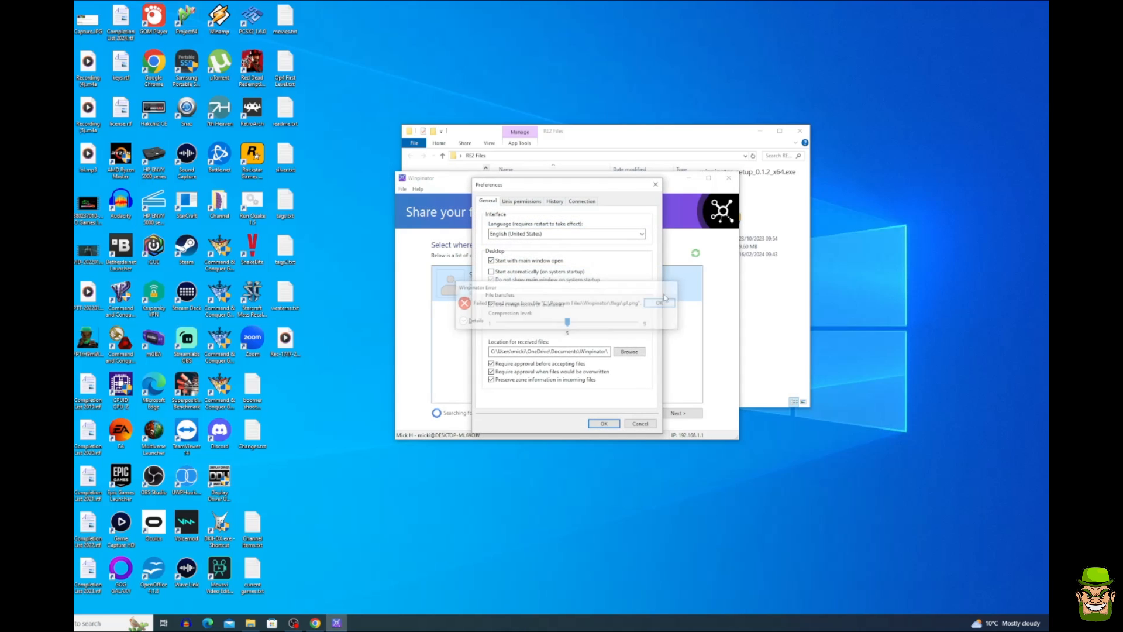
left_click(581, 201)
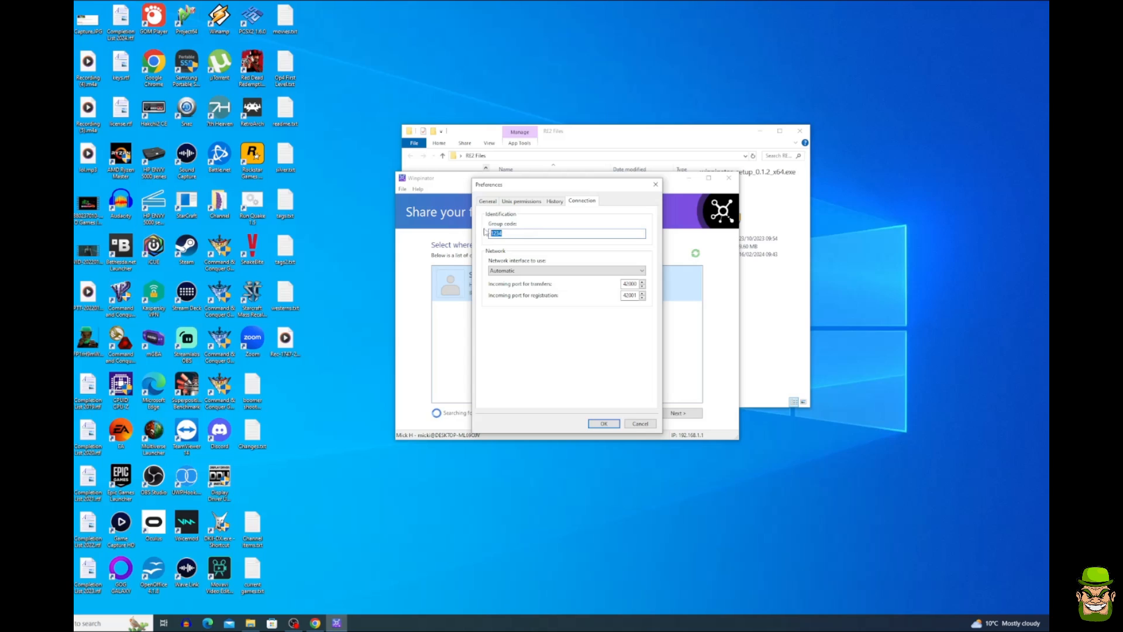
left_click(602, 423)
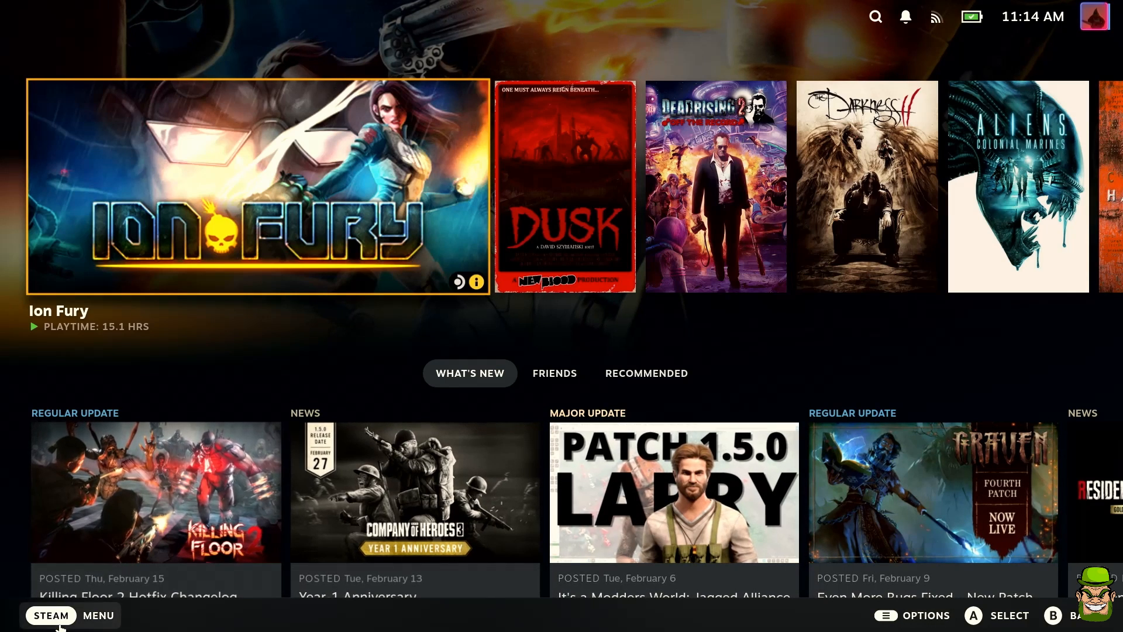
Bring up the Deck's Power options from the STEAM side menu
left_click(50, 614)
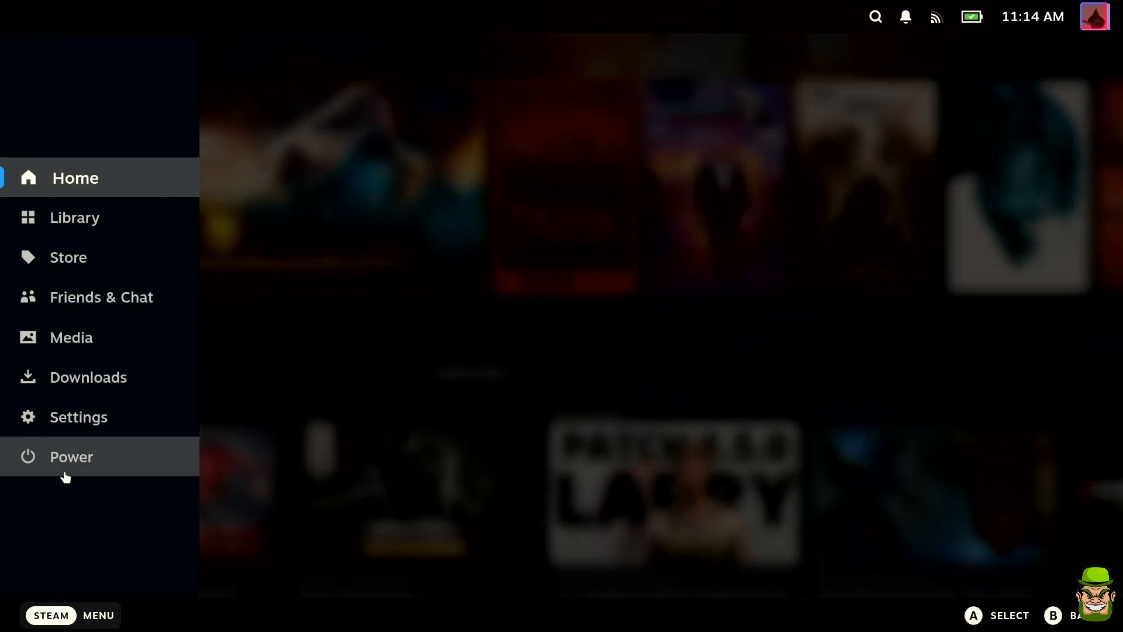
left_click(71, 456)
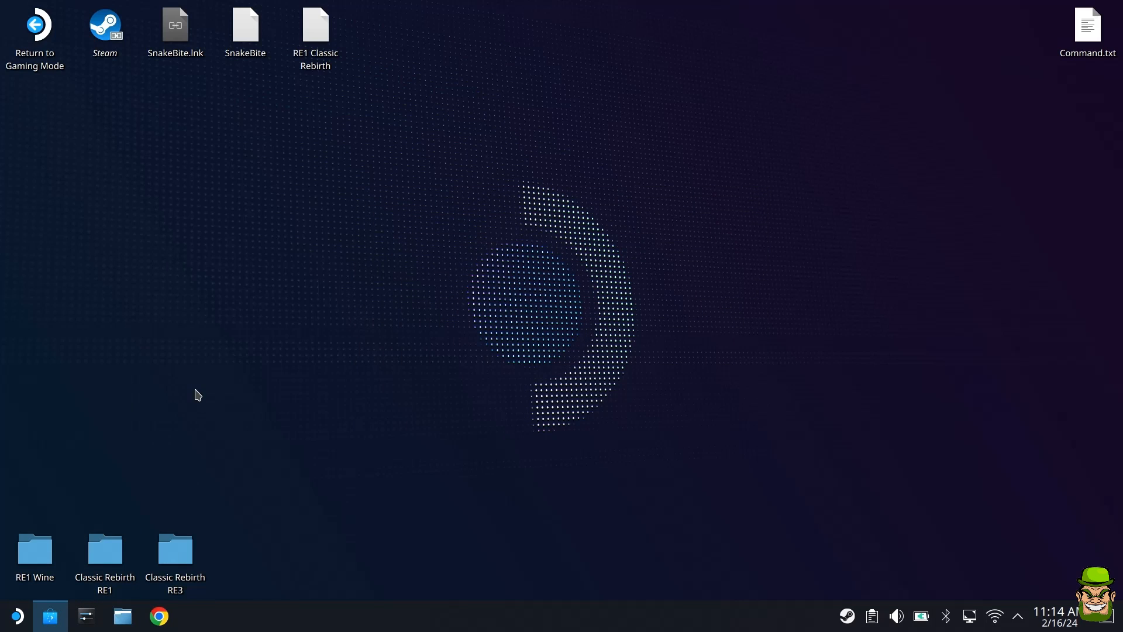
Search Discover for 'wa' and install Warpinator
left_click(49, 615)
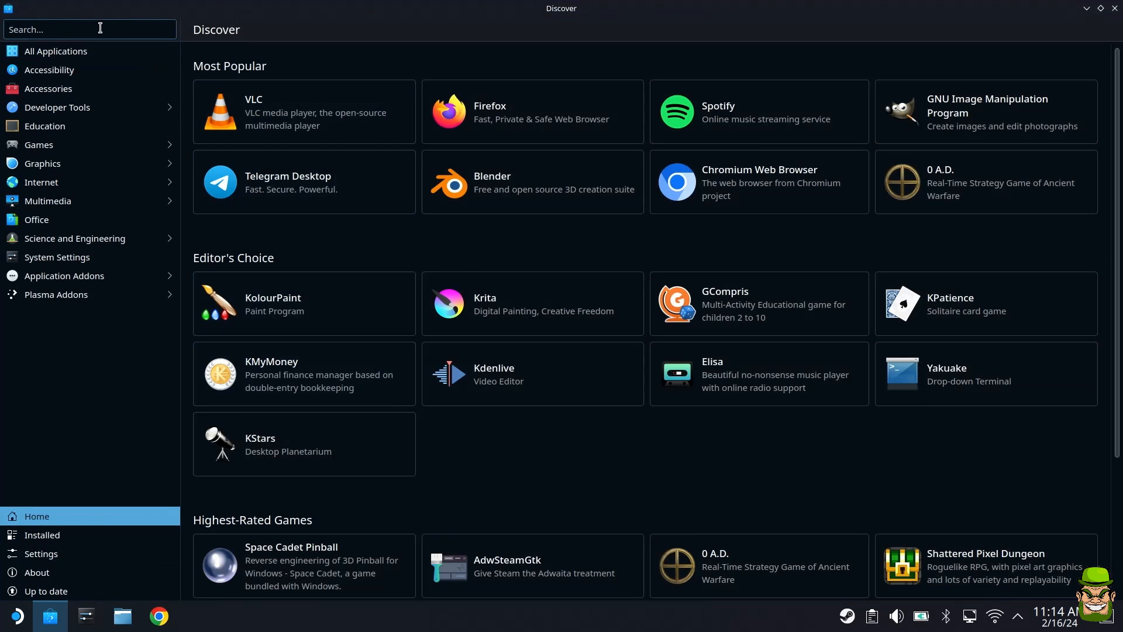
type("warpin")
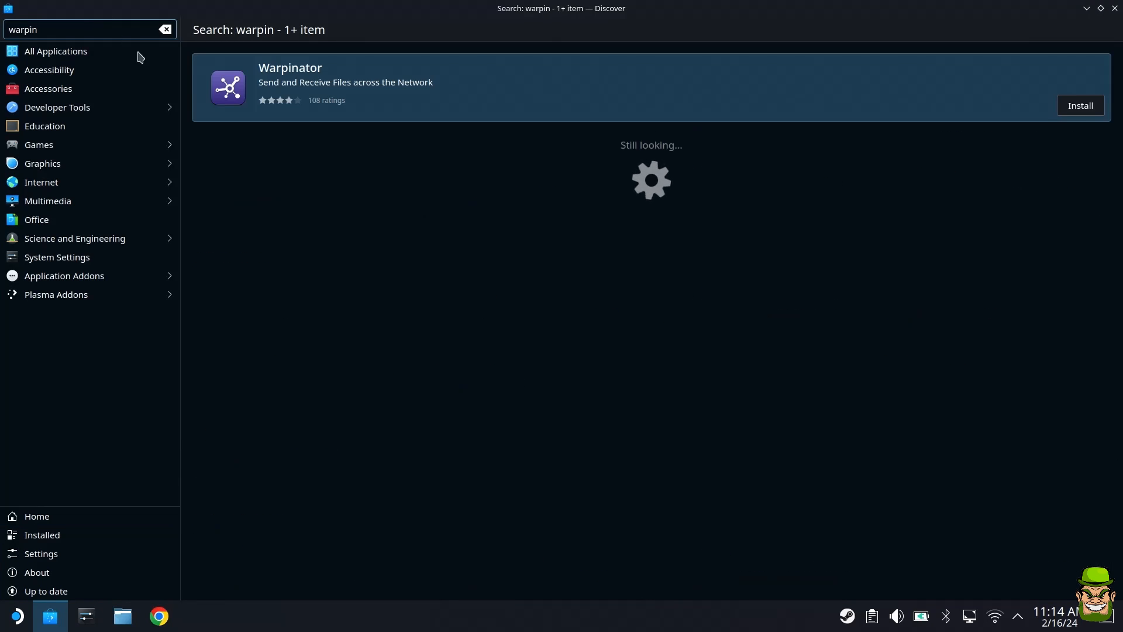
left_click(1079, 106)
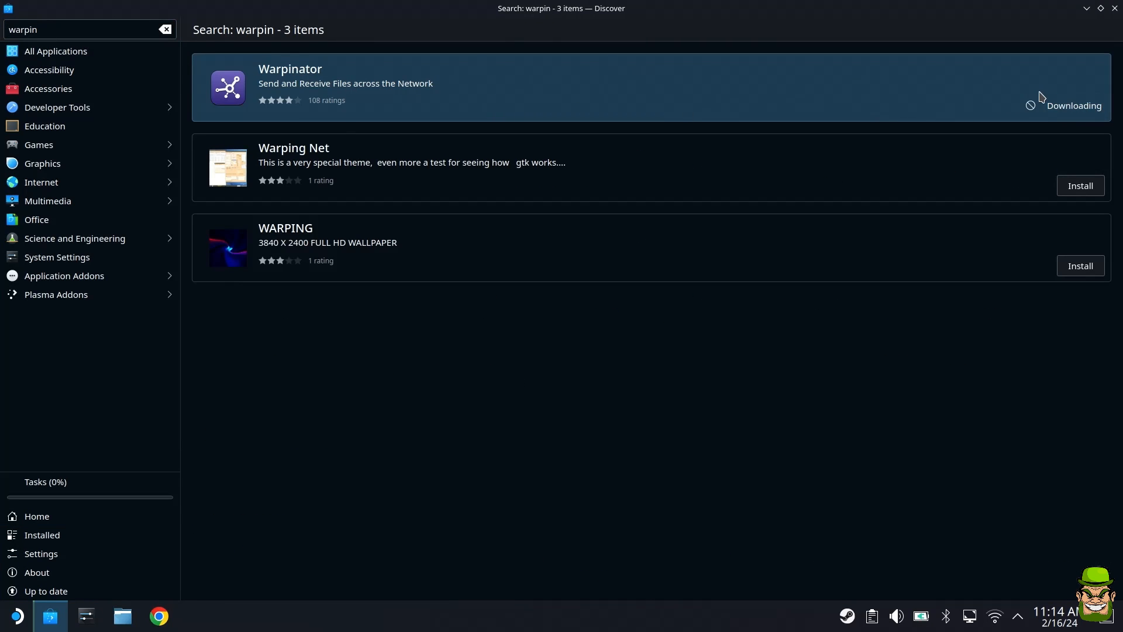
mouse_move(685, 98)
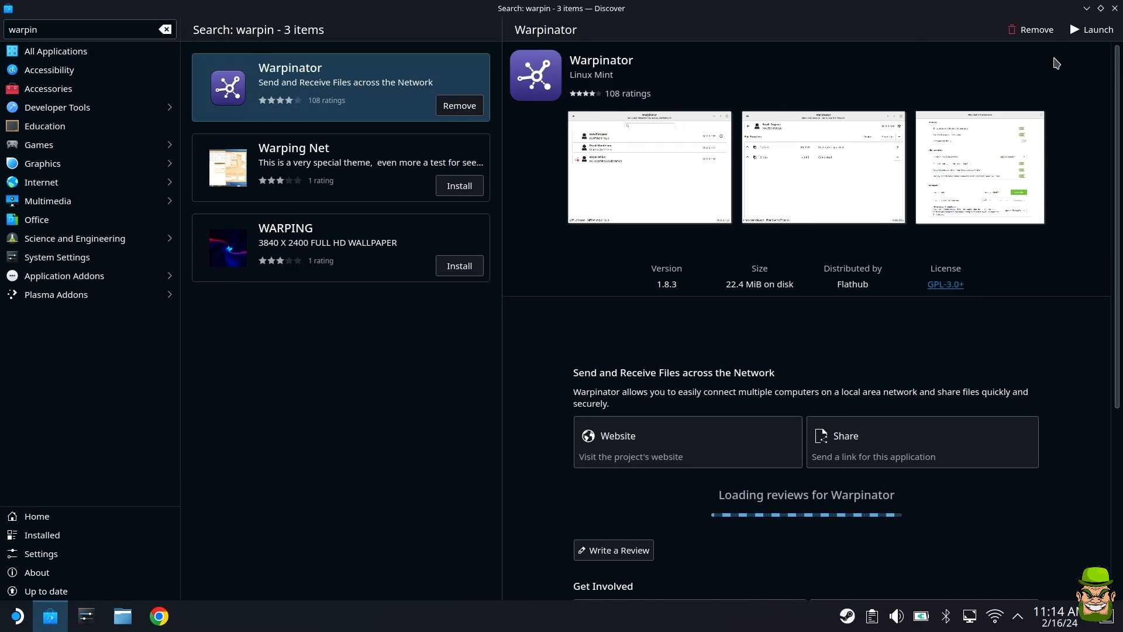
Launch Warpinator and confirm group code 1234 in its Connection preferences
left_click(1091, 29)
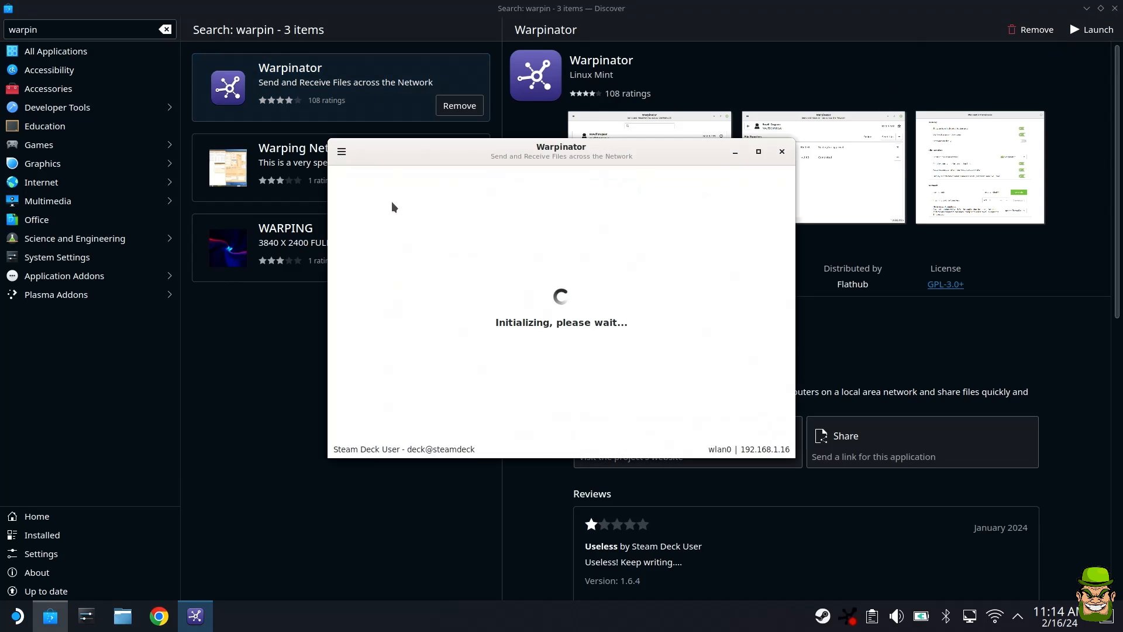
left_click(341, 151)
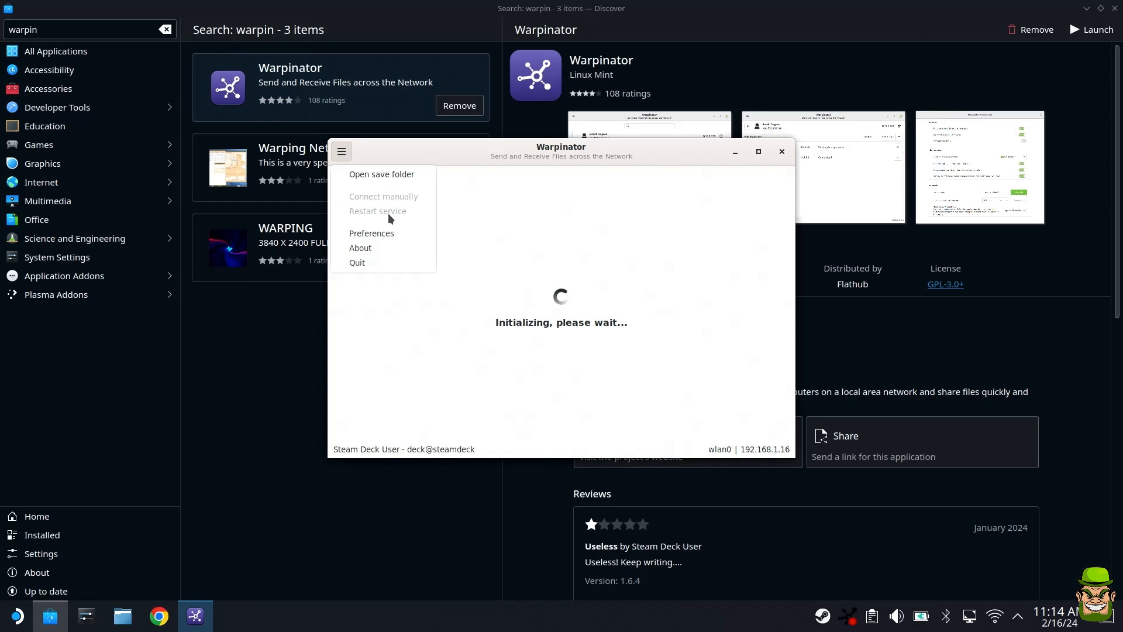
left_click(371, 233)
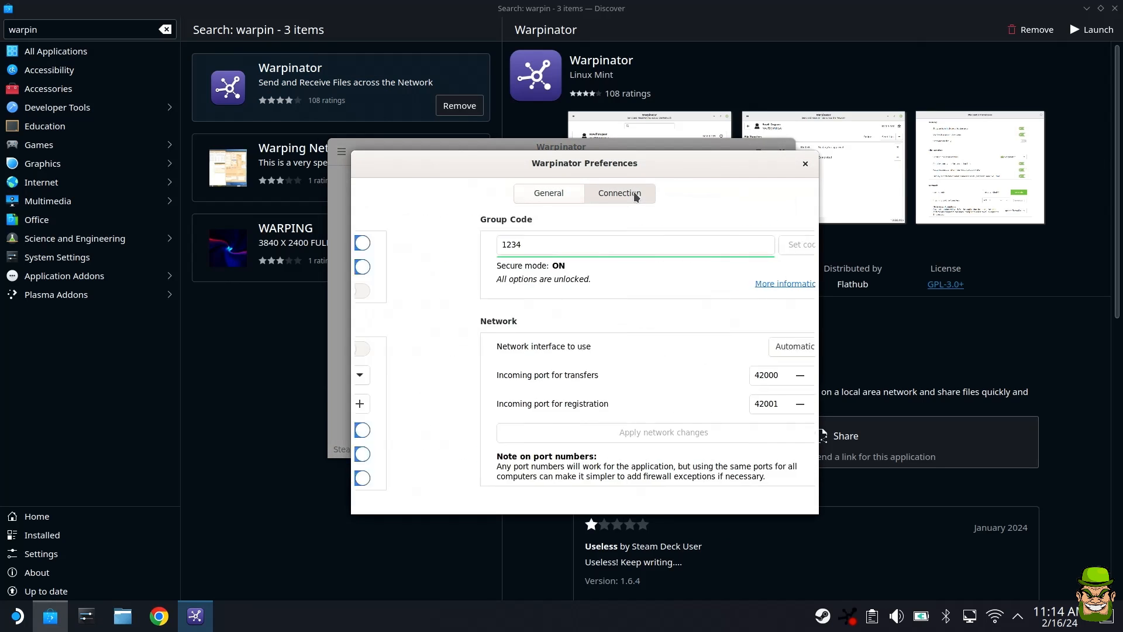
left_click(634, 244)
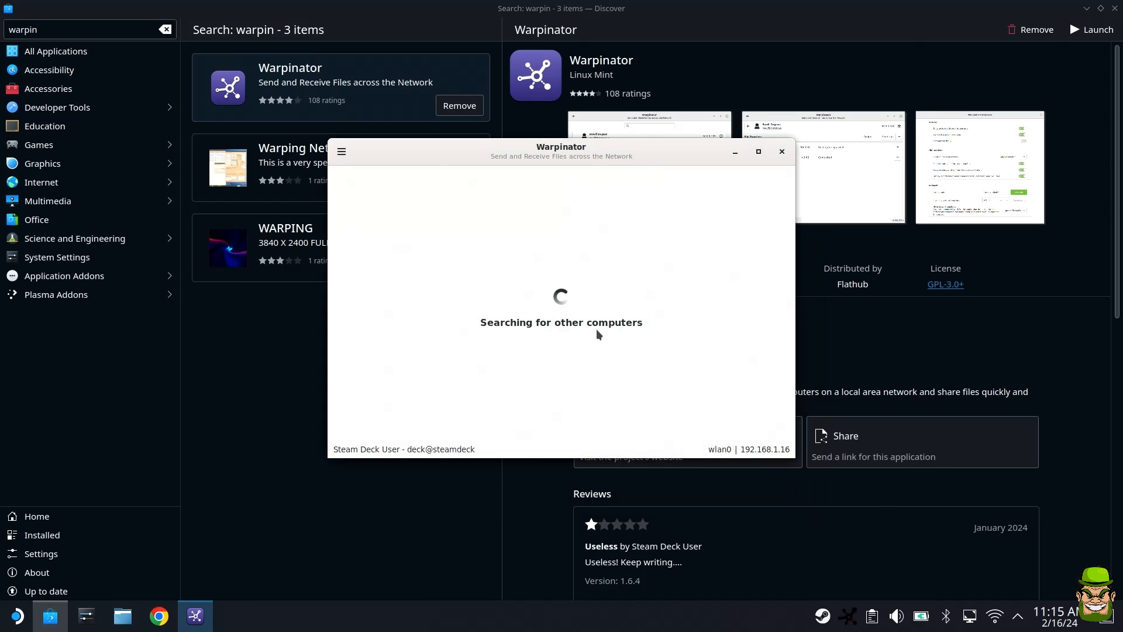
mouse_move(470, 557)
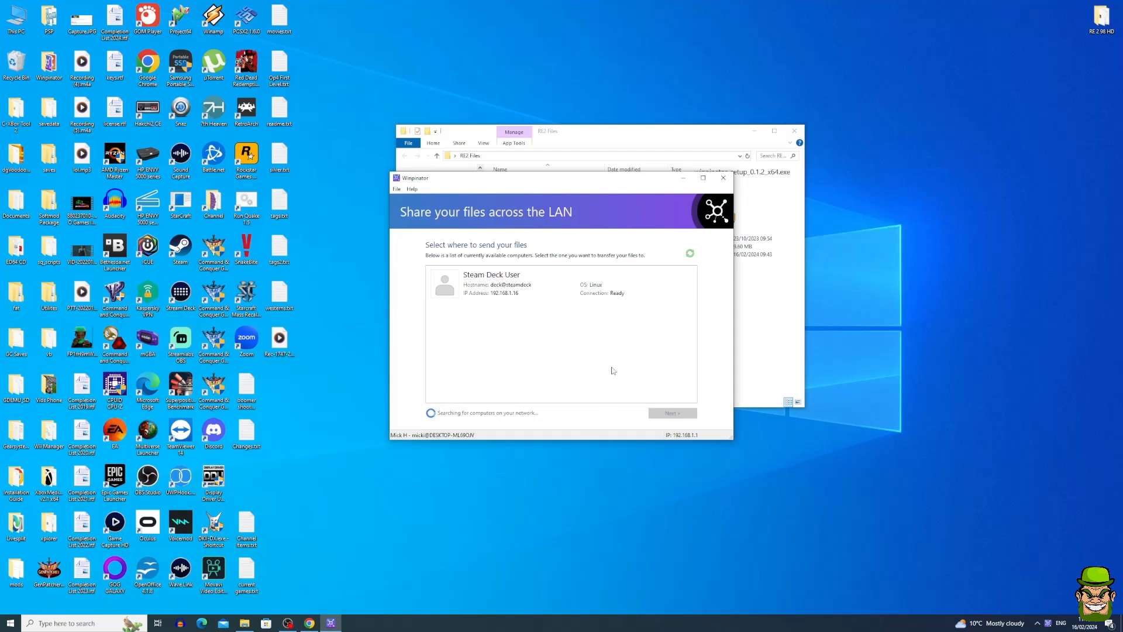
mouse_move(478, 307)
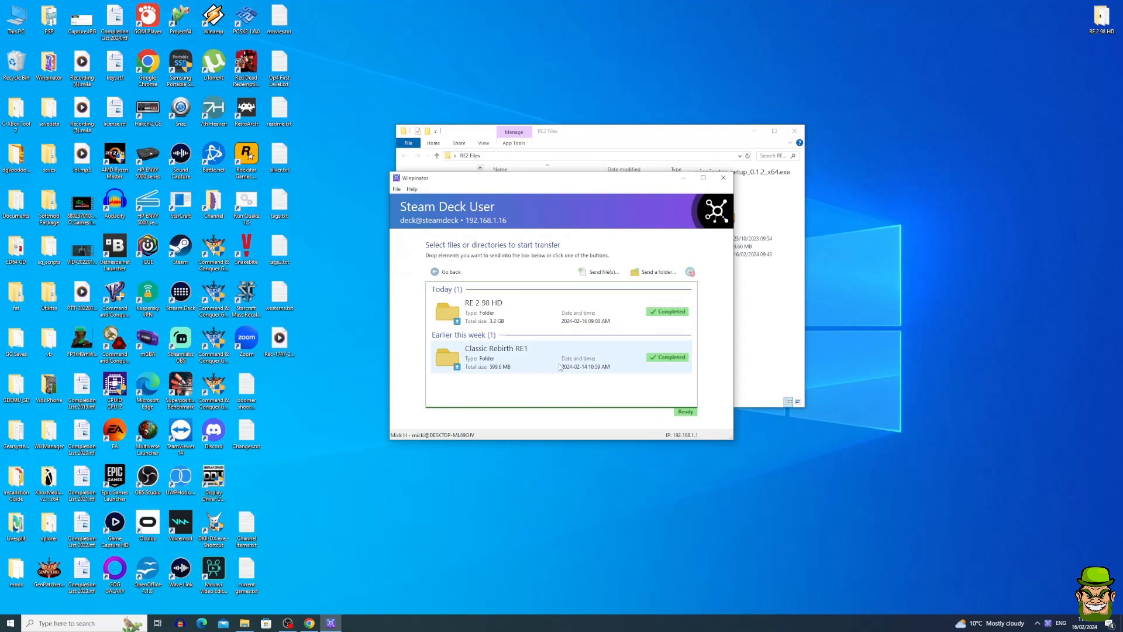
Send the RE2 HD folder from the Desktop to the Steam Deck
left_click(654, 271)
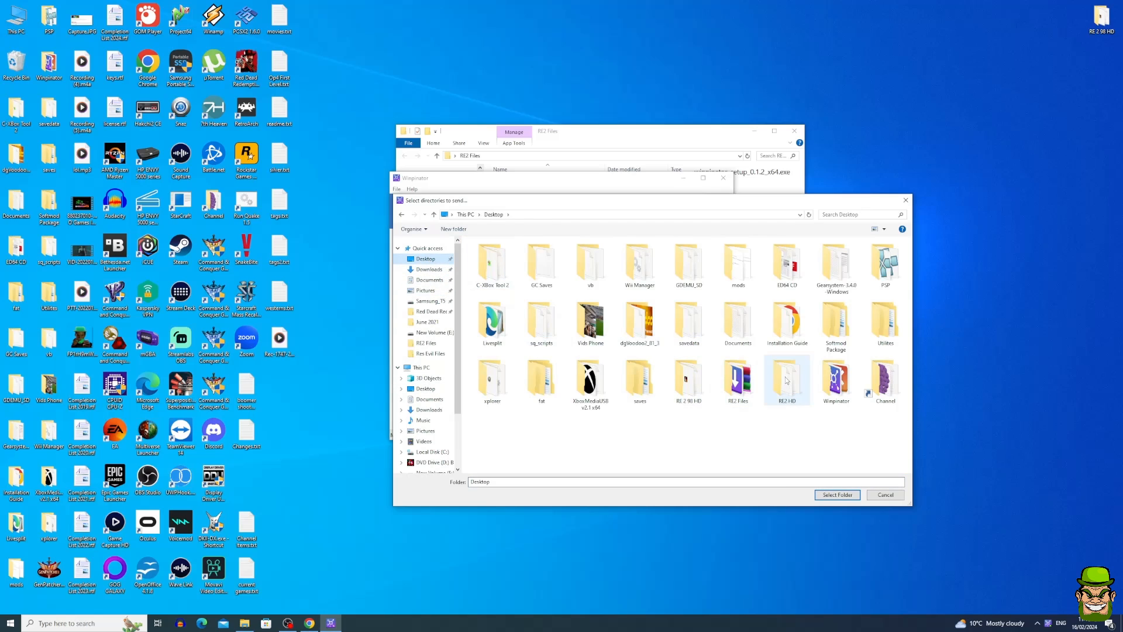
left_click(785, 380)
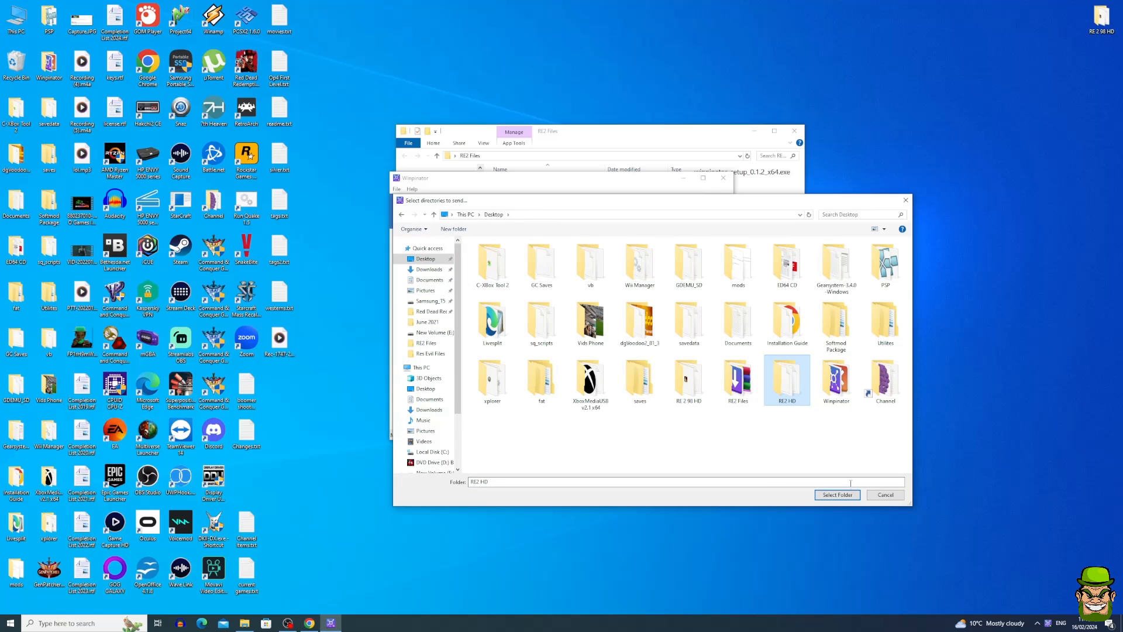
left_click(835, 494)
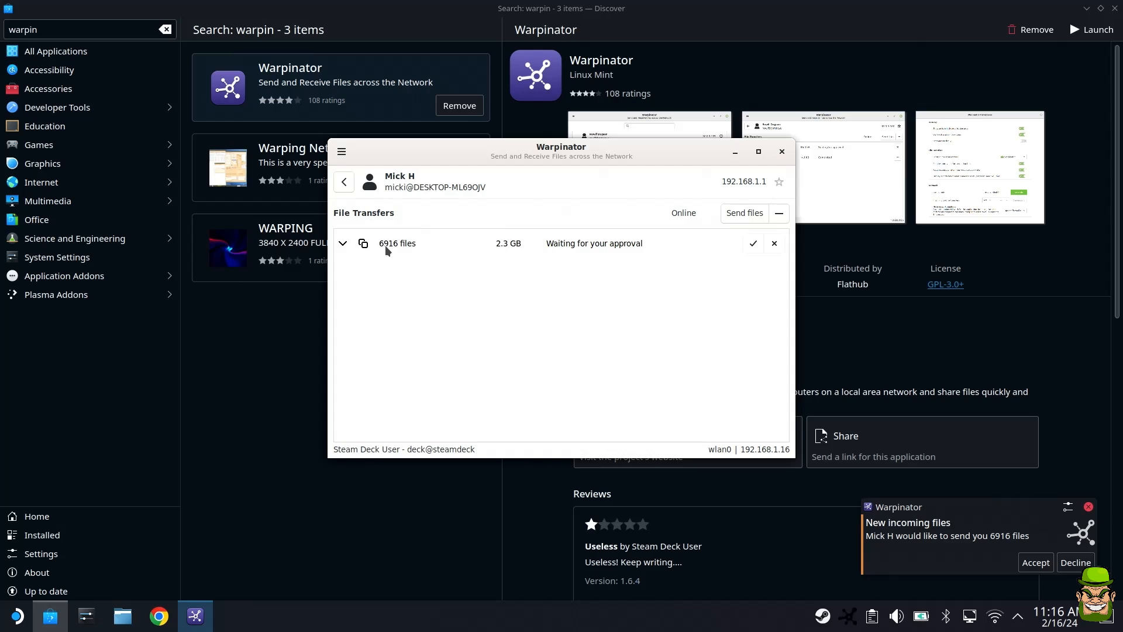
Approve the incoming 6916-file, 2.3 GB transfer
left_click(753, 243)
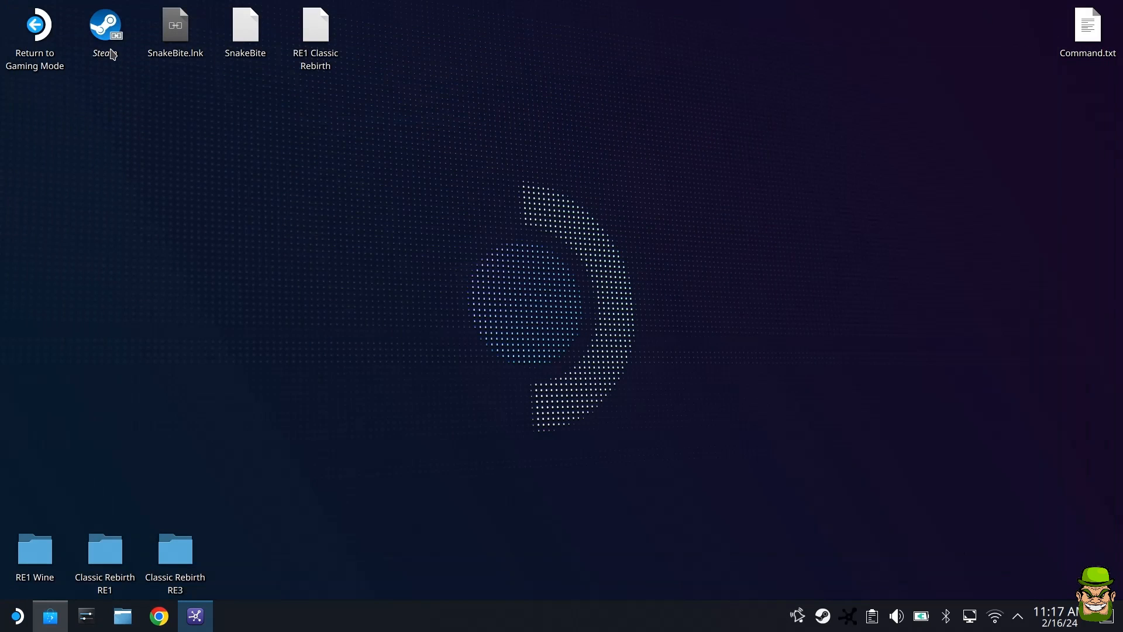
Launch Steam and, in Dolphin, move RE2 HD from the Warpinator folder to the Desktop
left_click(104, 28)
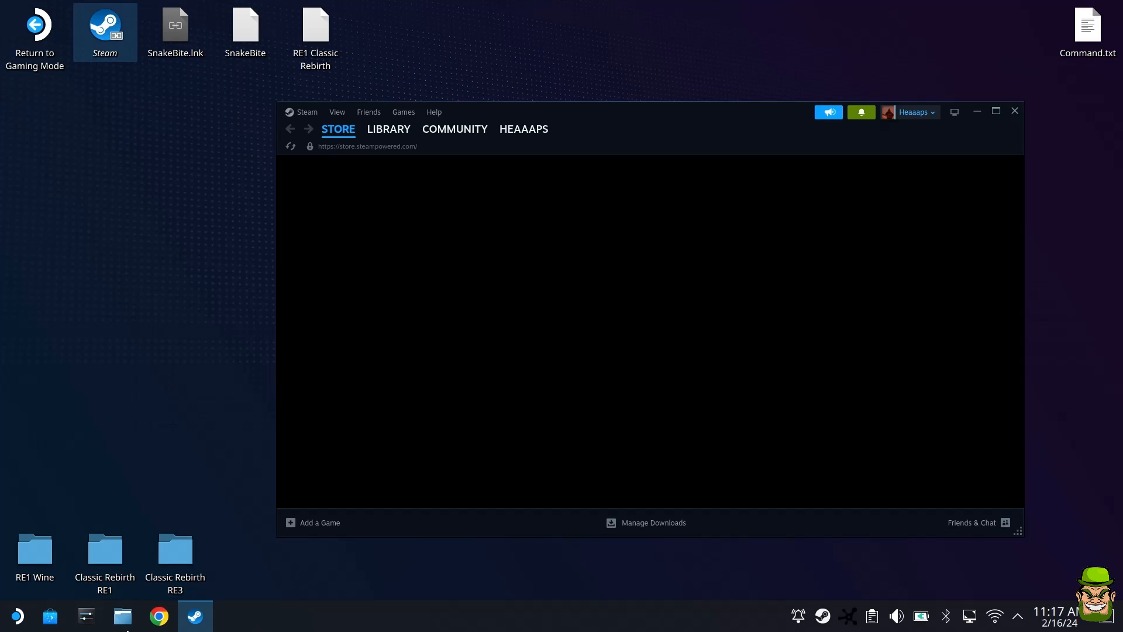
mouse_move(122, 615)
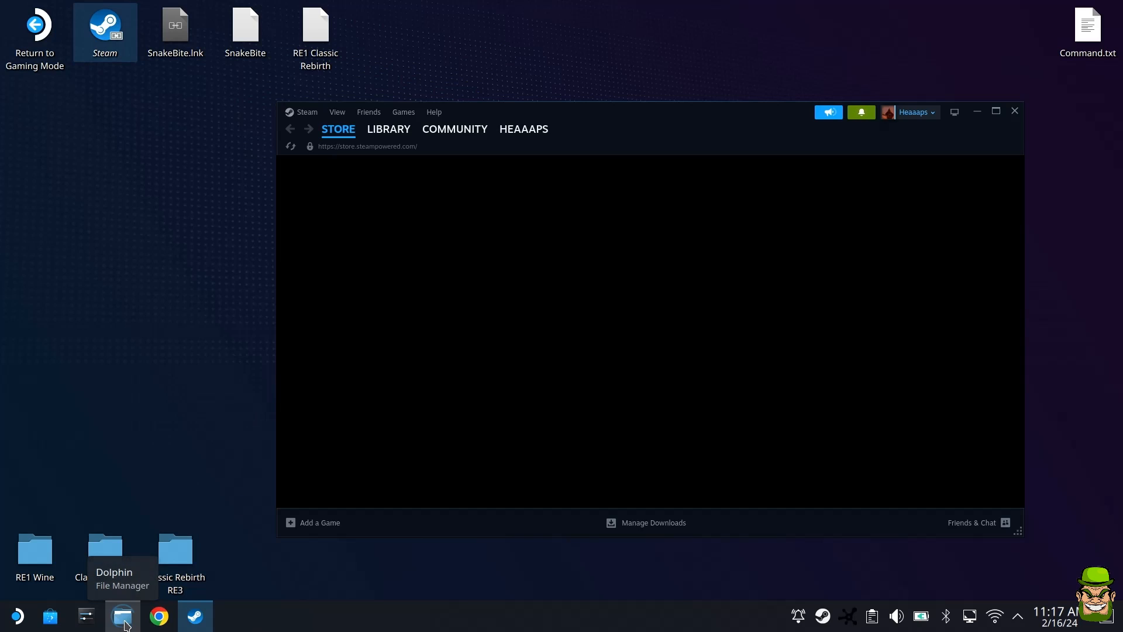
left_click(122, 615)
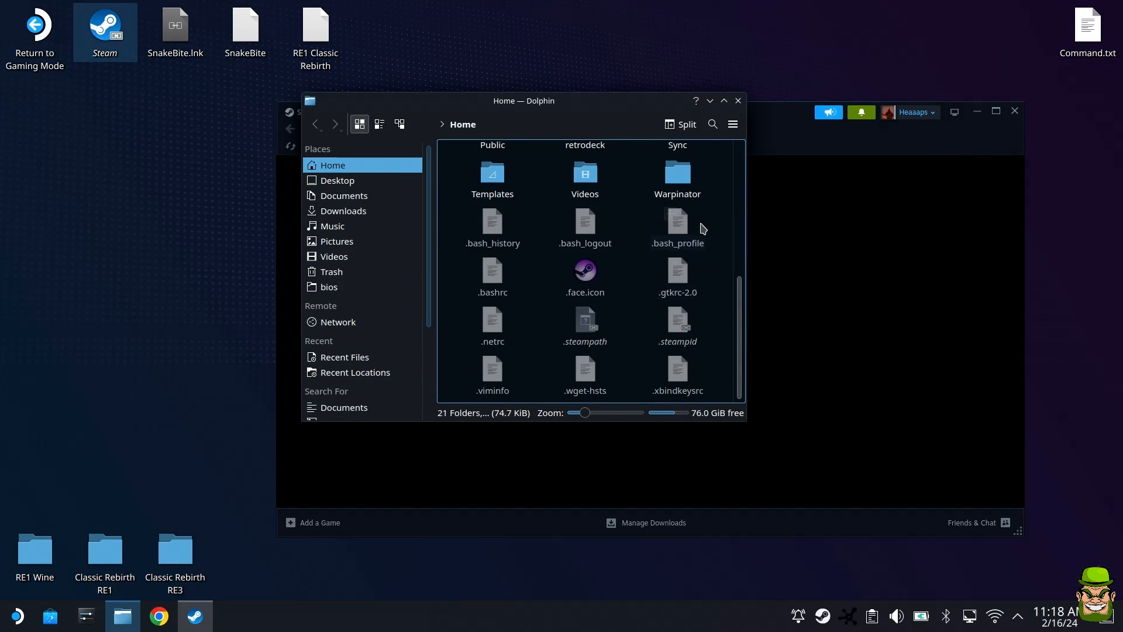
left_click(676, 175)
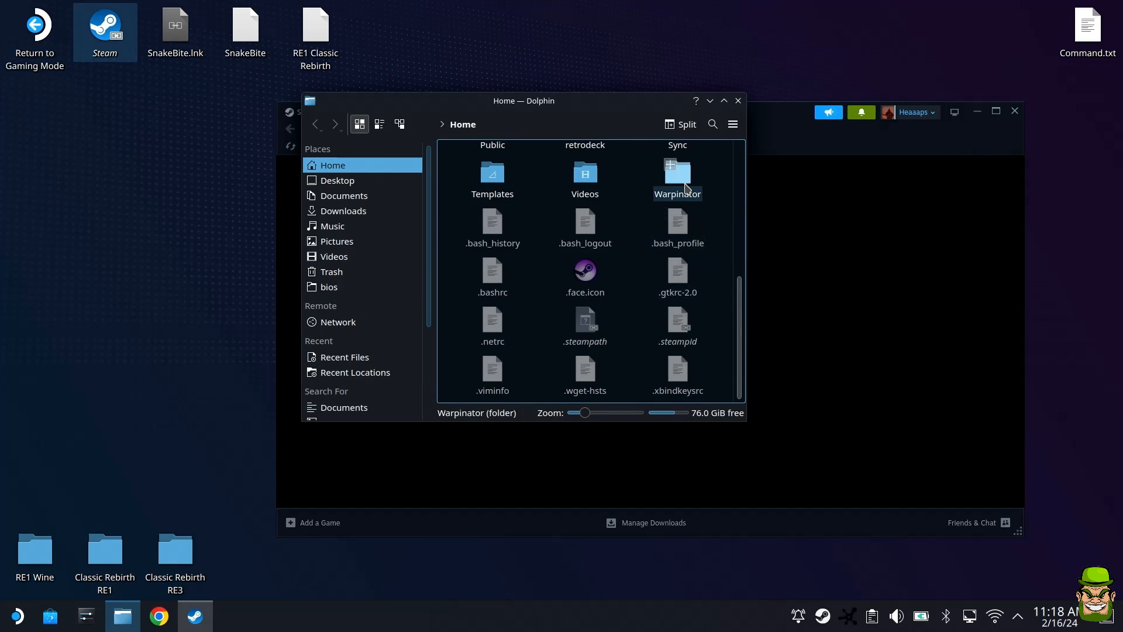
left_click(676, 176)
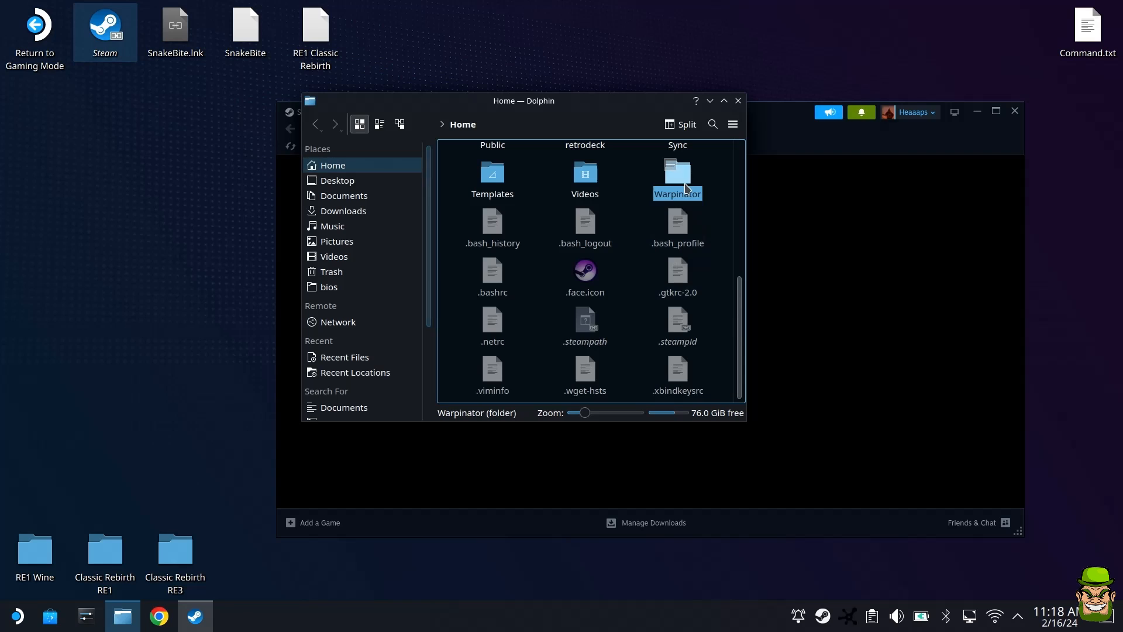
double_click(676, 173)
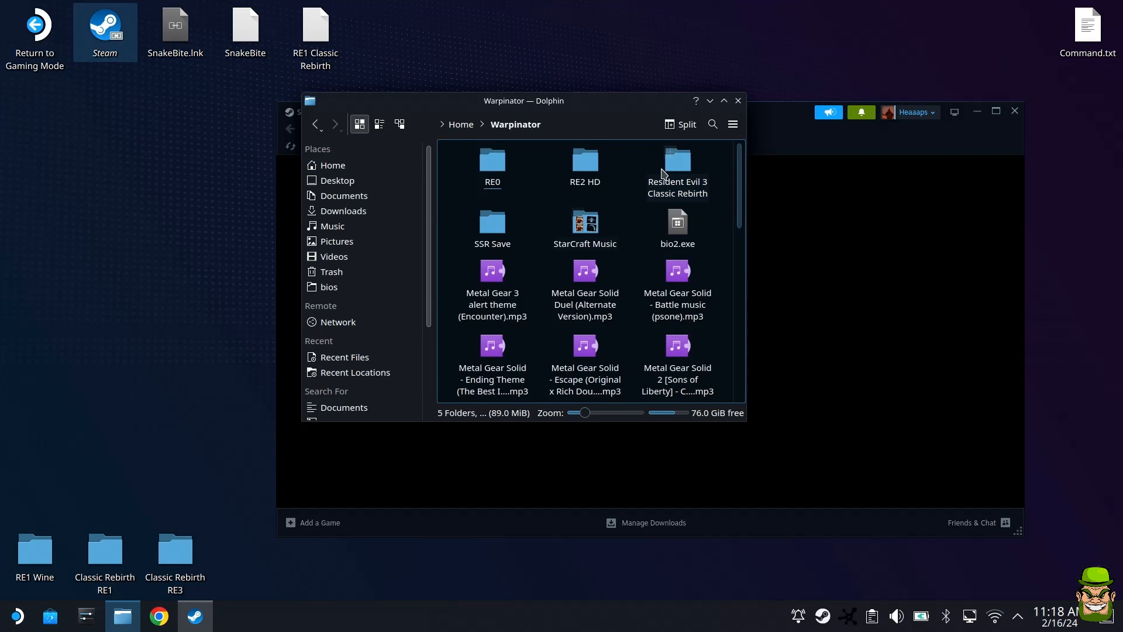
right_click(584, 166)
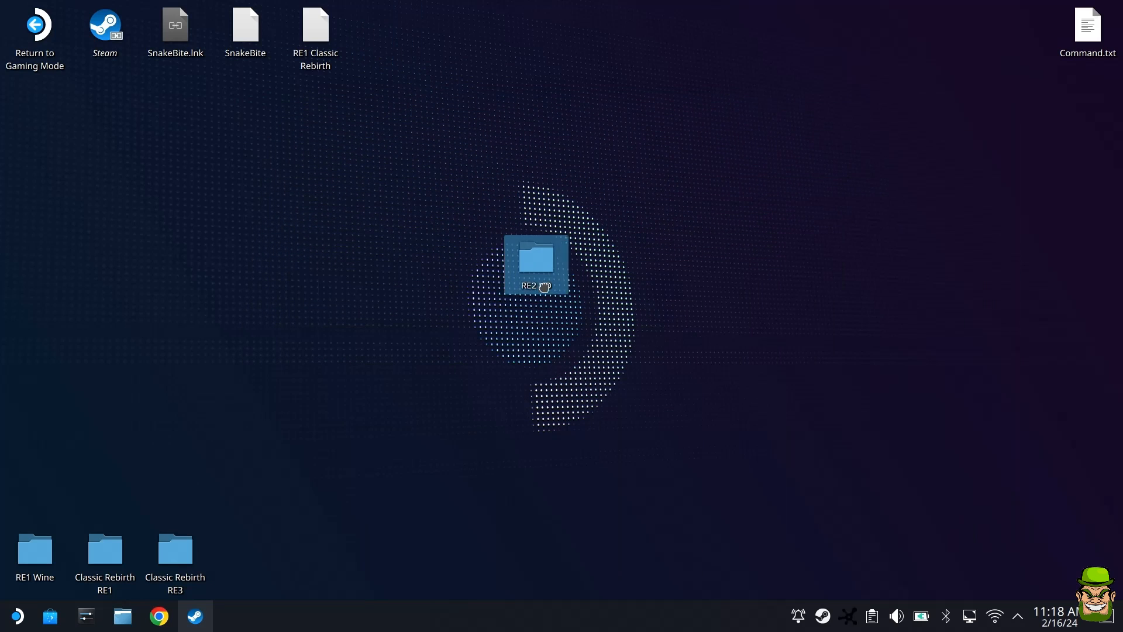
left_click(194, 615)
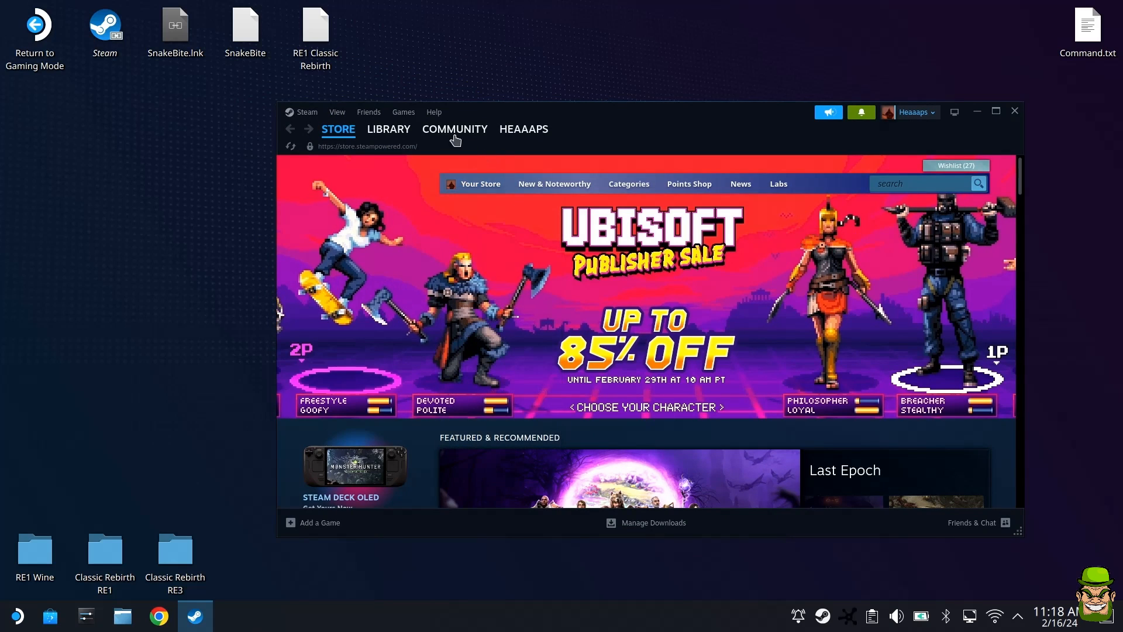
Add bio2 1.10.exe from Desktop/RE2 HD as a non-Steam game, then view the Library
left_click(402, 112)
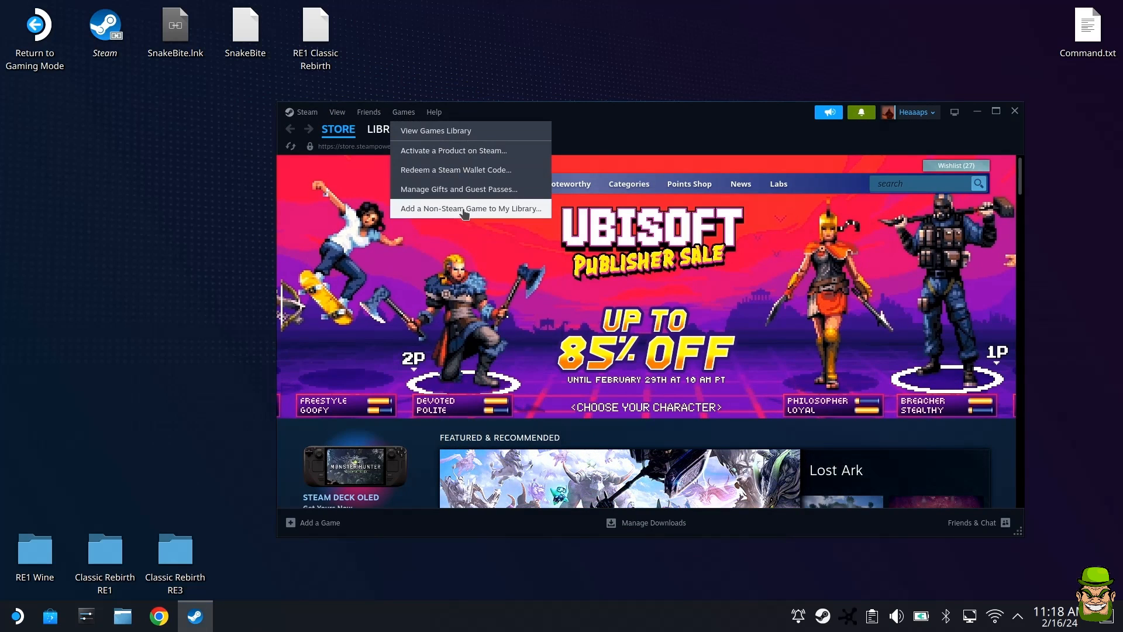
left_click(469, 207)
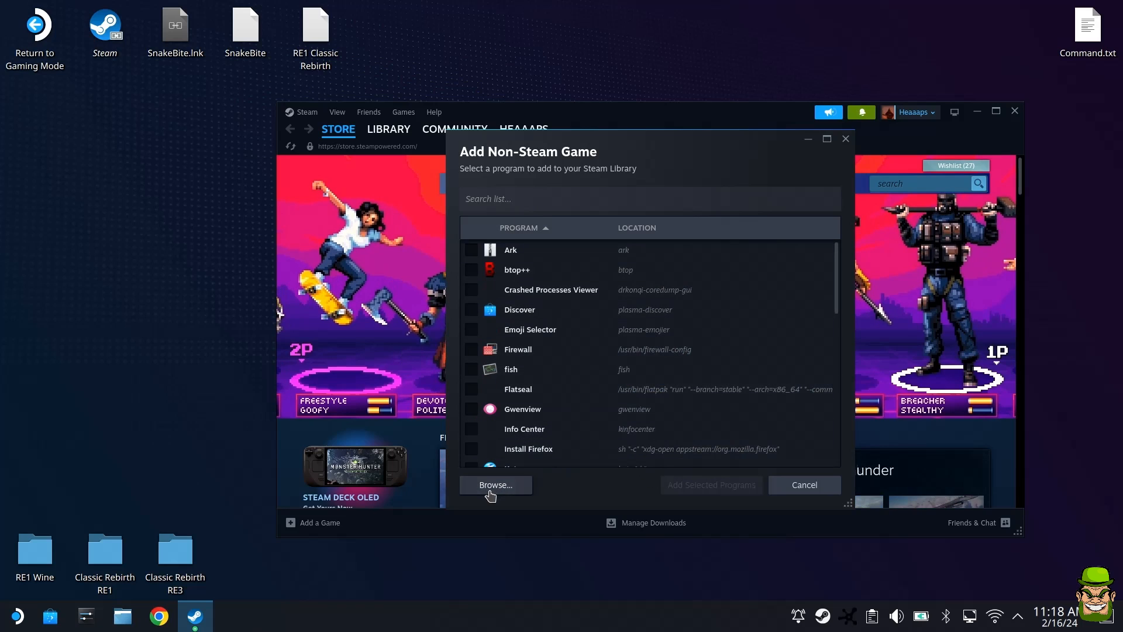
left_click(494, 485)
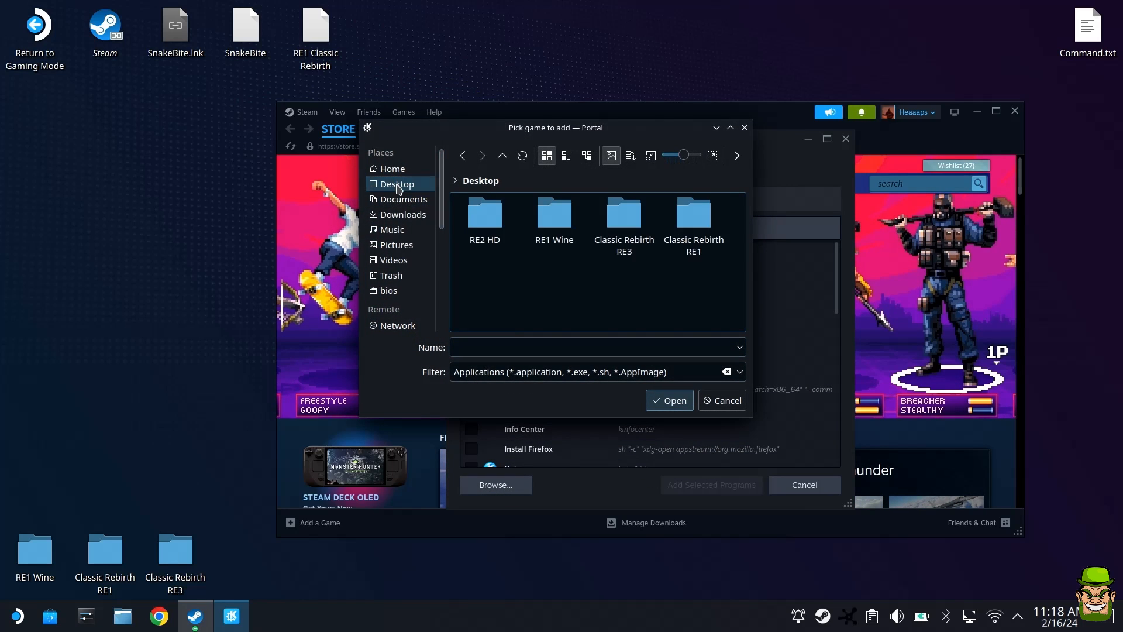
double_click(484, 214)
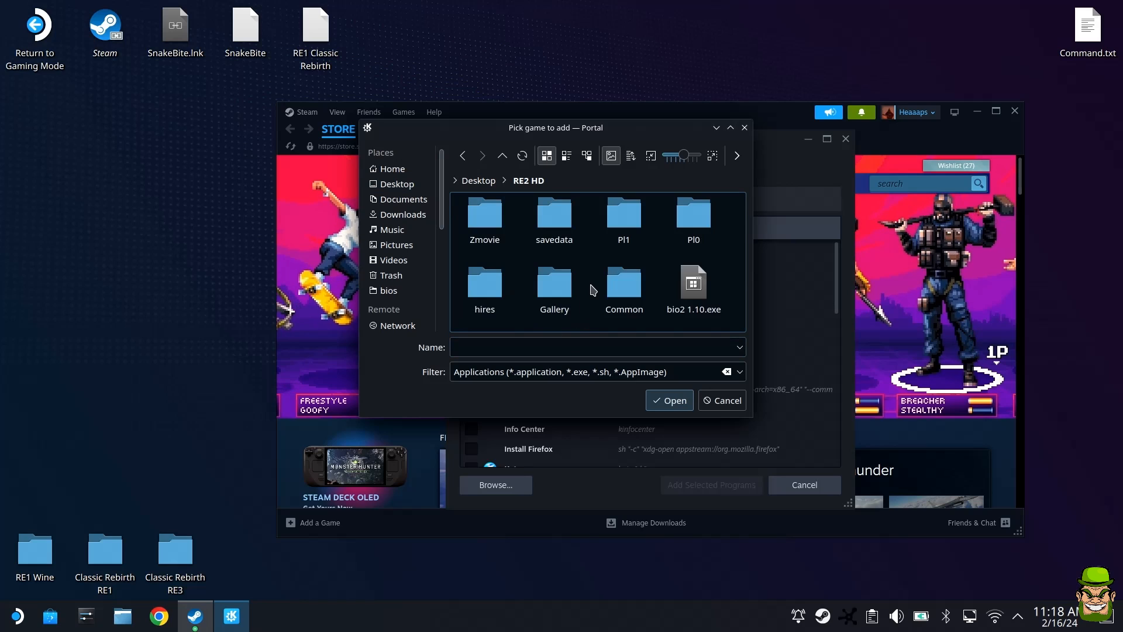
left_click(692, 287)
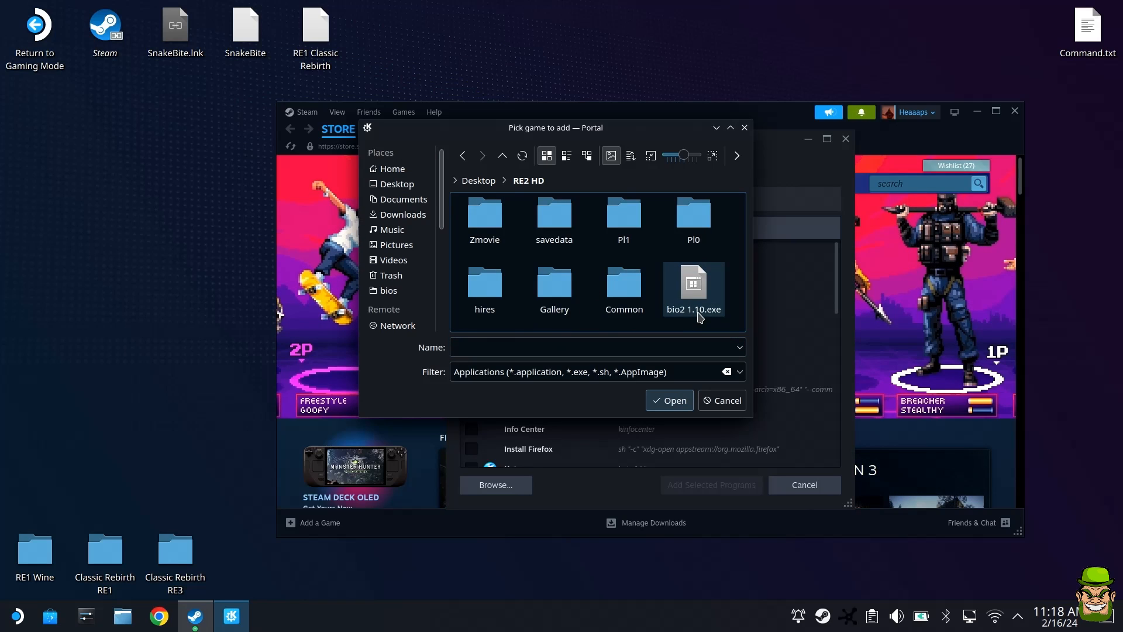
left_click(668, 400)
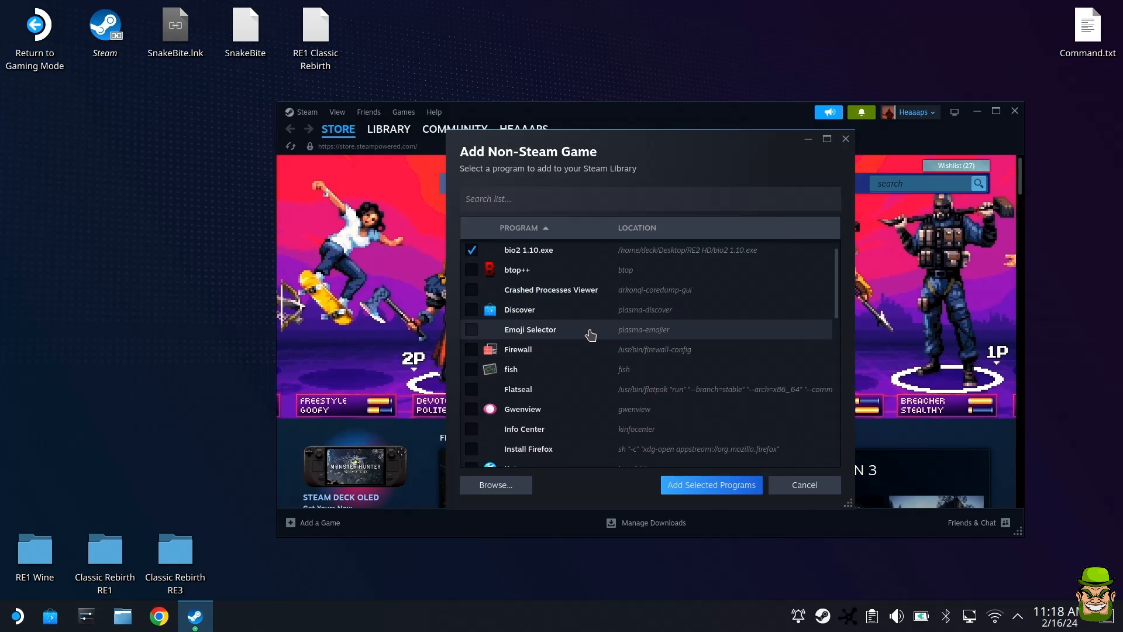
left_click(803, 484)
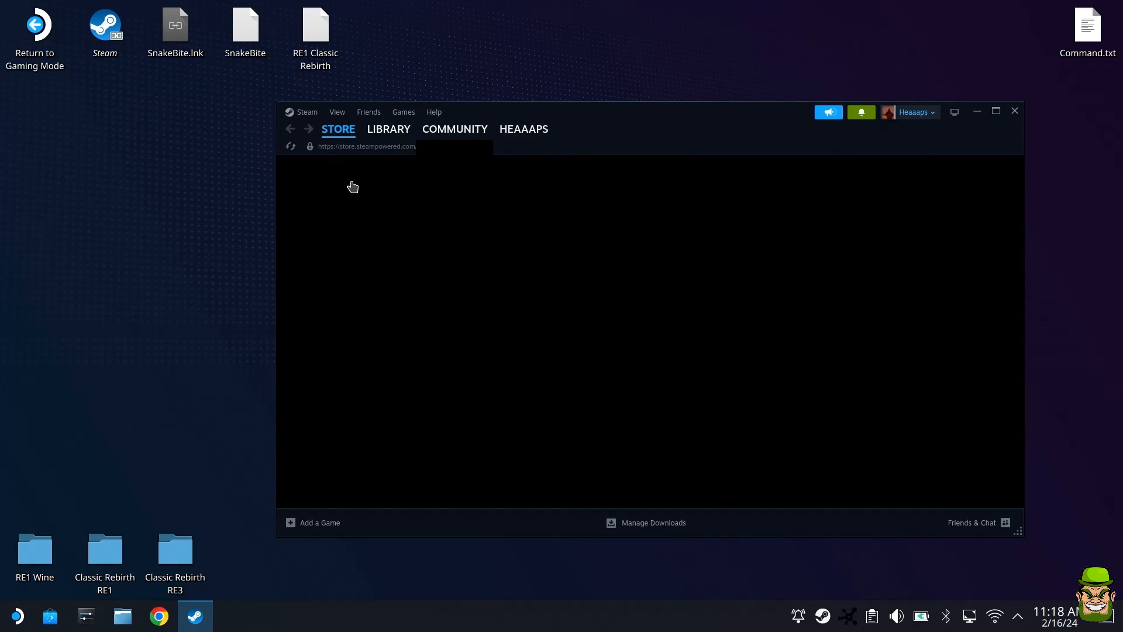
left_click(388, 129)
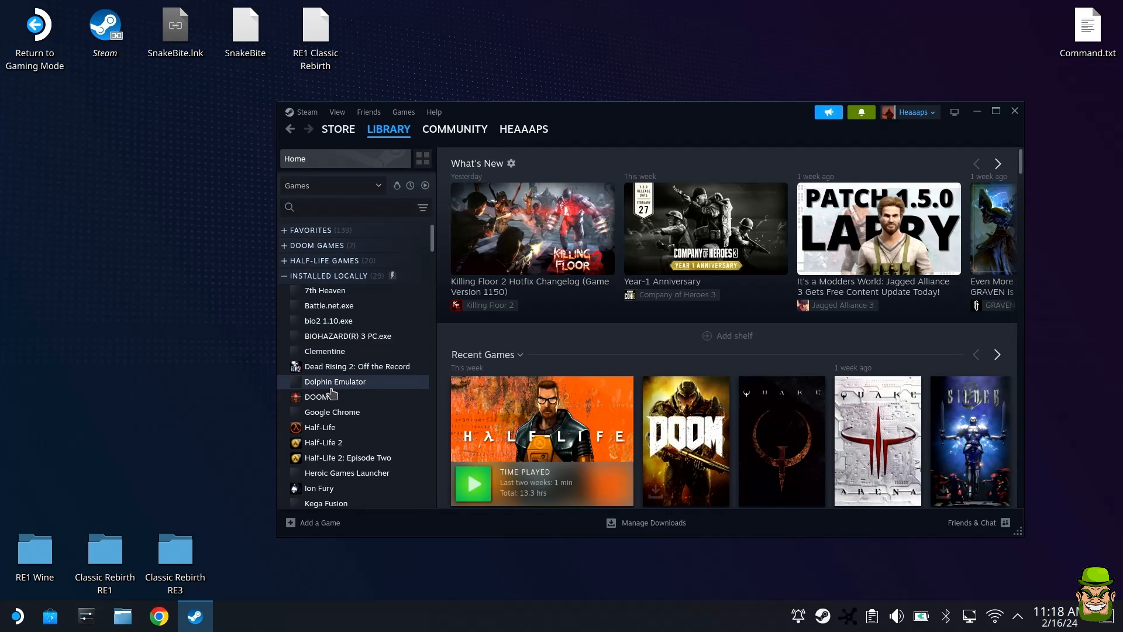
Open the bio2 1.10.exe shortcut's Properties and begin typing the name 'Re2'
scroll("down", 3)
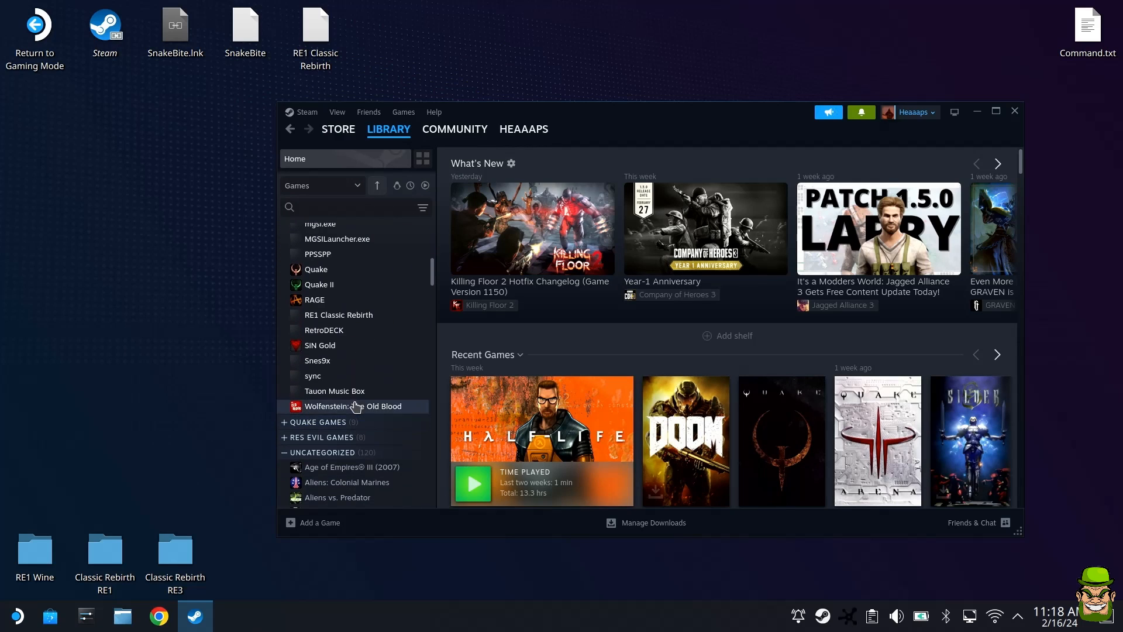
left_click(329, 320)
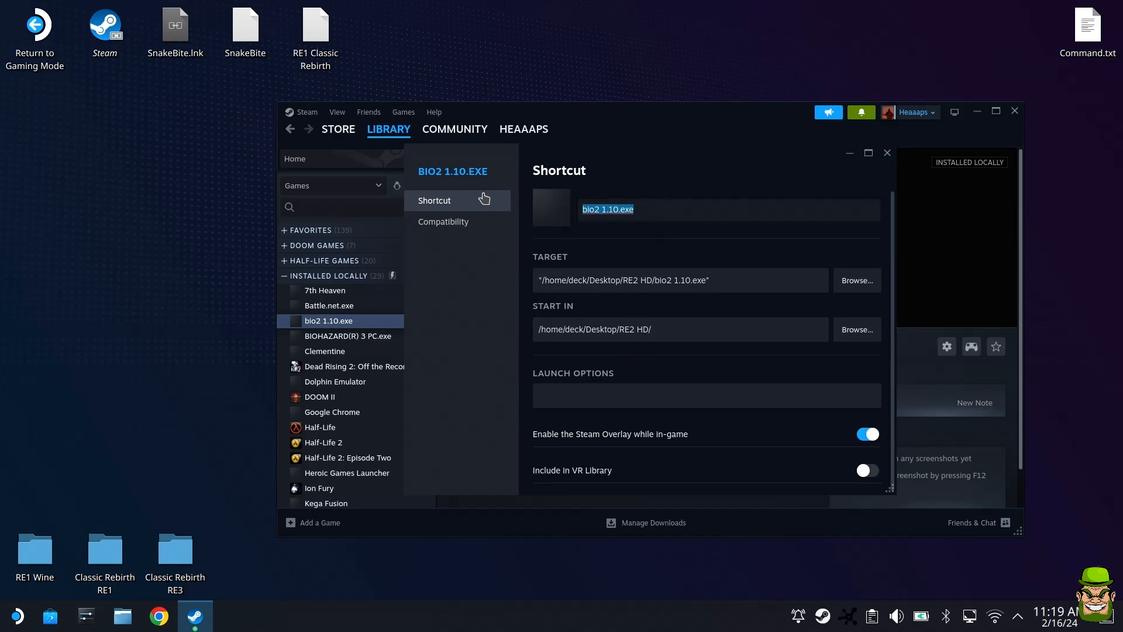
type("Re2")
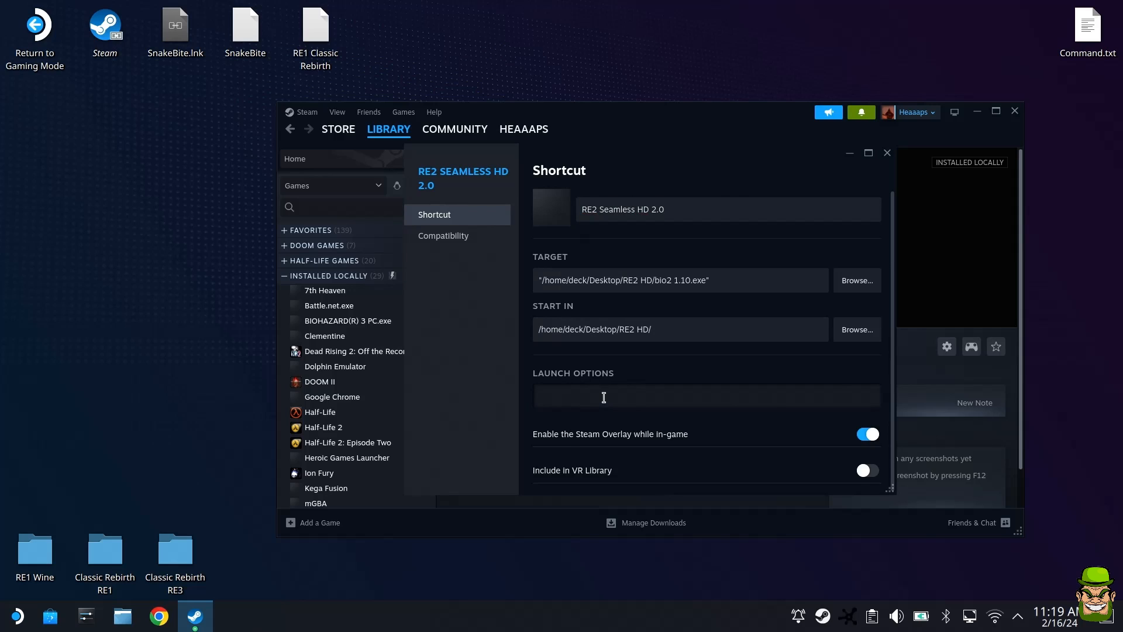
Paste the WINEDLLOVERRIDES line from Command.txt into Launch Options and finalize the shortcut name
double_click(1085, 25)
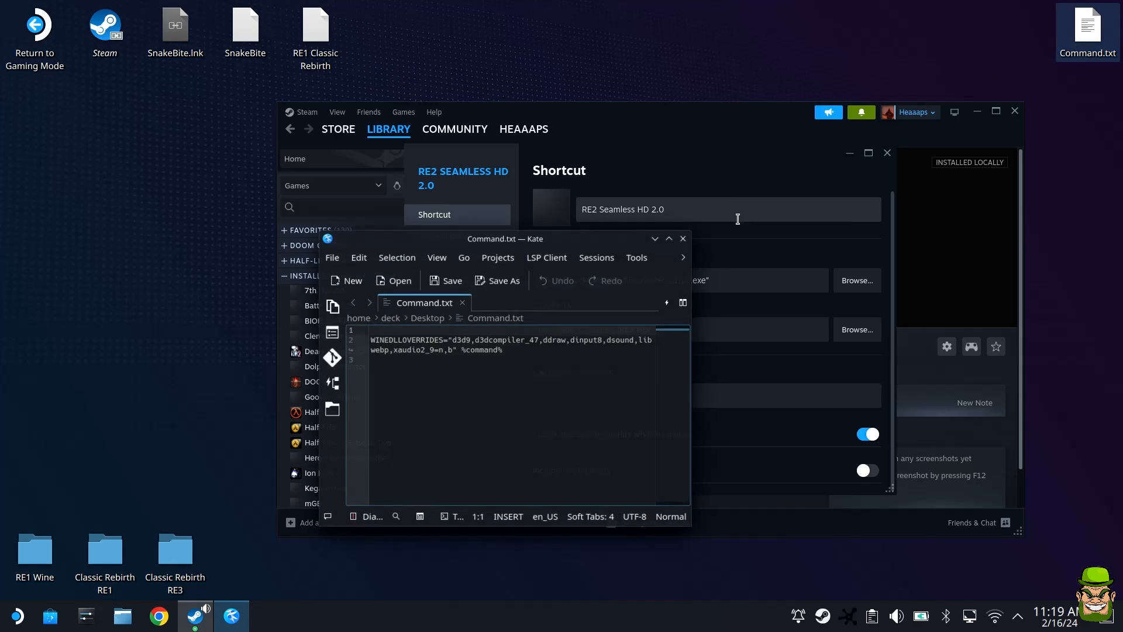
right_click(418, 349)
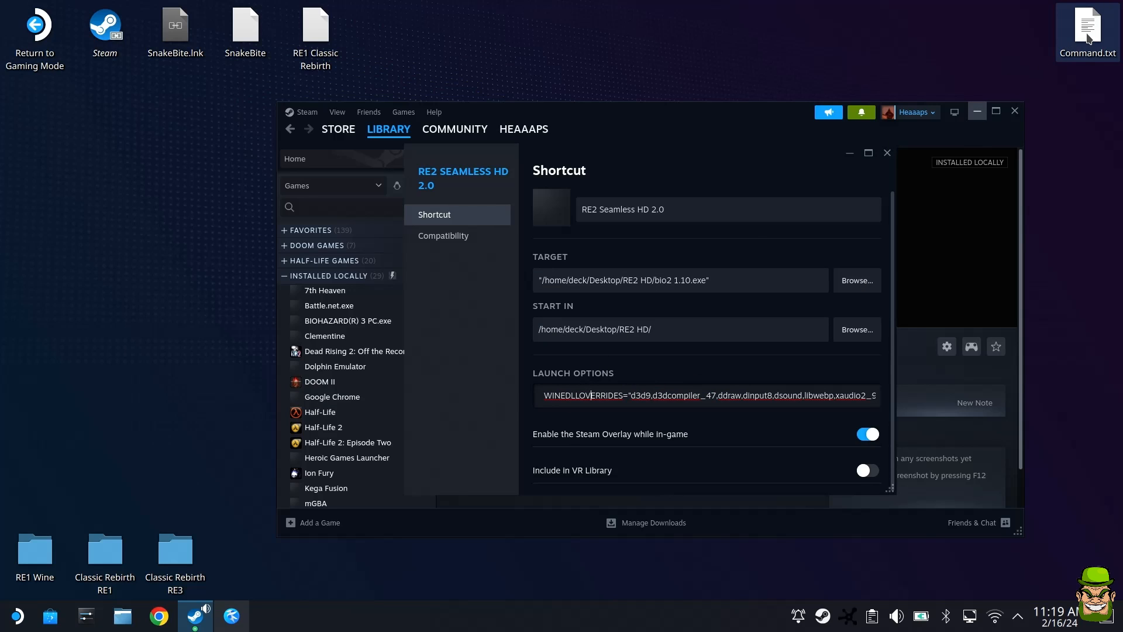
double_click(1087, 25)
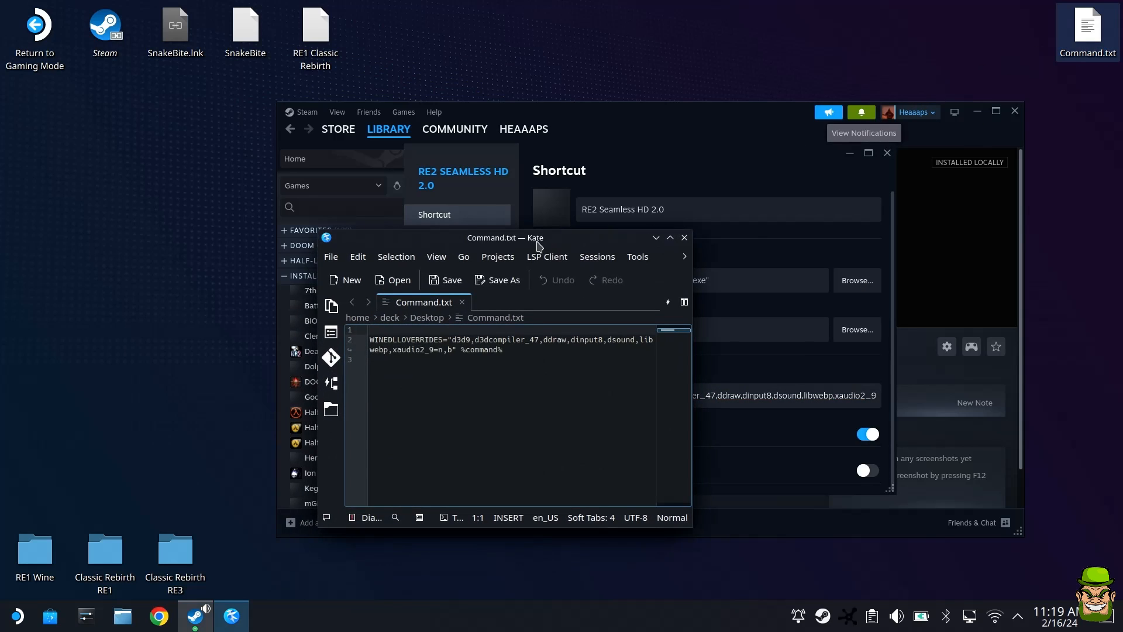
double_click(505, 237)
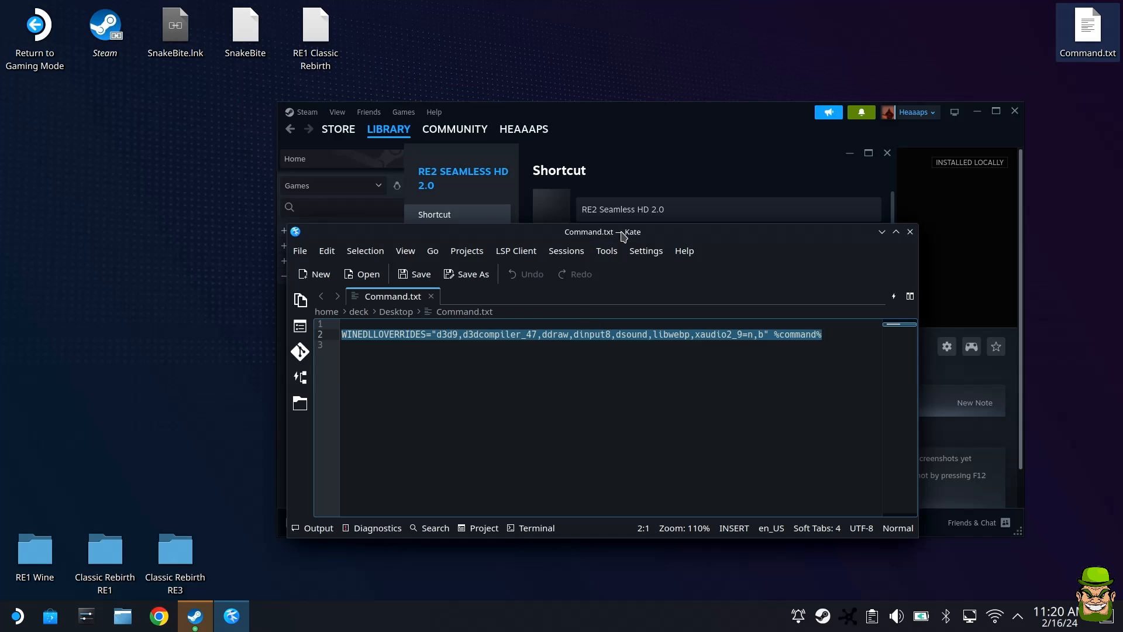
left_click_drag(589, 232, 543, 210)
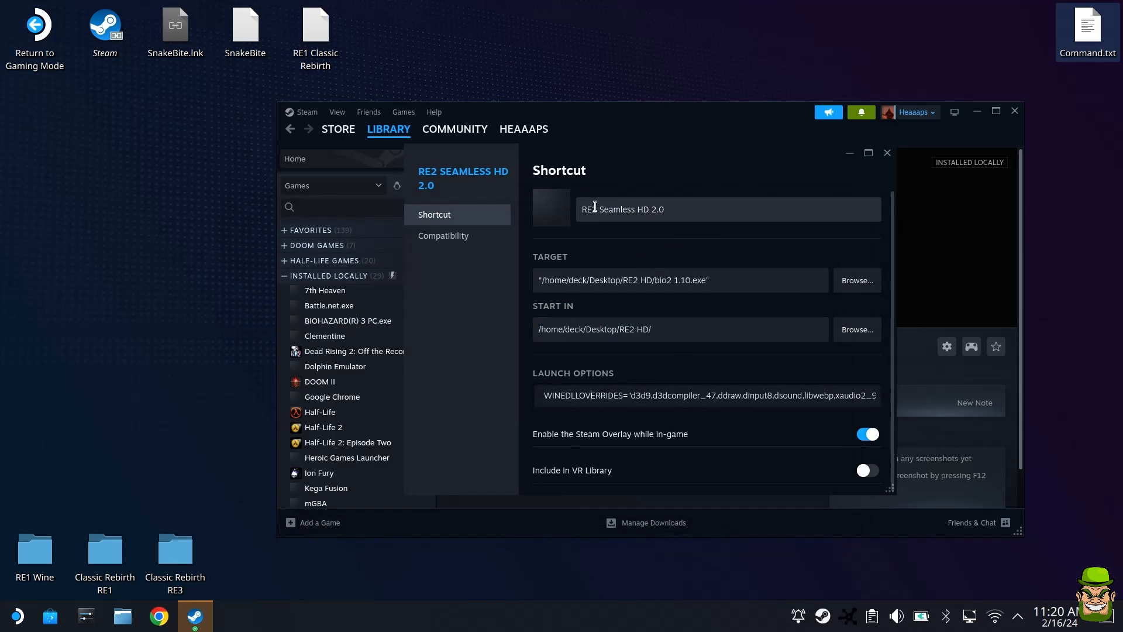
triple_click(621, 208)
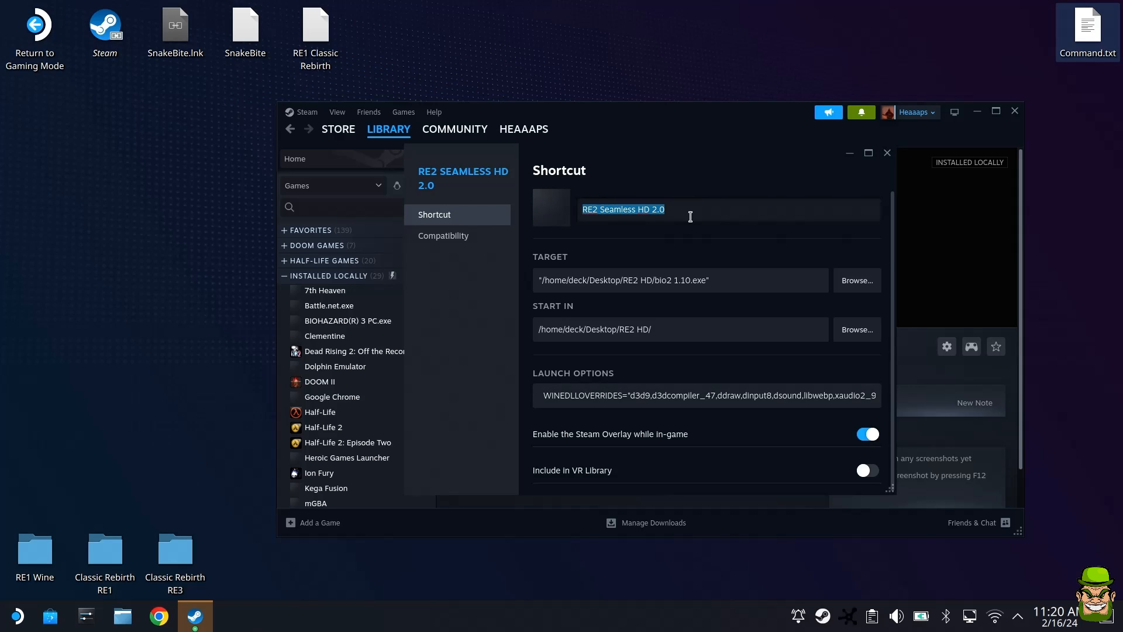
left_click(679, 279)
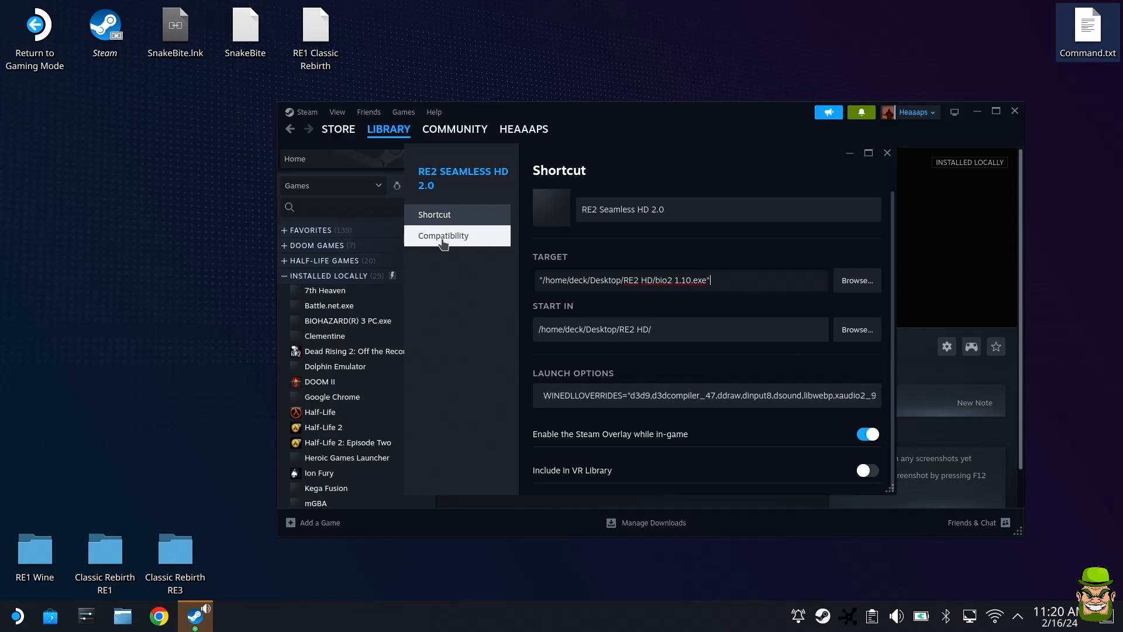
Force the shortcut to use the Proton Experimental compatibility tool, then close Properties
left_click(444, 236)
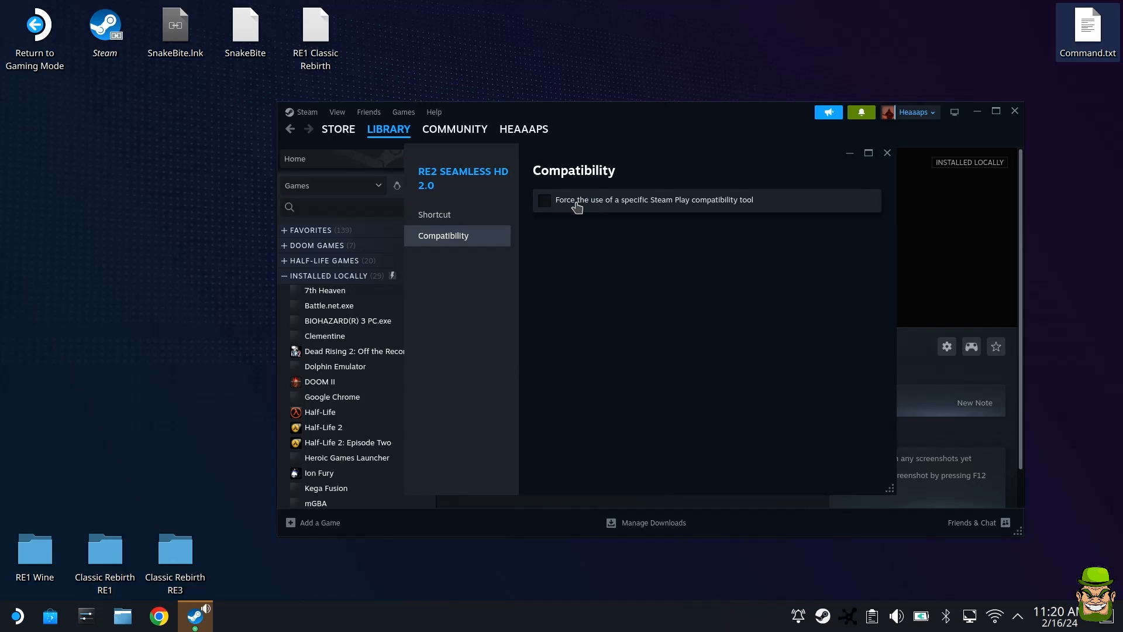
left_click(543, 200)
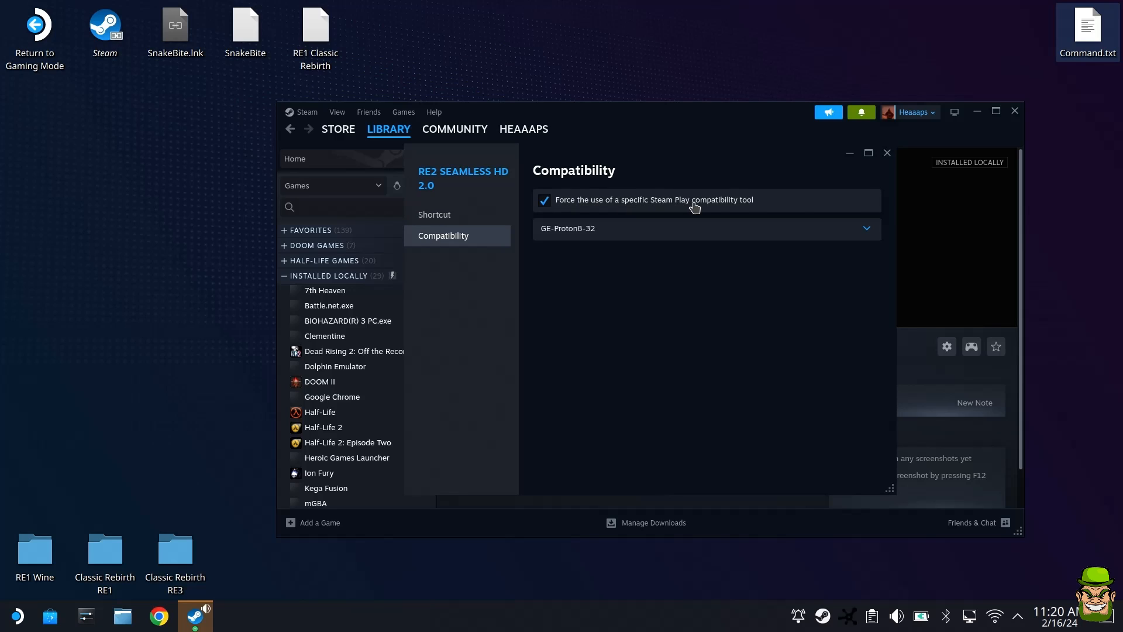
left_click(705, 228)
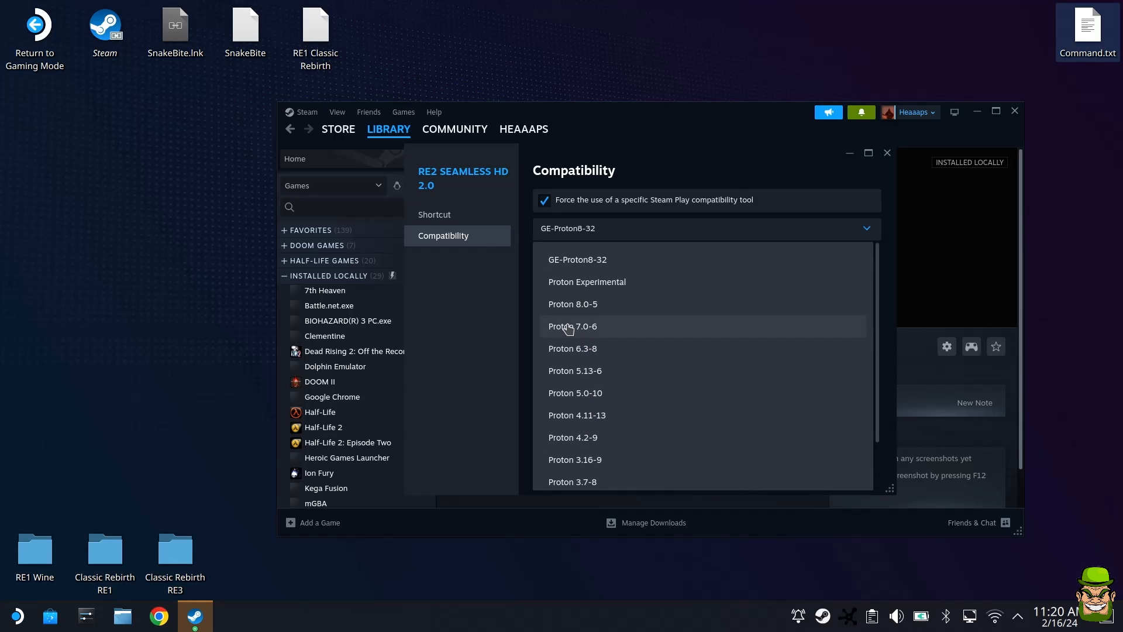
mouse_move(576, 259)
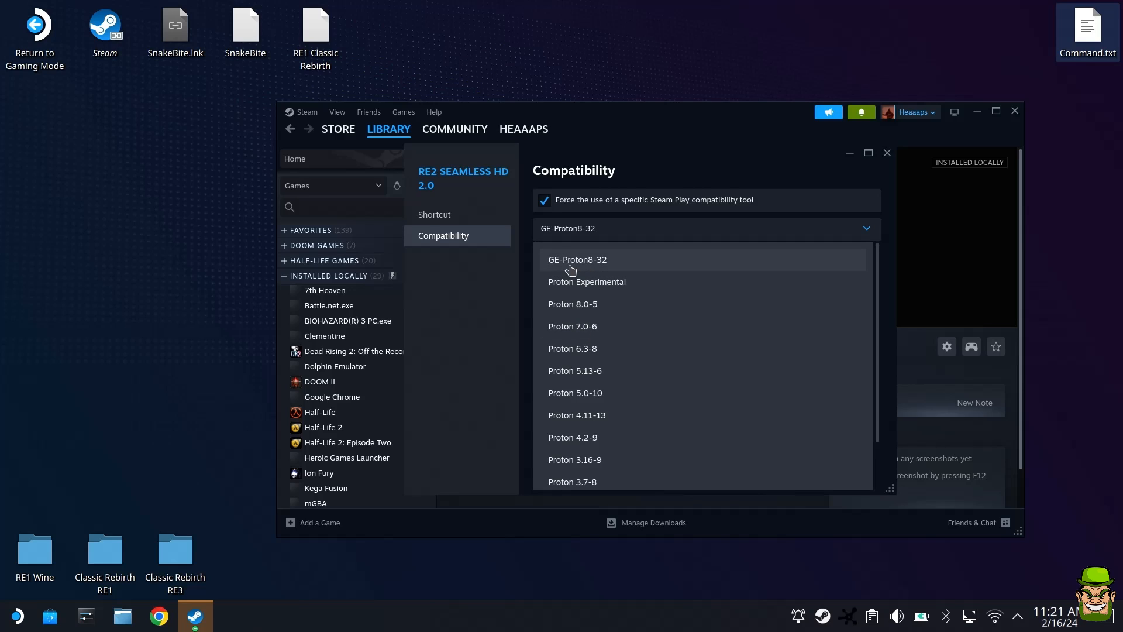
mouse_move(603, 266)
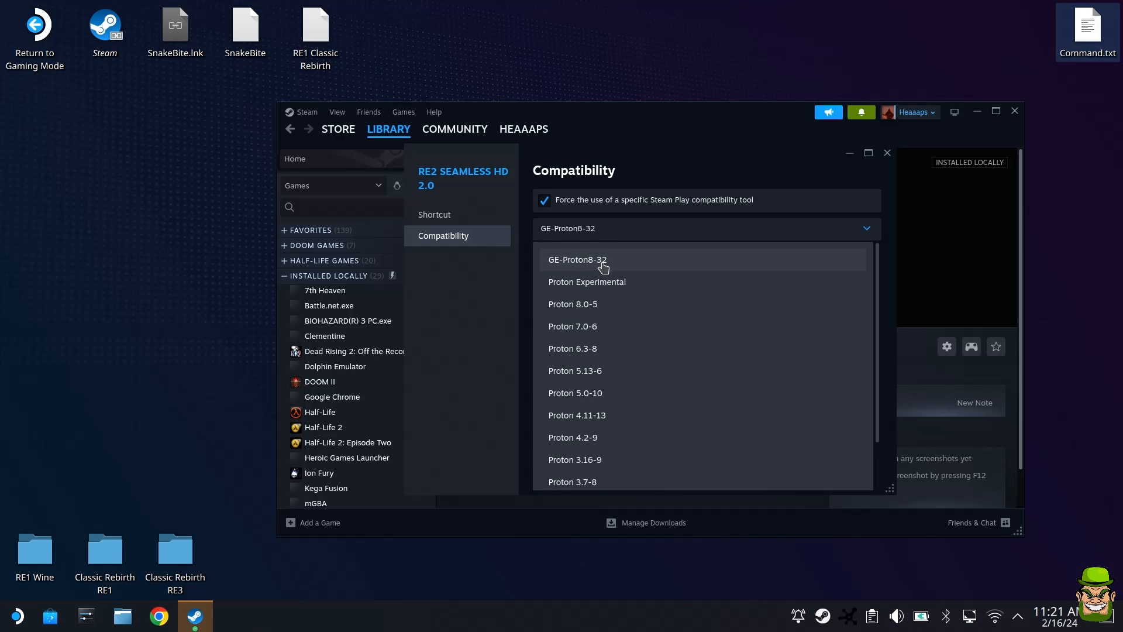
mouse_move(587, 281)
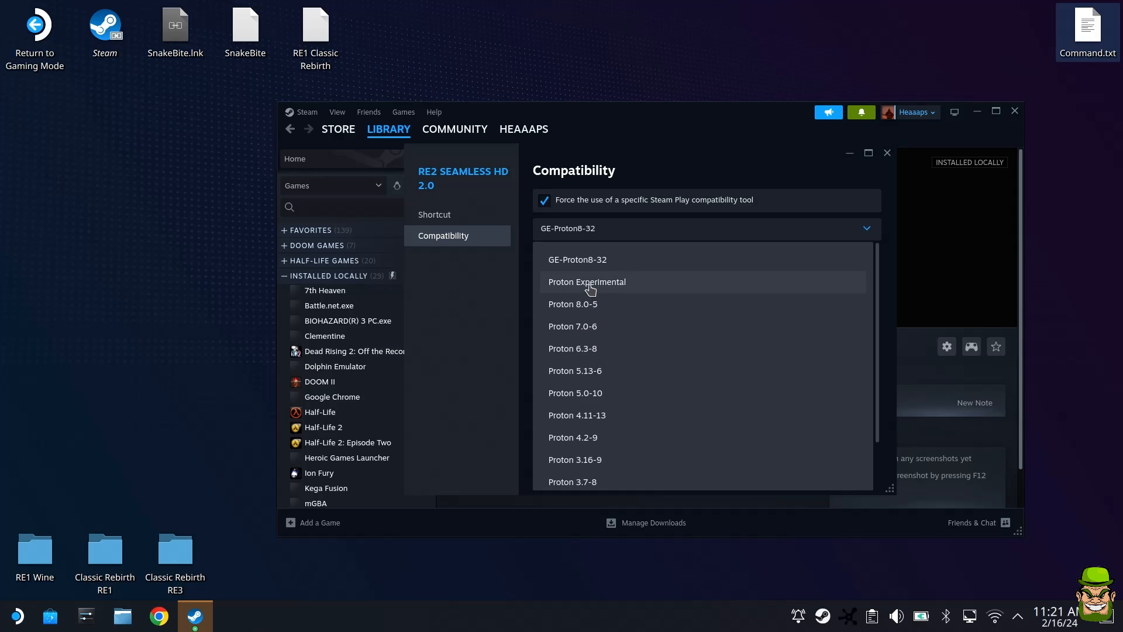
left_click(587, 281)
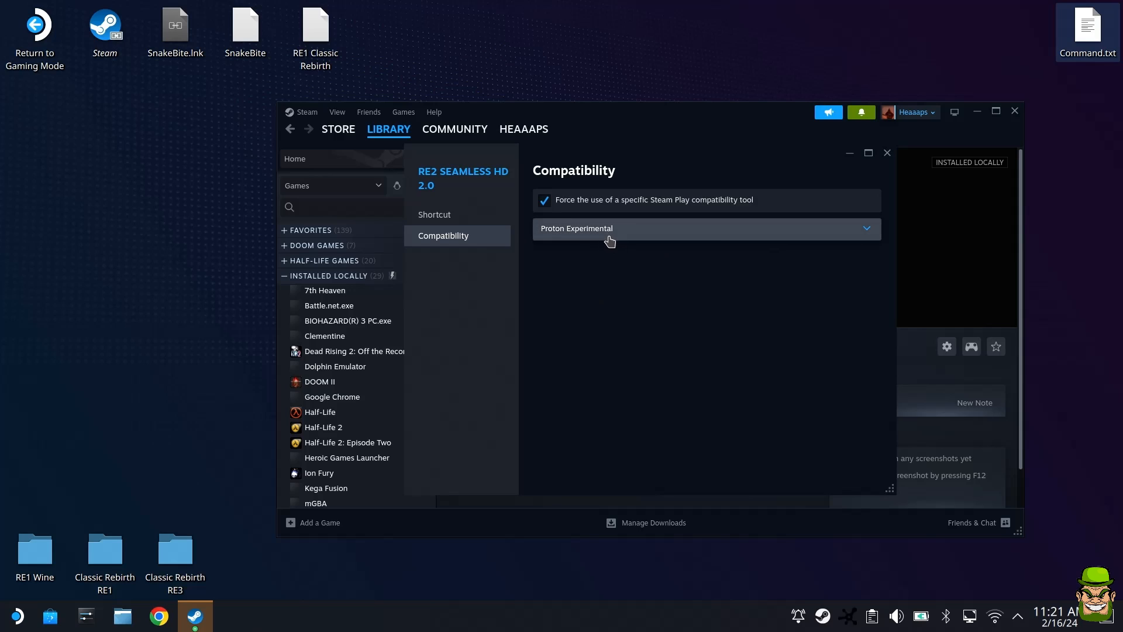
mouse_move(583, 243)
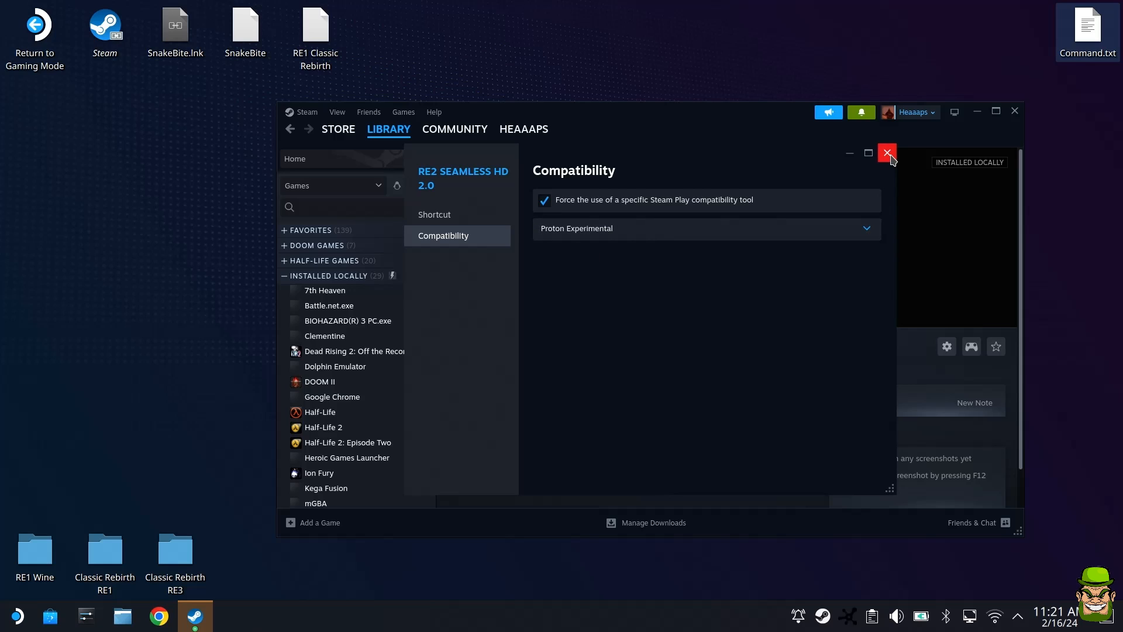
left_click(886, 153)
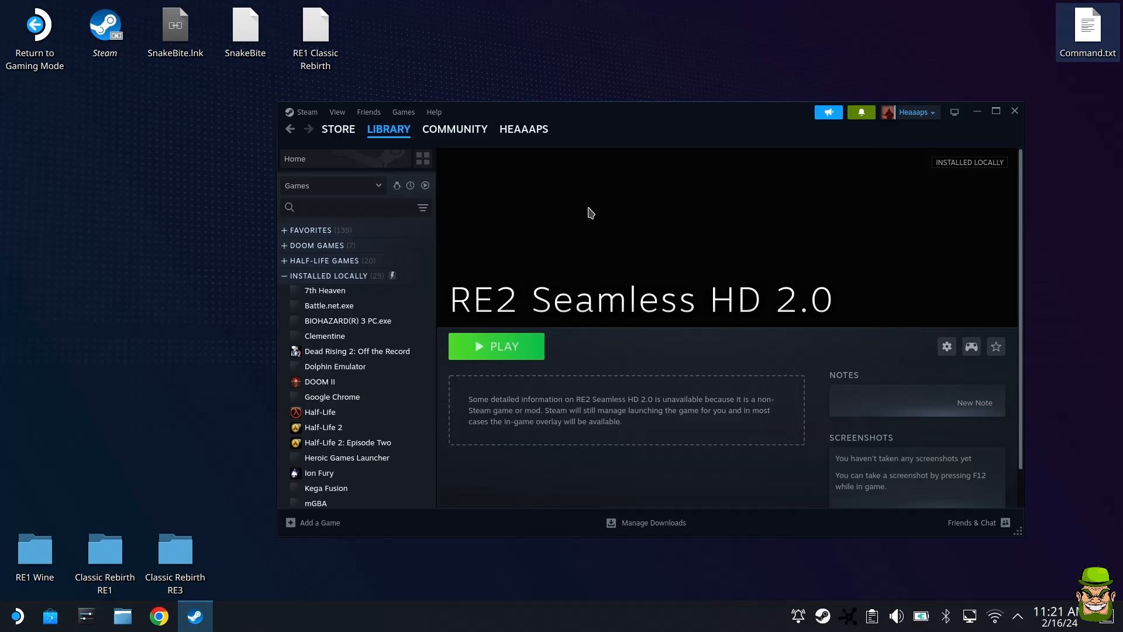
Launch RE2 Seamless HD 2.0 and accept the CONFIGURATION window with Vibration set to None
left_click(495, 346)
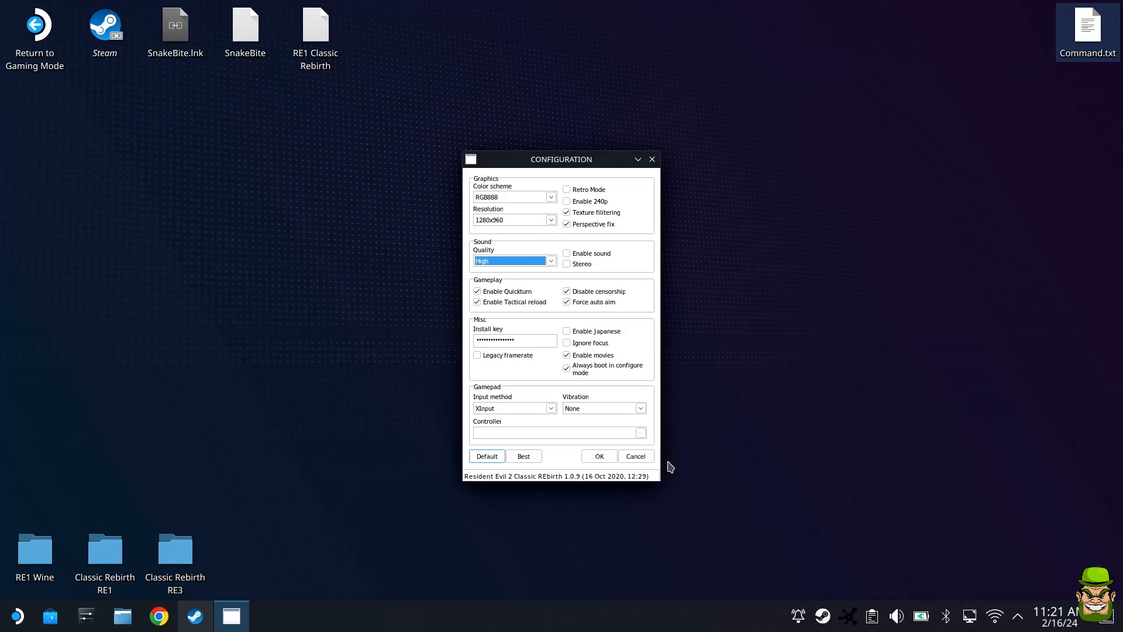
mouse_move(616, 418)
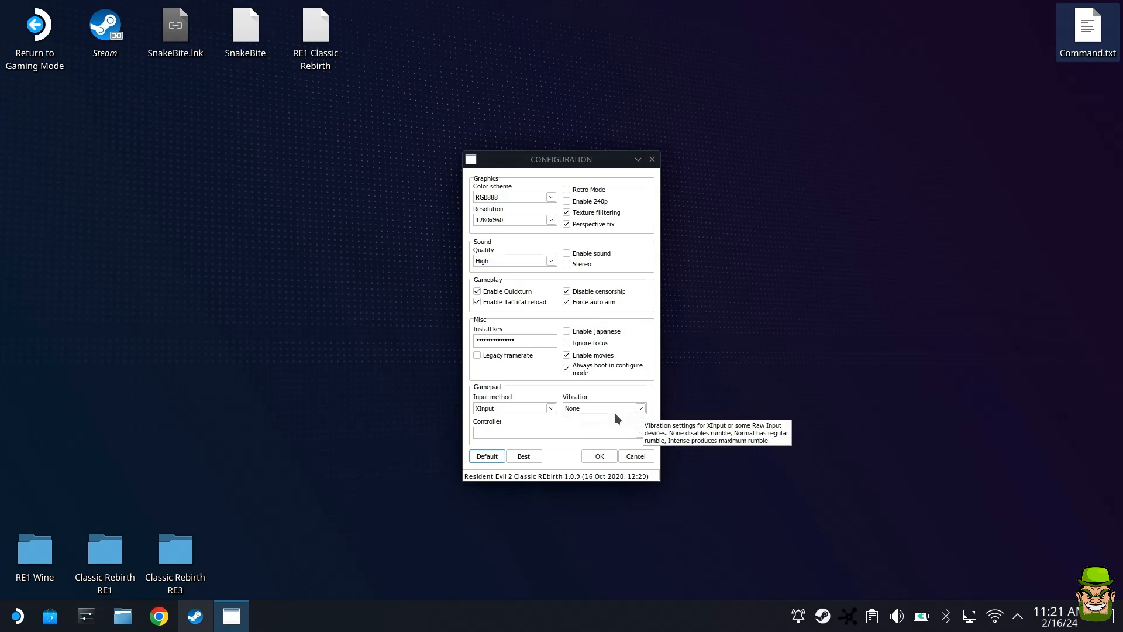
left_click(638, 408)
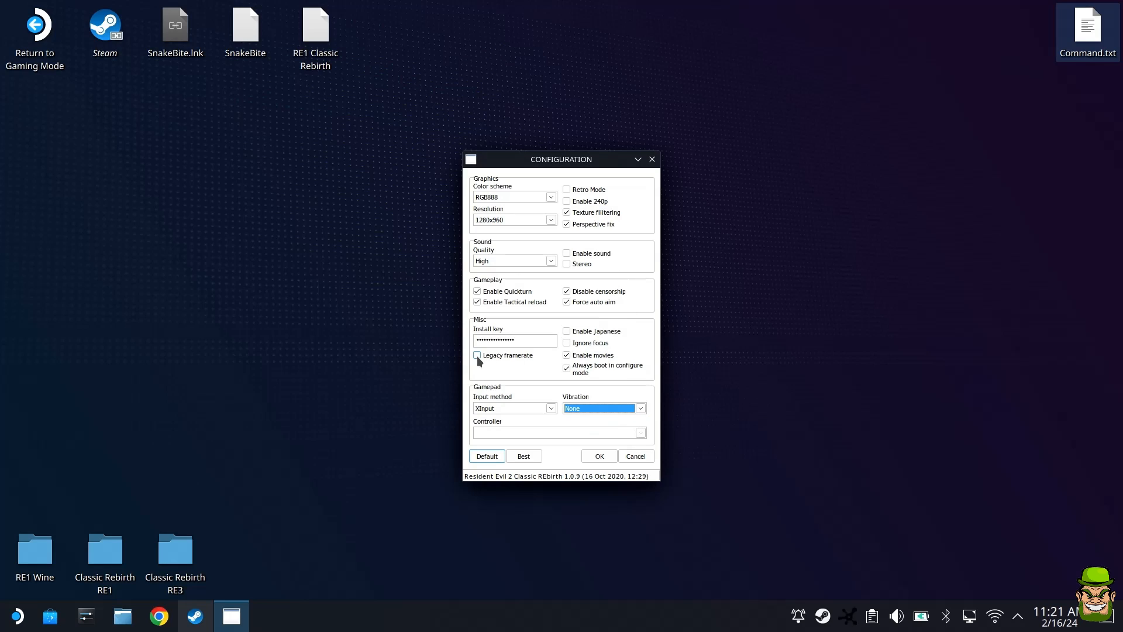
mouse_move(478, 358)
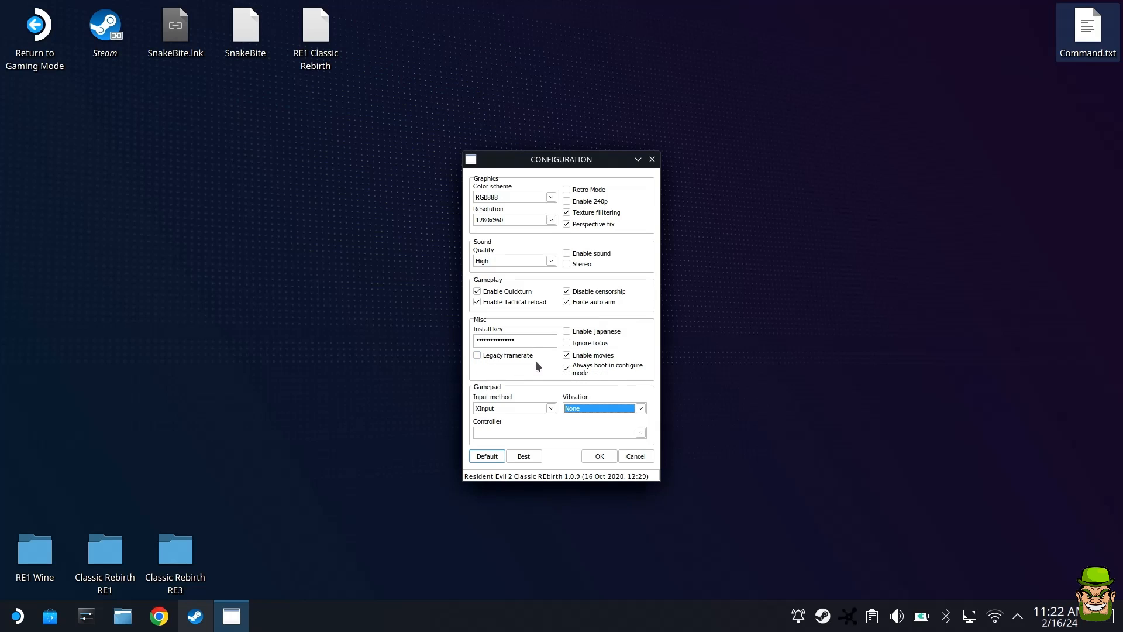
left_click(567, 291)
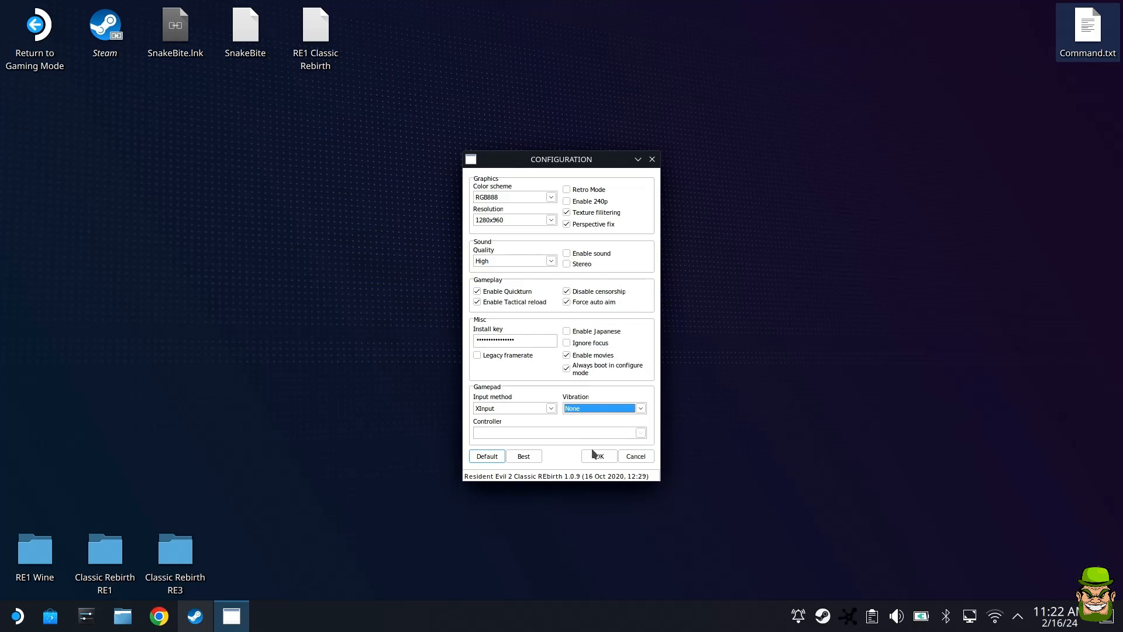
left_click(597, 456)
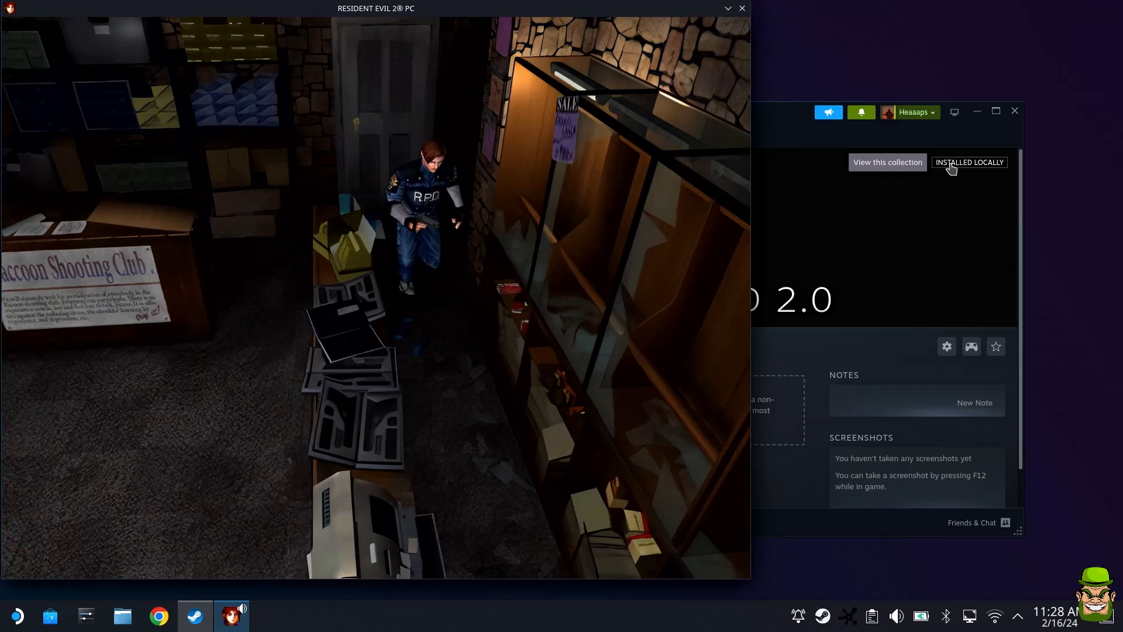
Advance Leon out of the gun shop to the alley strewn with bodies
key("Tab")
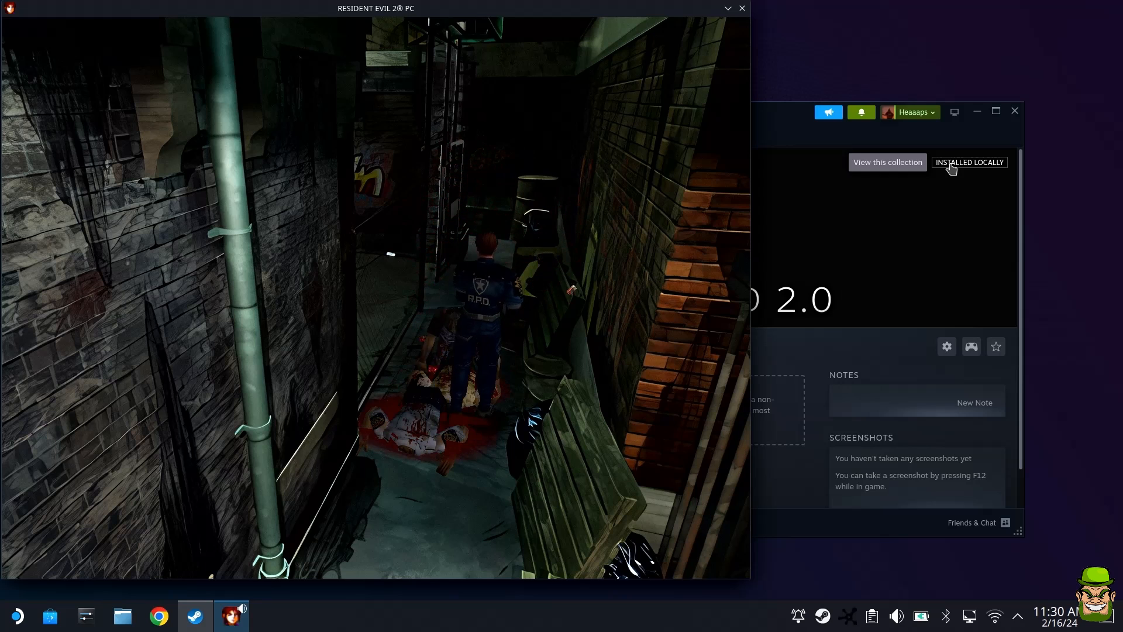
key("tab")
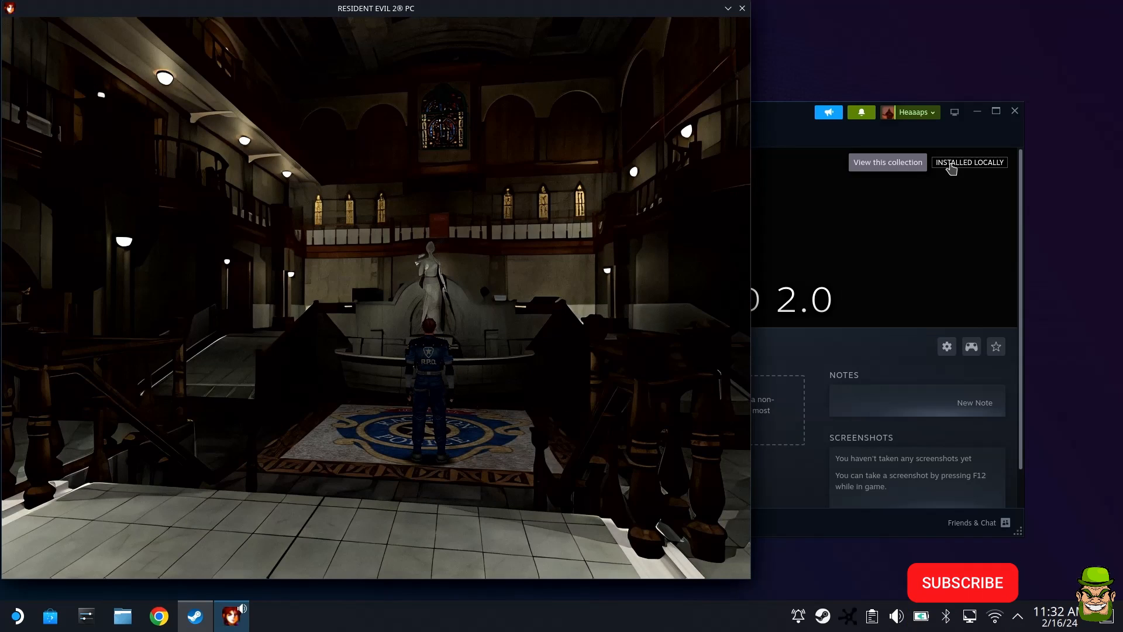
Keep Leon standing in the RPD main hall before the goddess statue
left_click(961, 581)
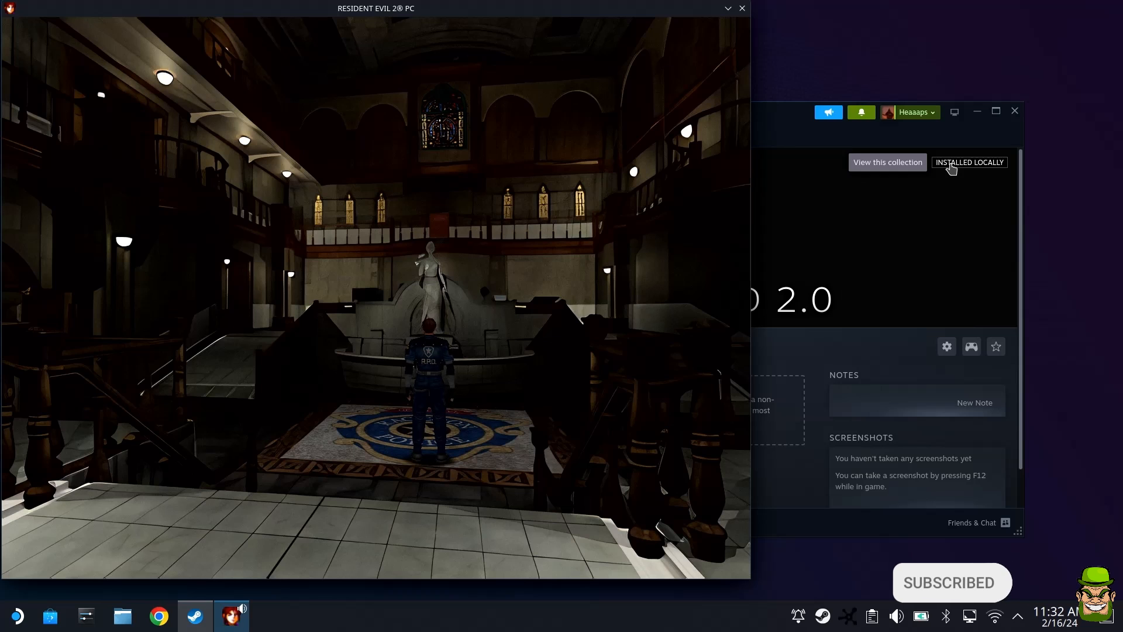